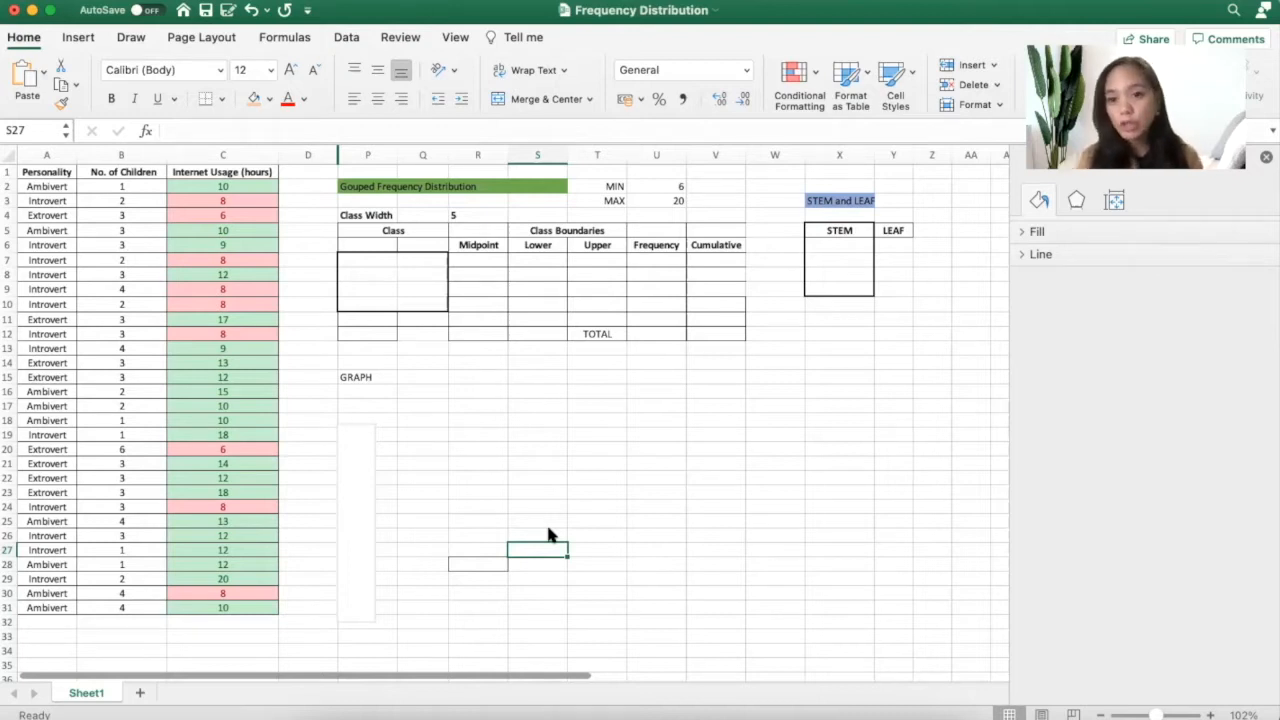
Enter =MIN(C:C) and =MAX(C:C) beside the labels, returning 6 and 20
click(656, 448)
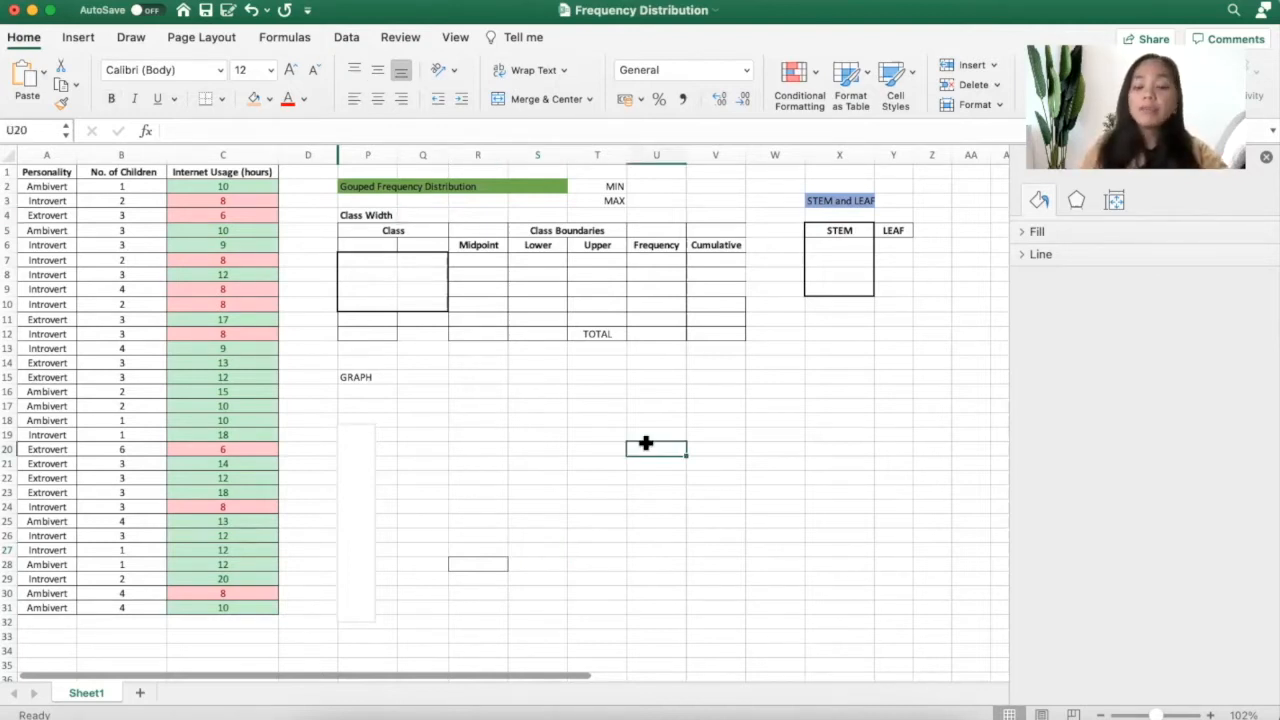
click(656, 216)
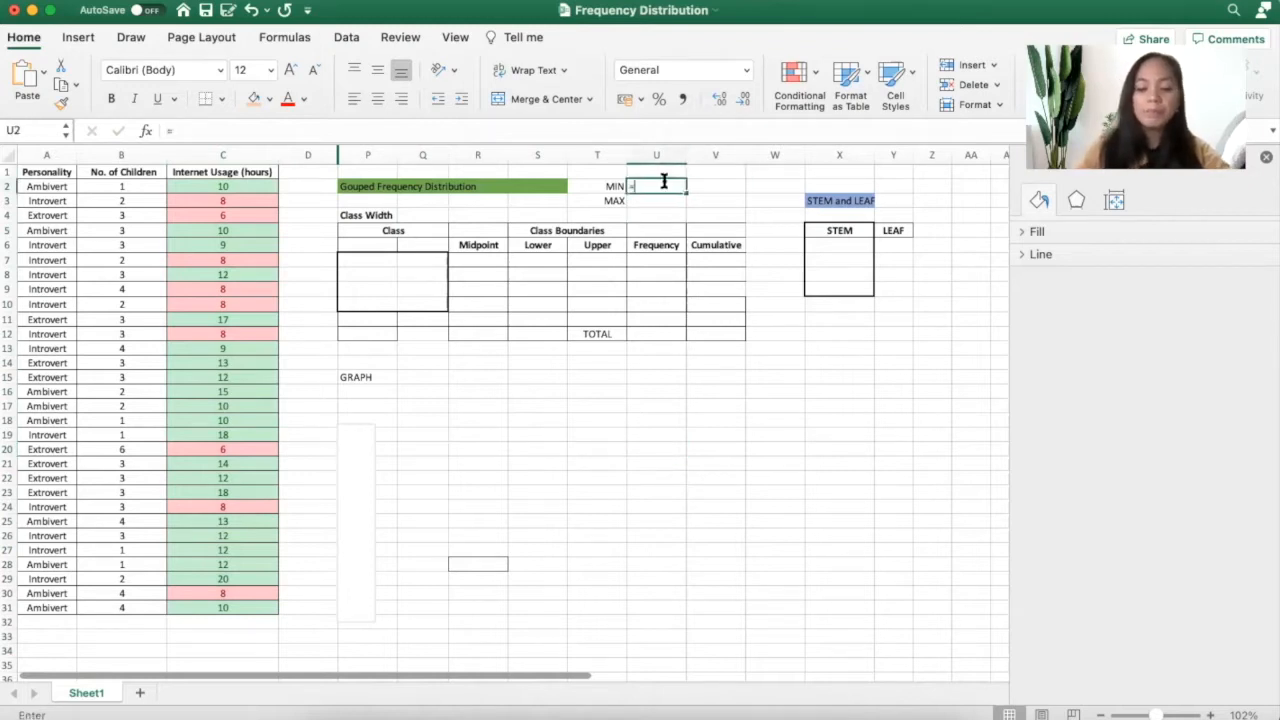
text(=MIN()
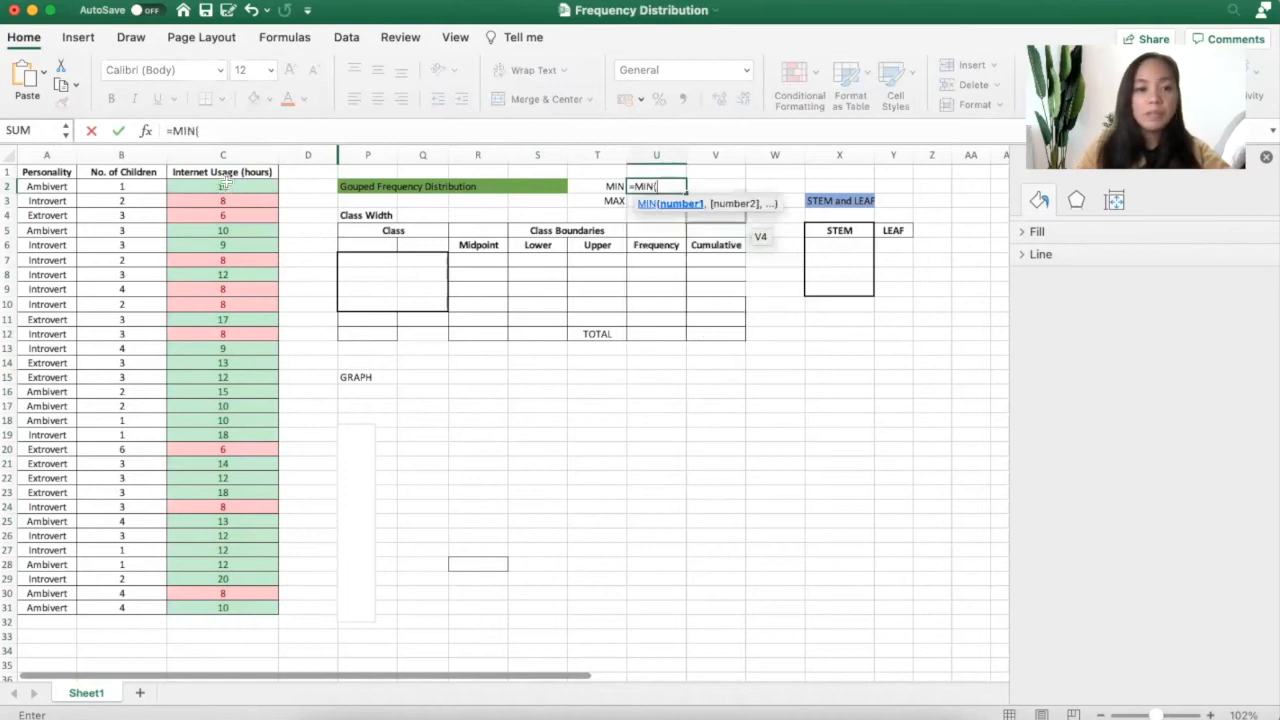
key(Return)
text(=m)
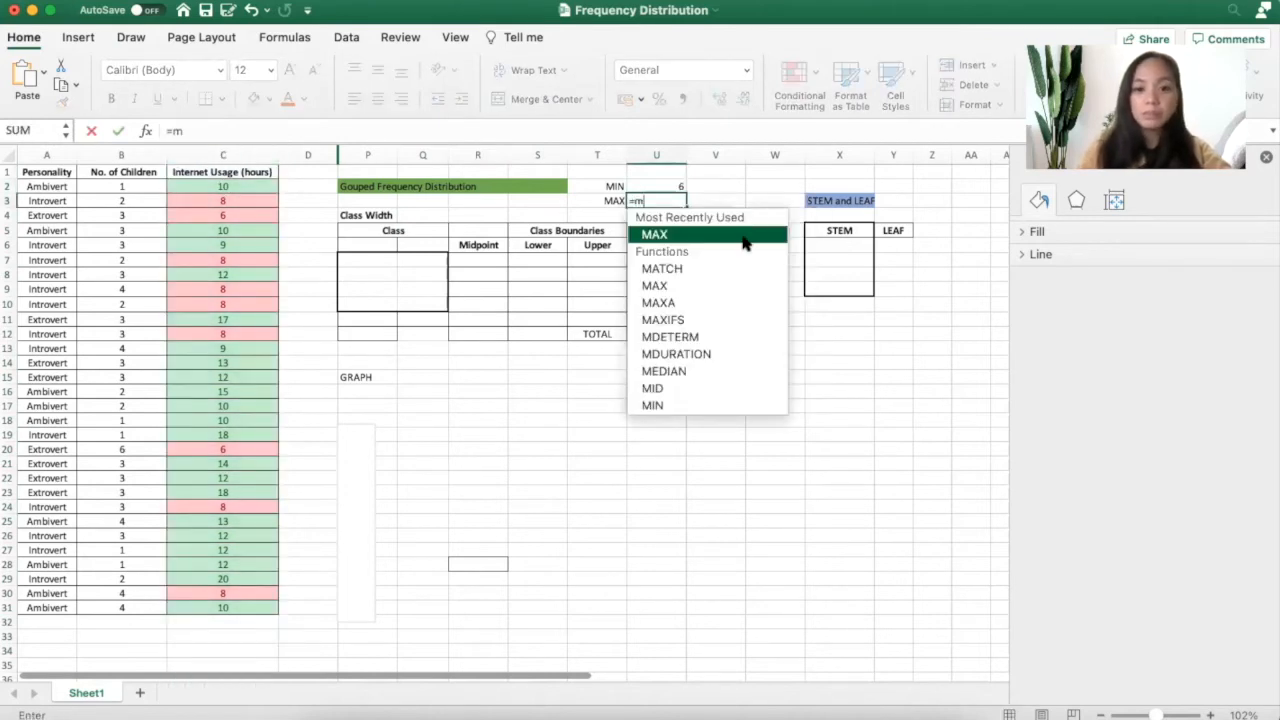
click(222, 156)
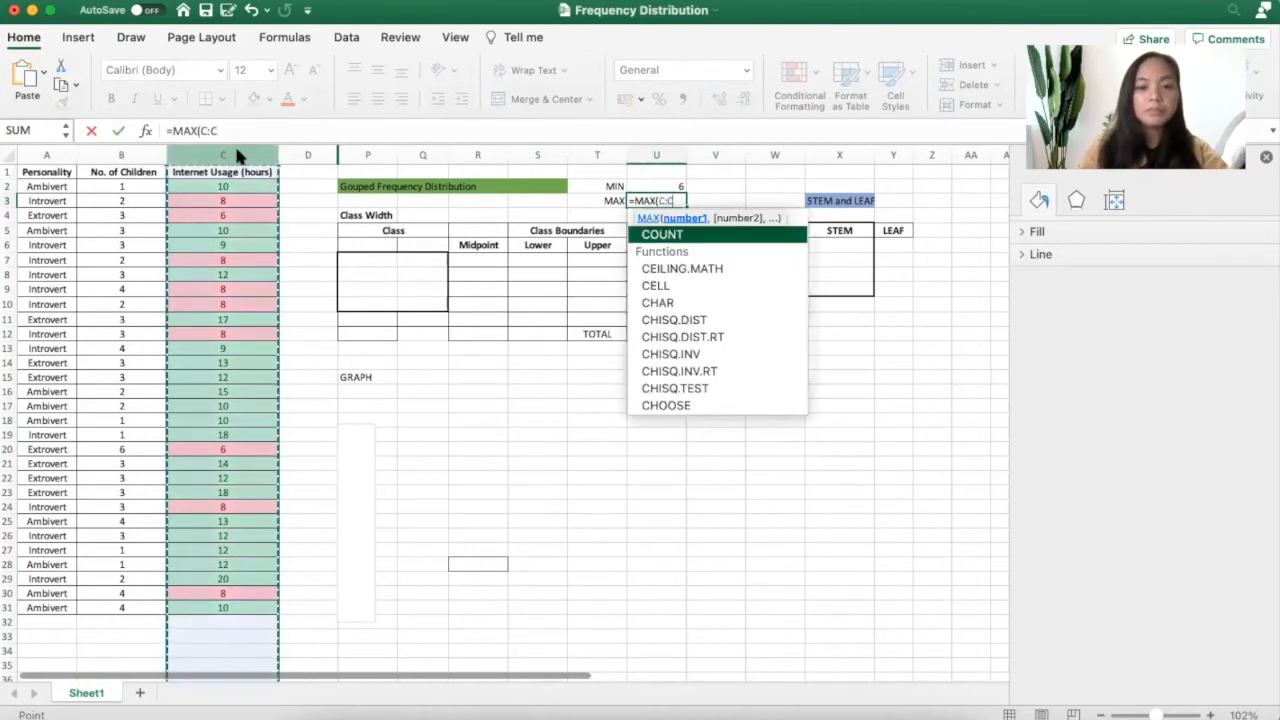
key(Return)
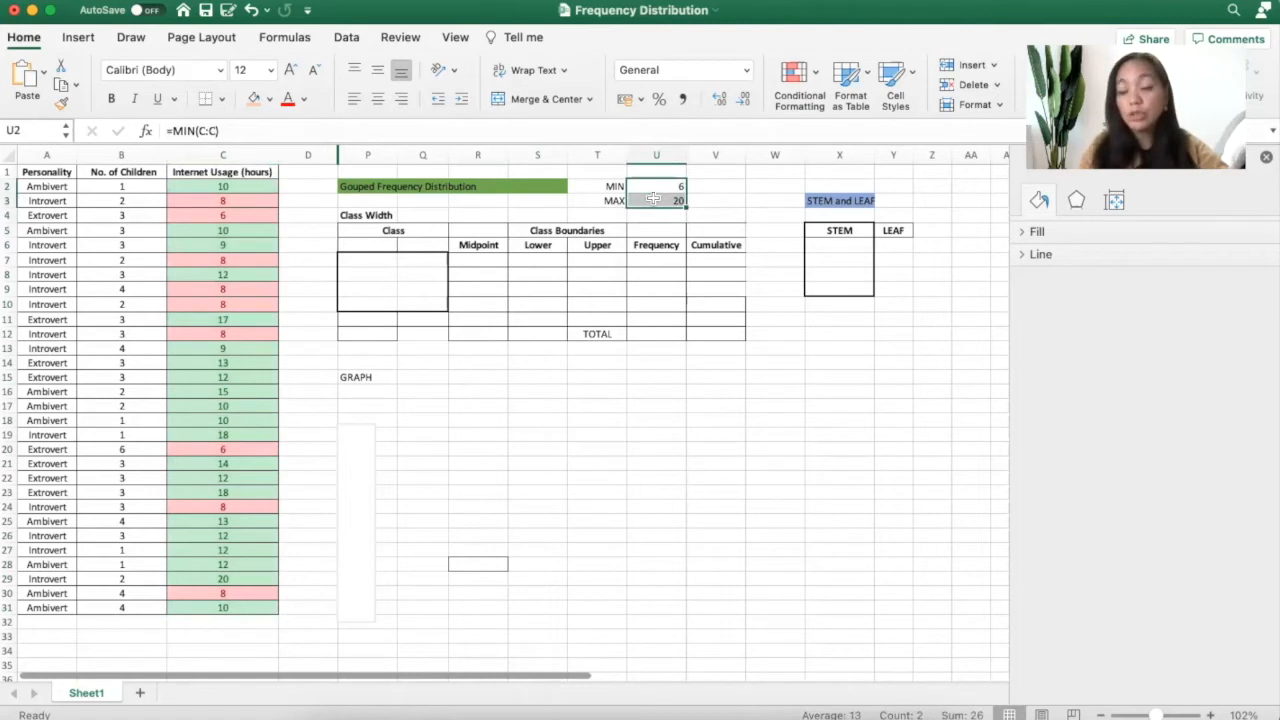
click(656, 434)
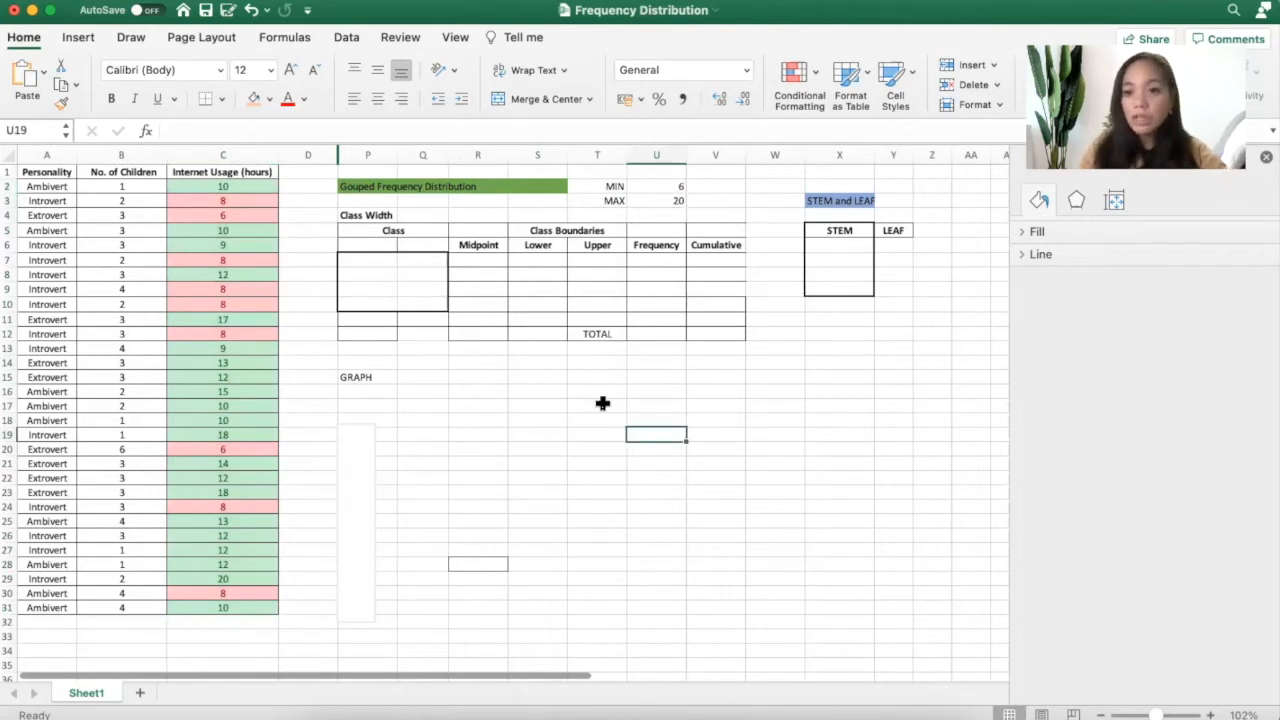
Note a class width of 5 and enter the first class limits 5 and 9
click(478, 390)
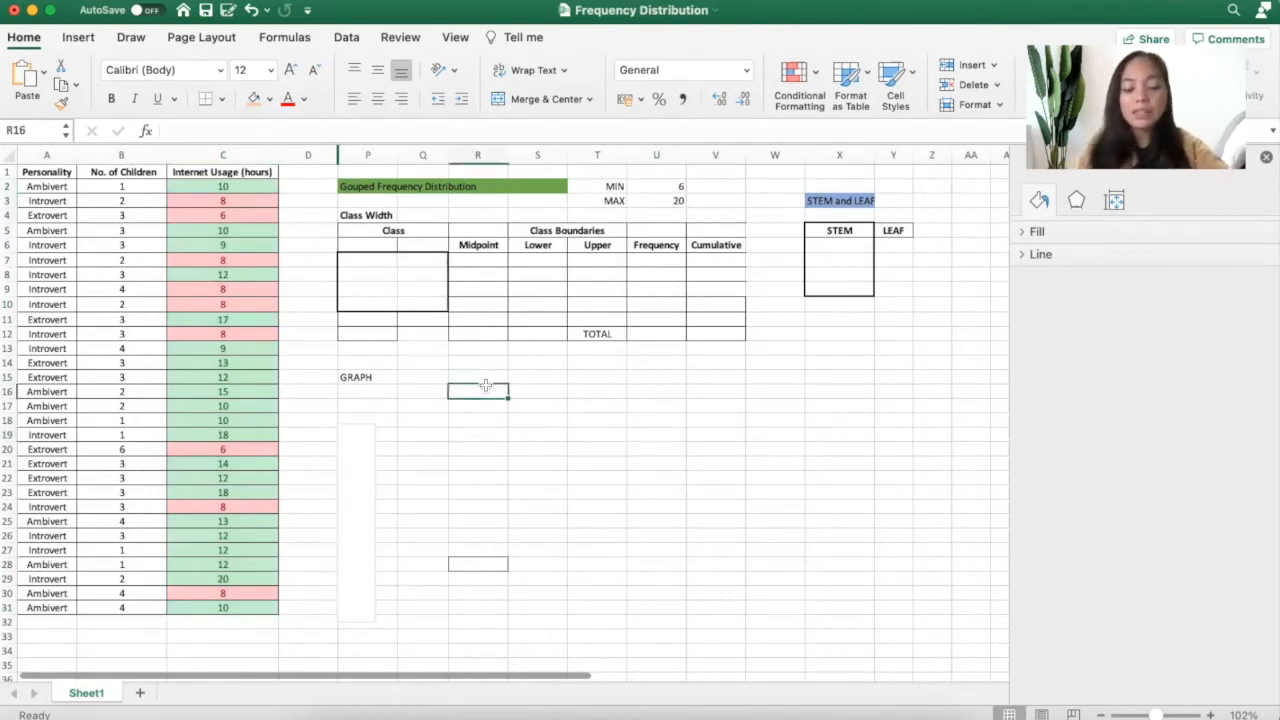
text(10)
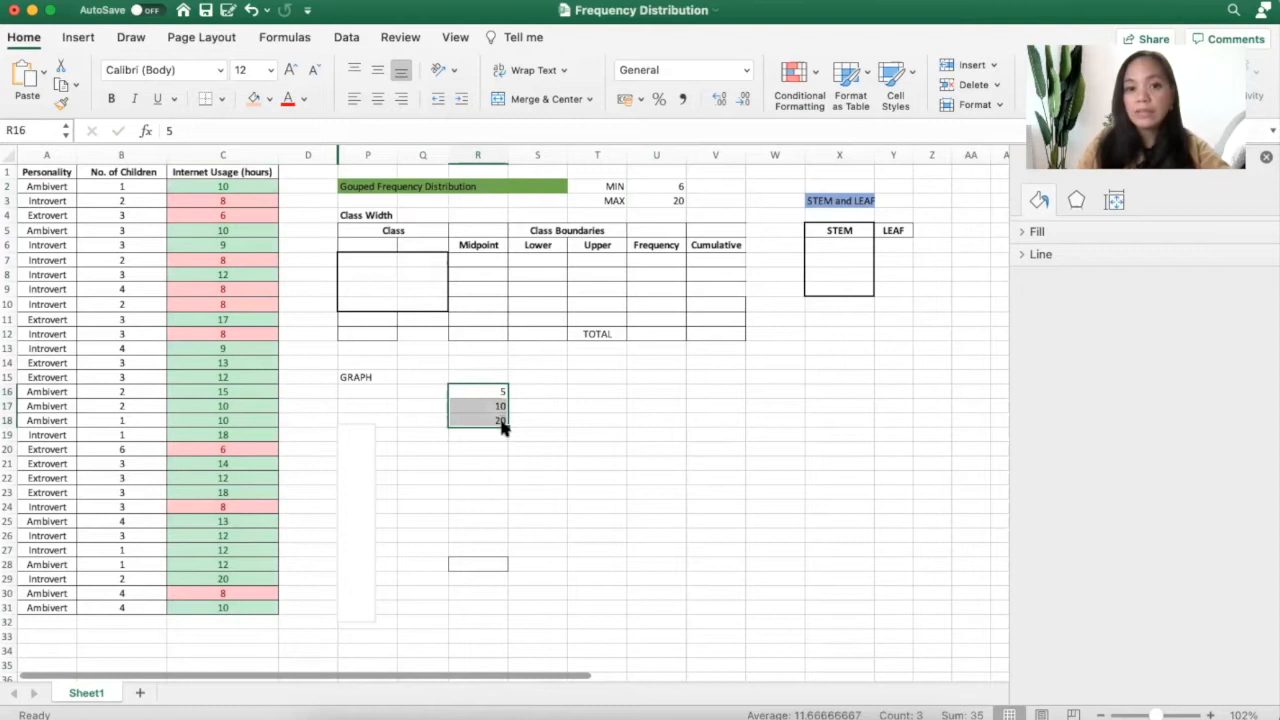
click(596, 434)
text(6)
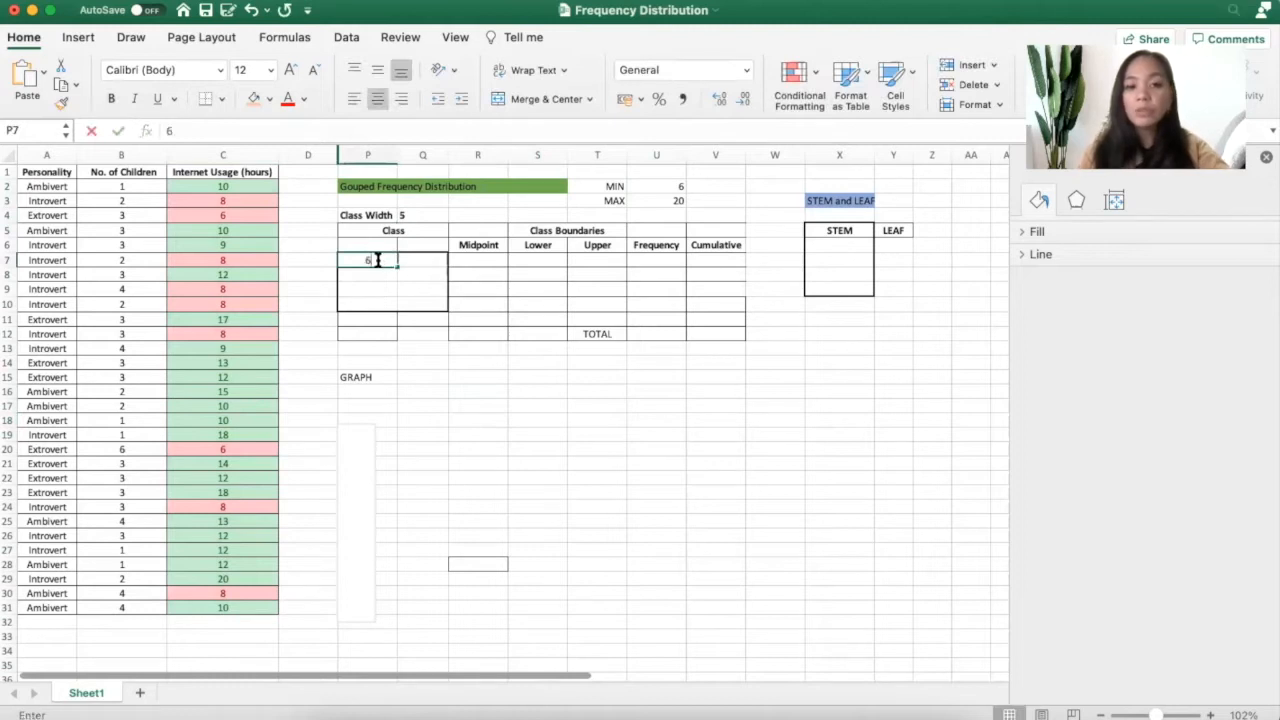
click(656, 186)
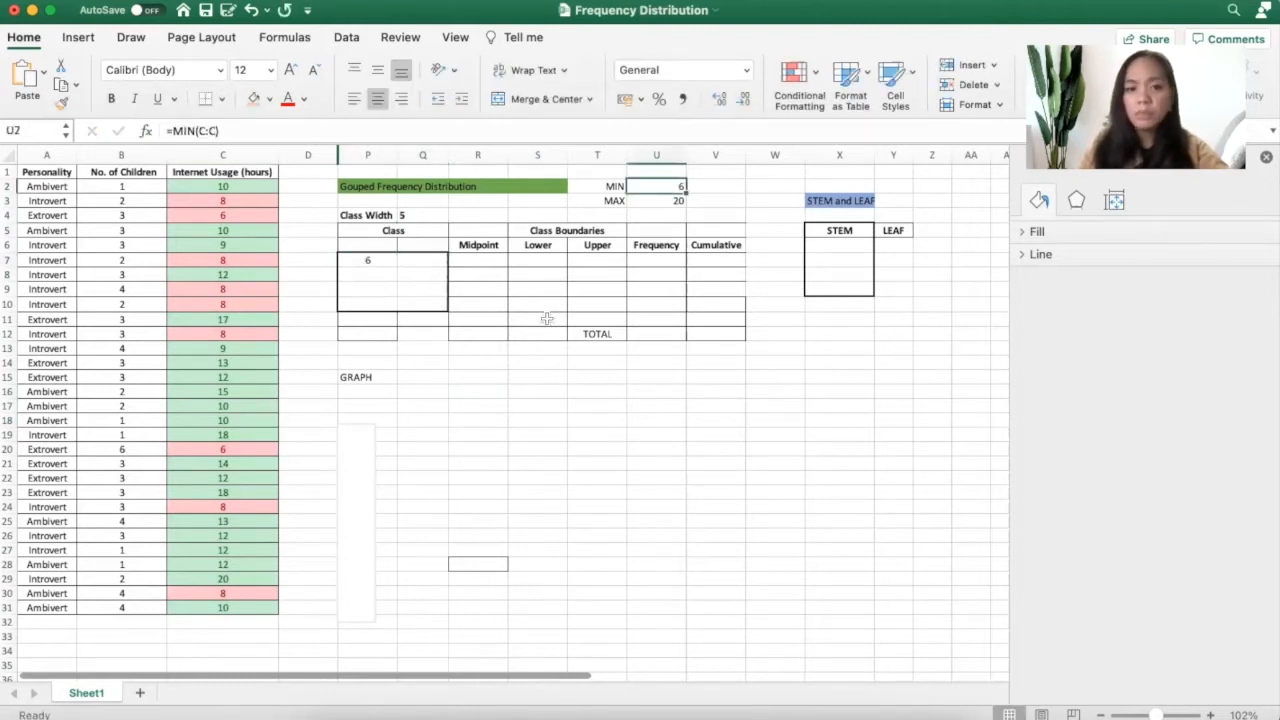
click(368, 260)
text(5)
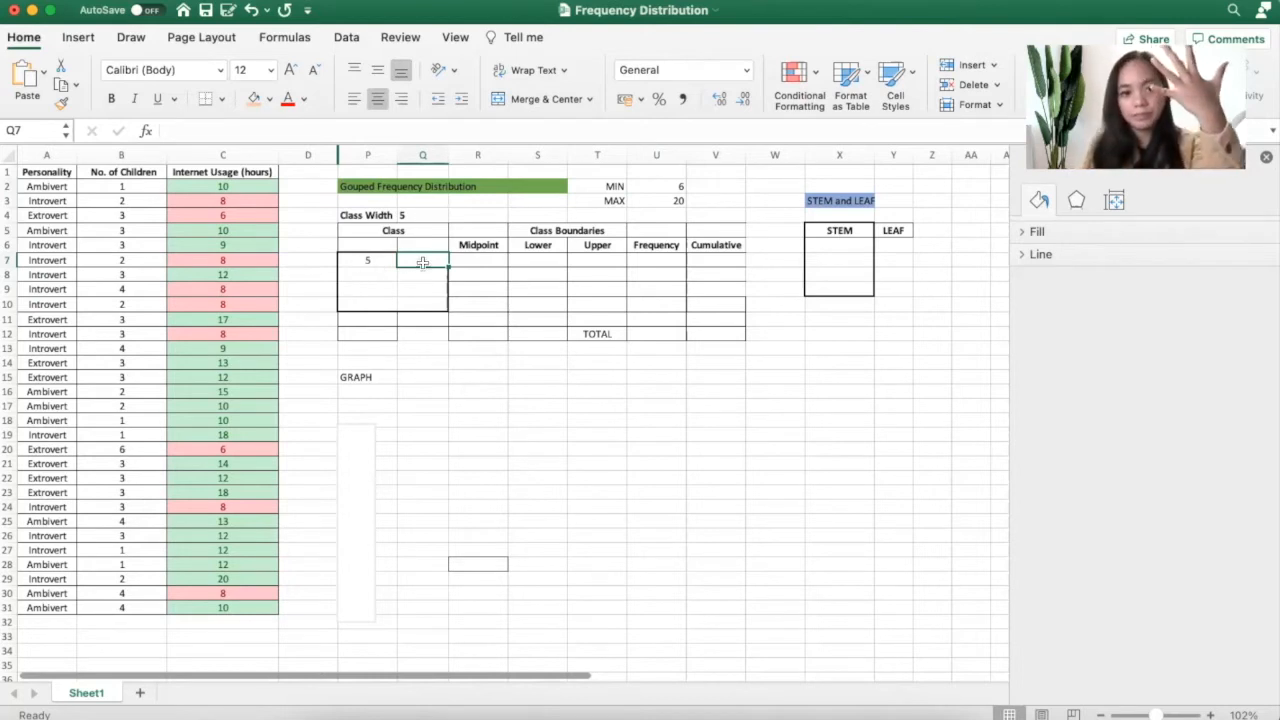
text(9)
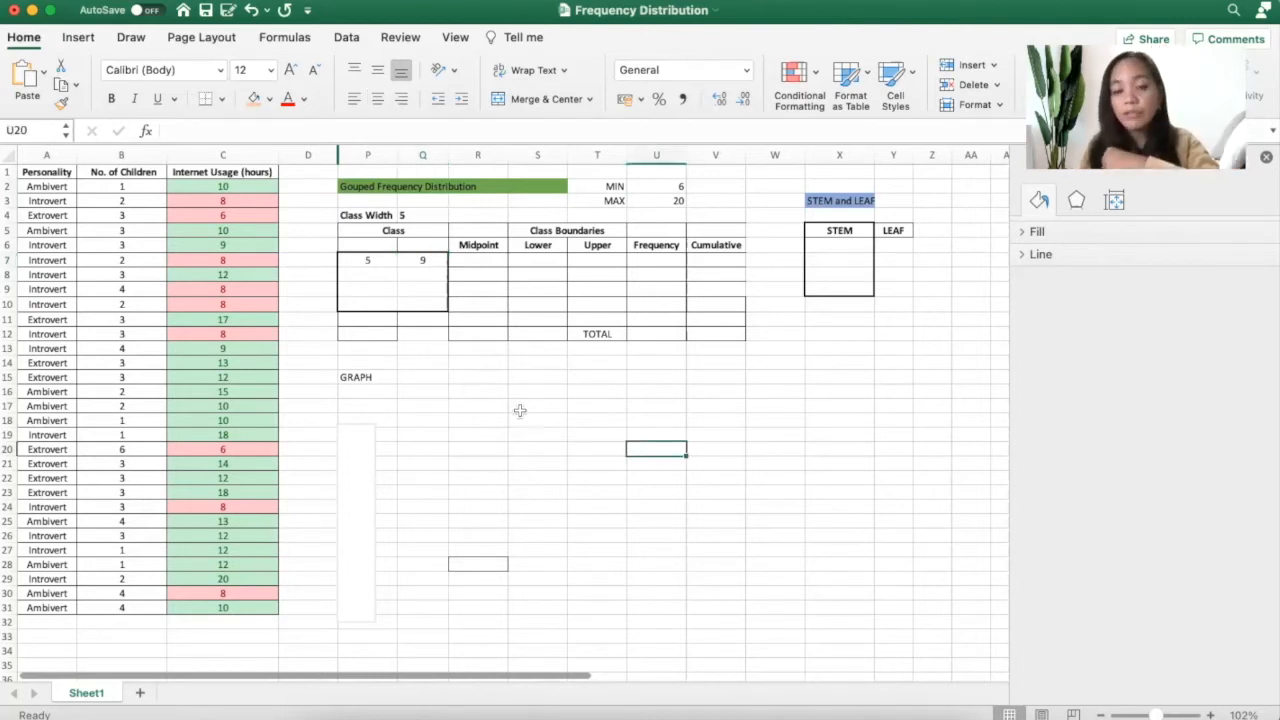
mouse_move(518, 414)
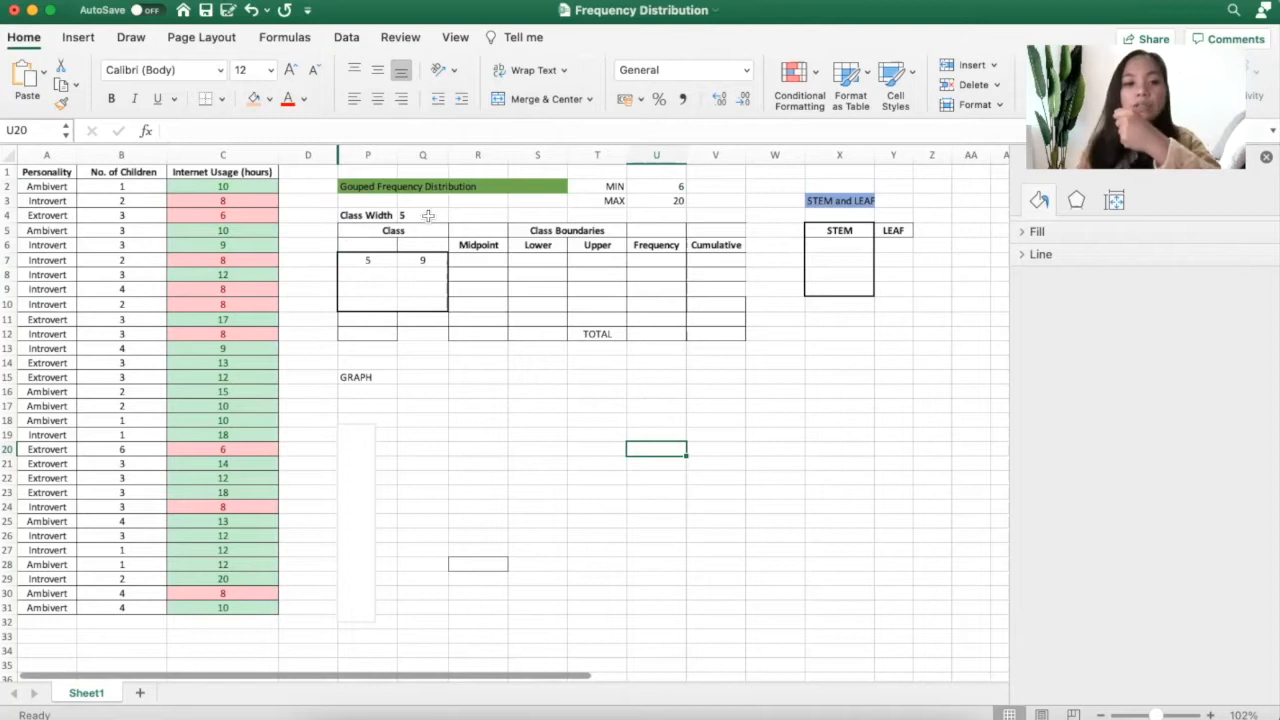
Retype the Class rows as 6–10, 11–15, 16–20 and 21–25
click(368, 260)
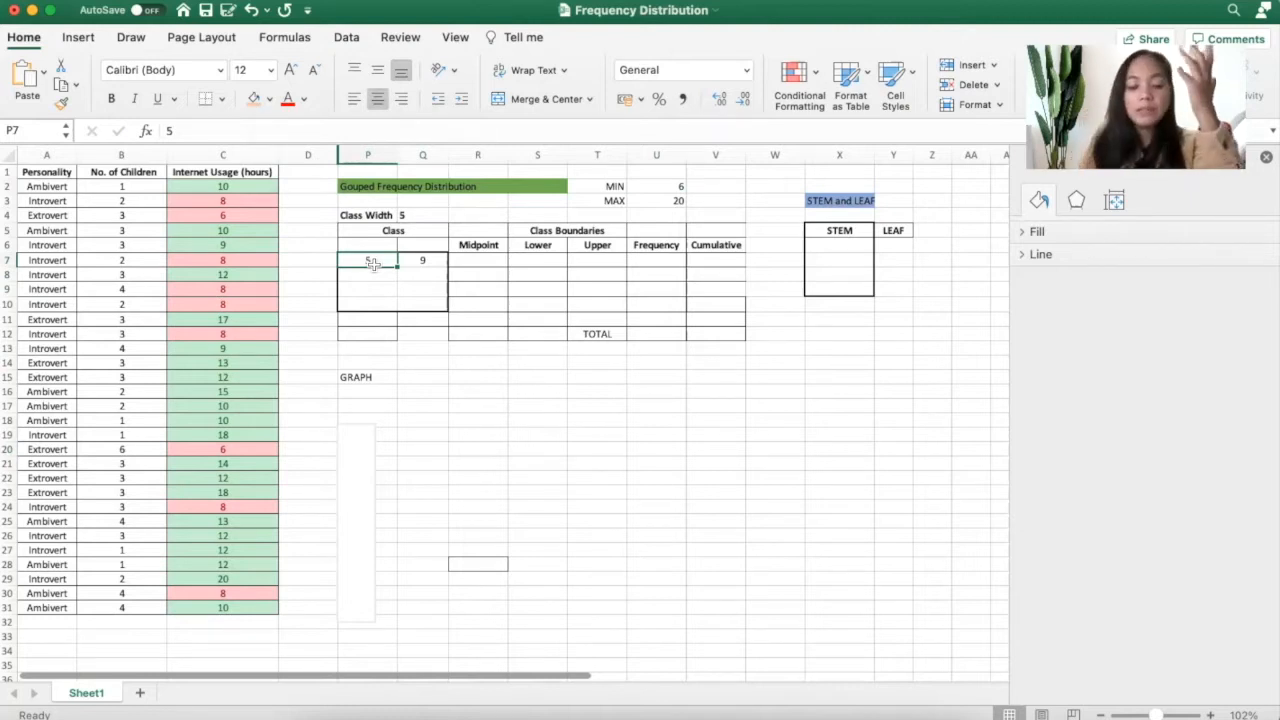
click(422, 260)
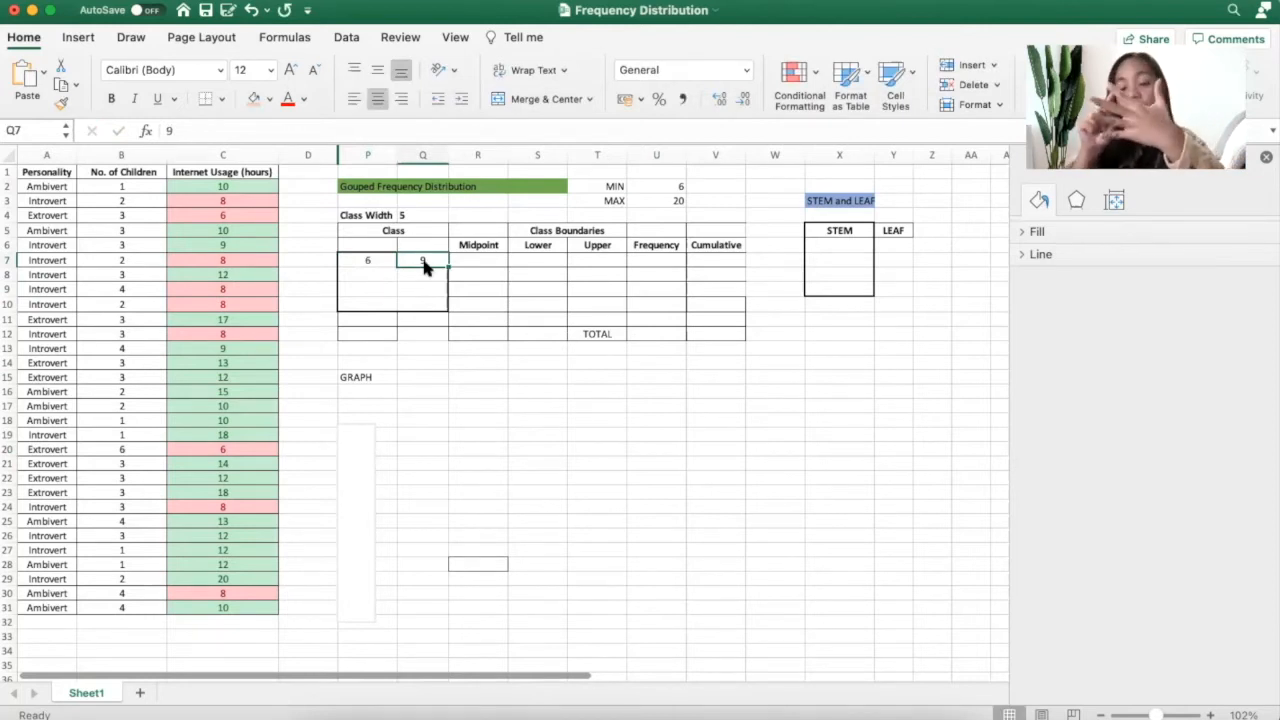
text(10)
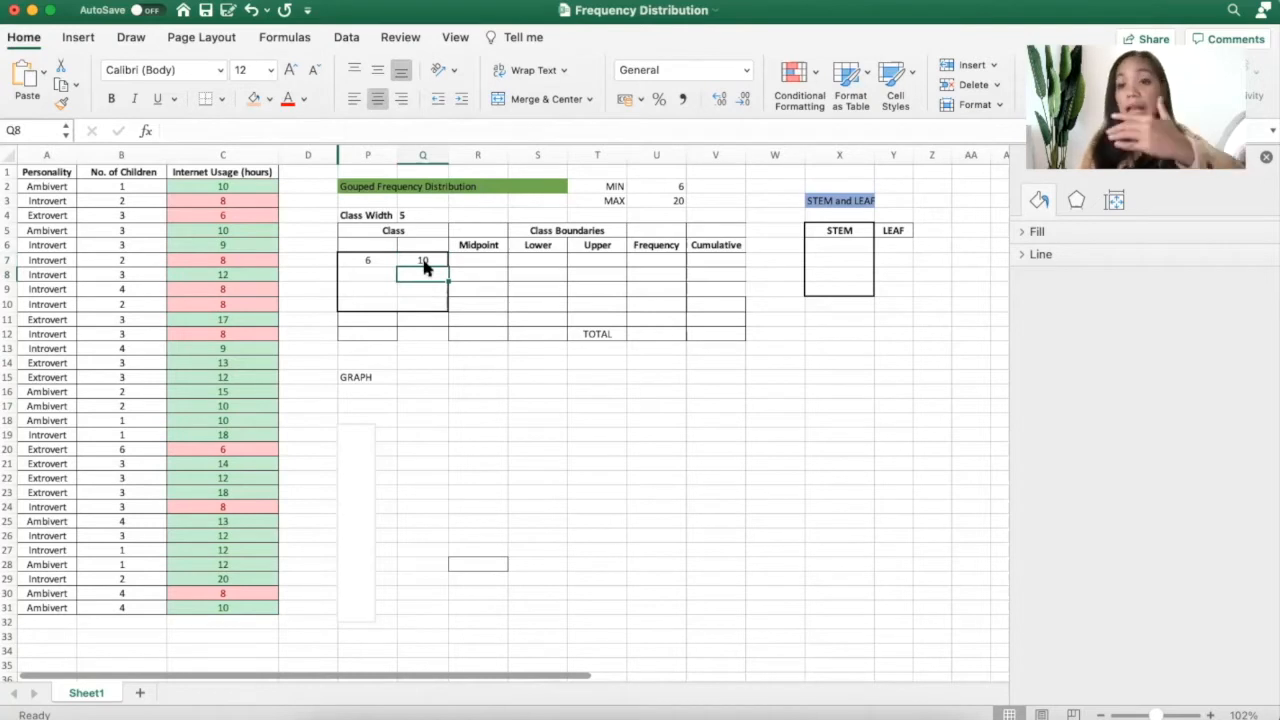
click(368, 274)
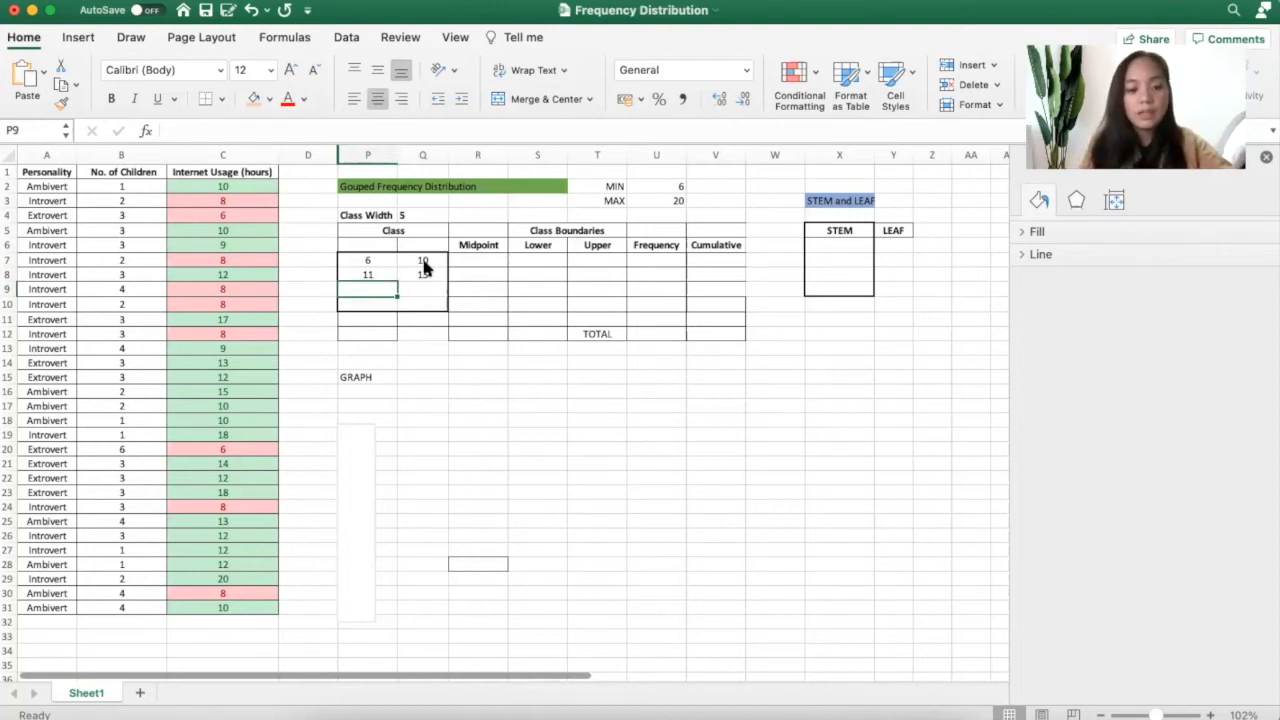
text(16)
click(422, 288)
text(20)
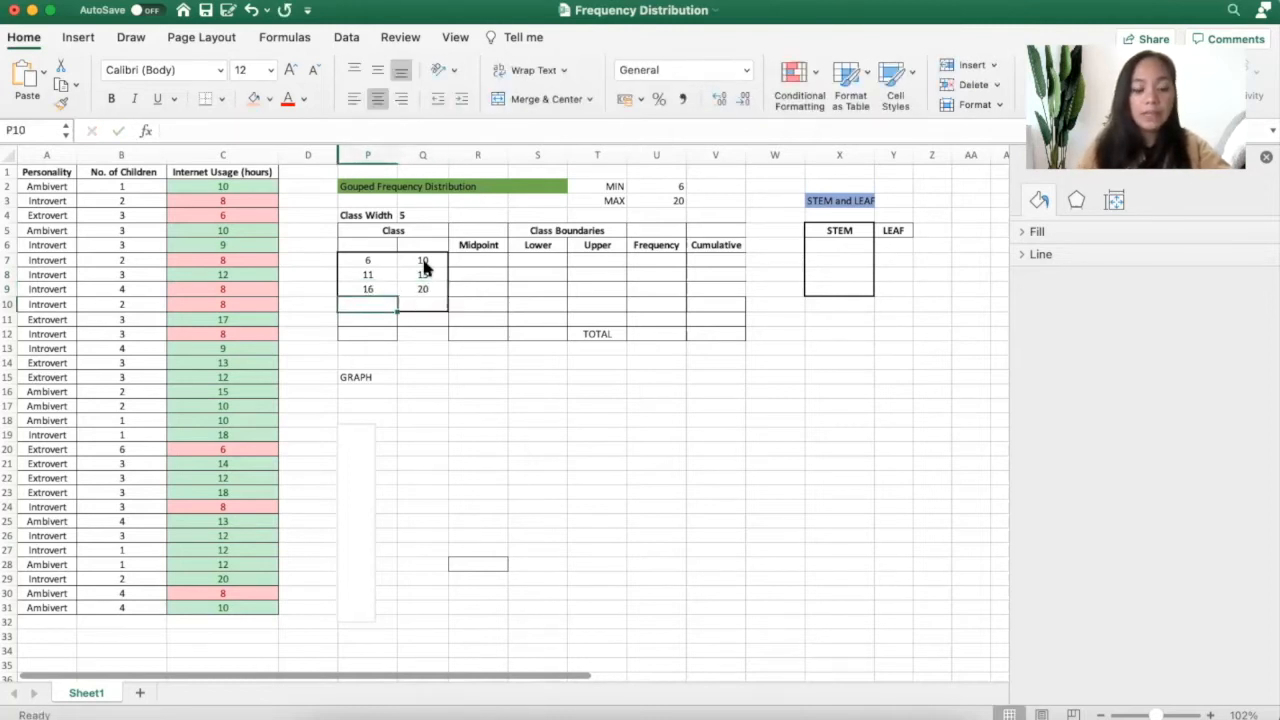
text(21)
click(422, 304)
text(25)
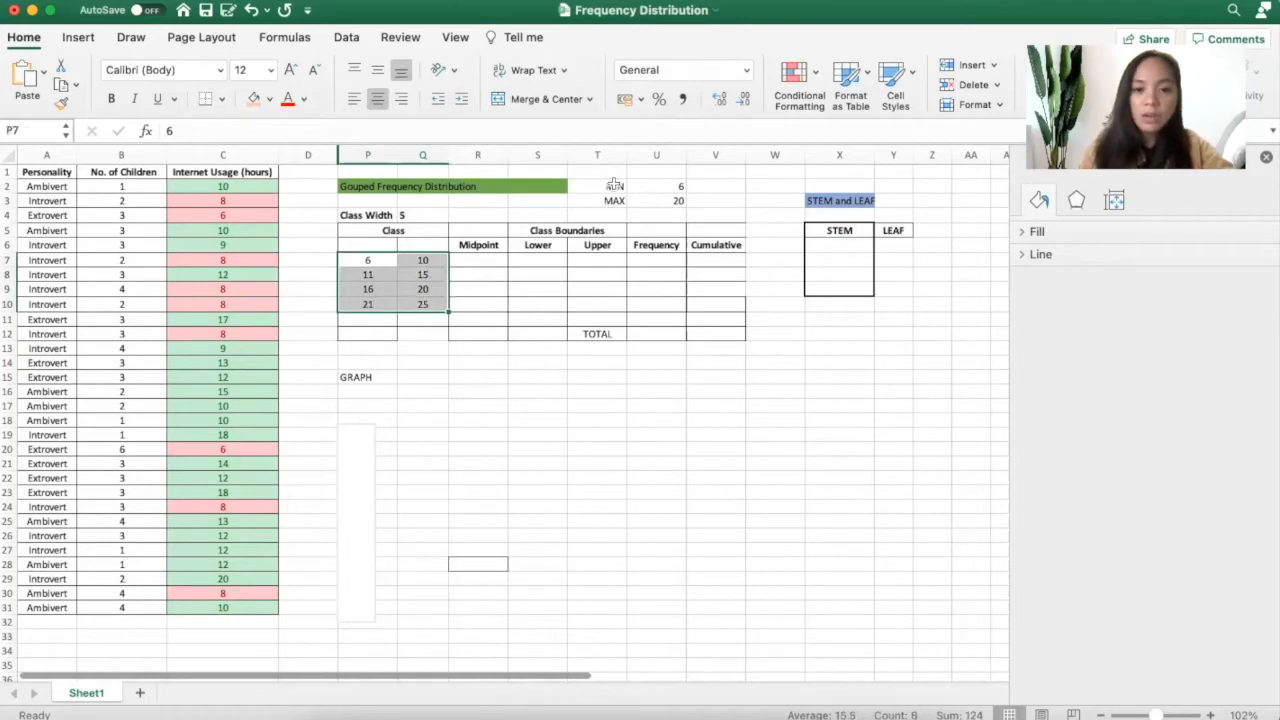
Compare the intervals against min 6 and max 20 and remove the extra 21–25 row
click(614, 186)
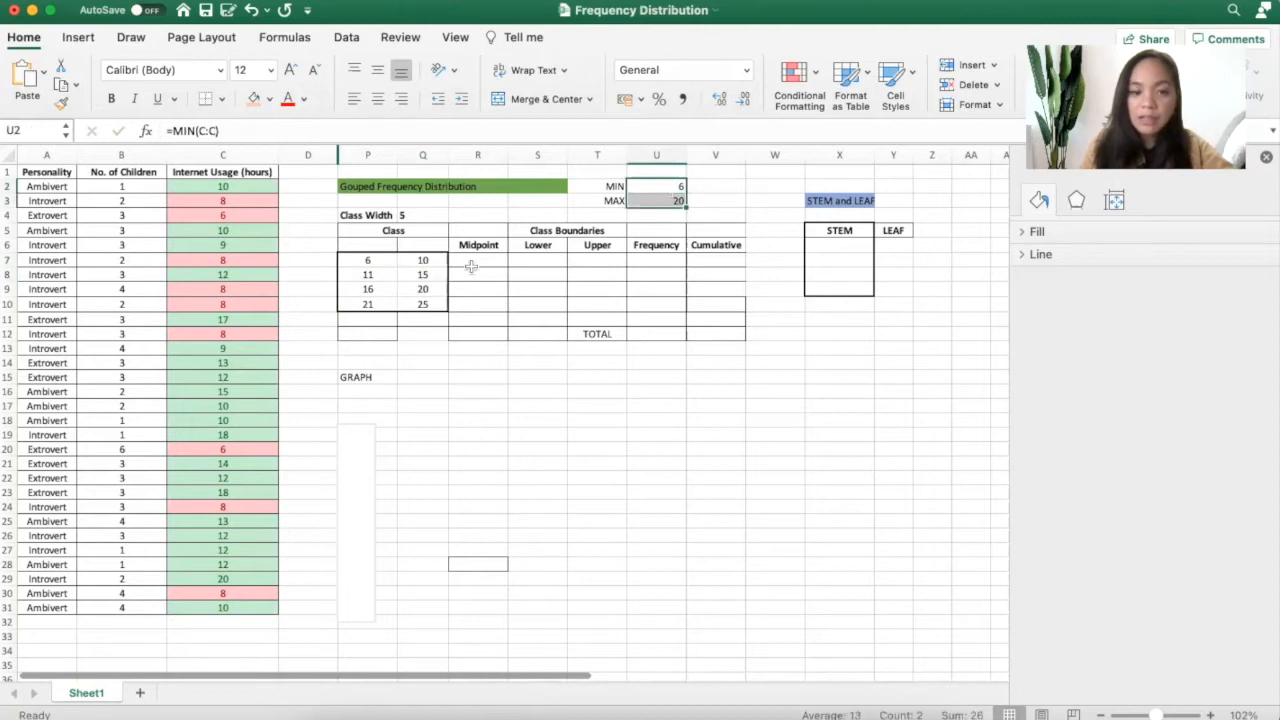
drag(368, 260, 422, 304)
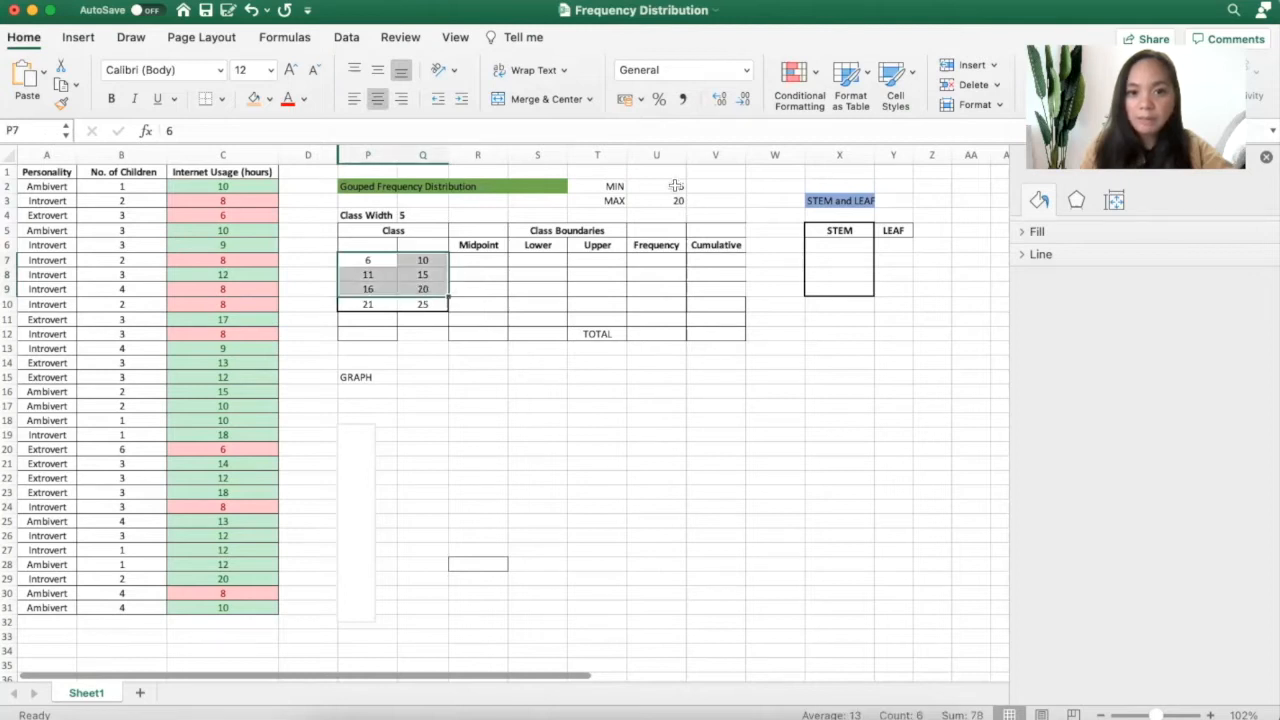
click(476, 320)
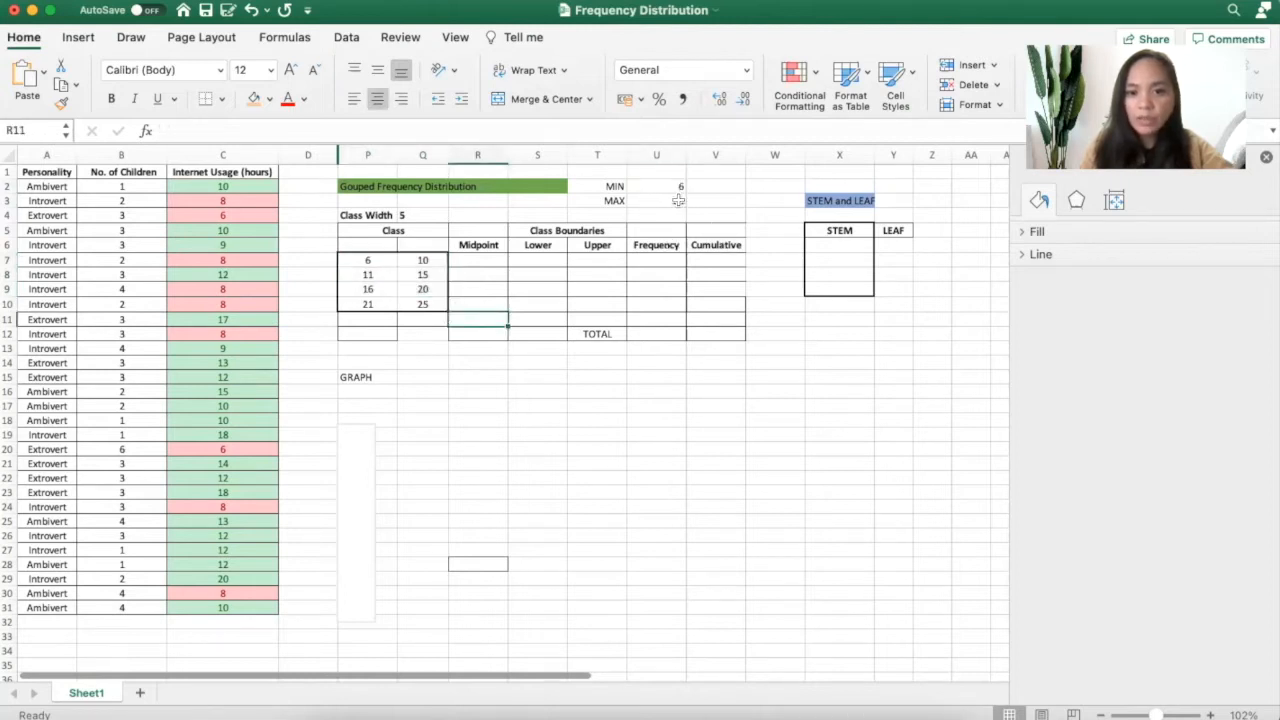
click(422, 288)
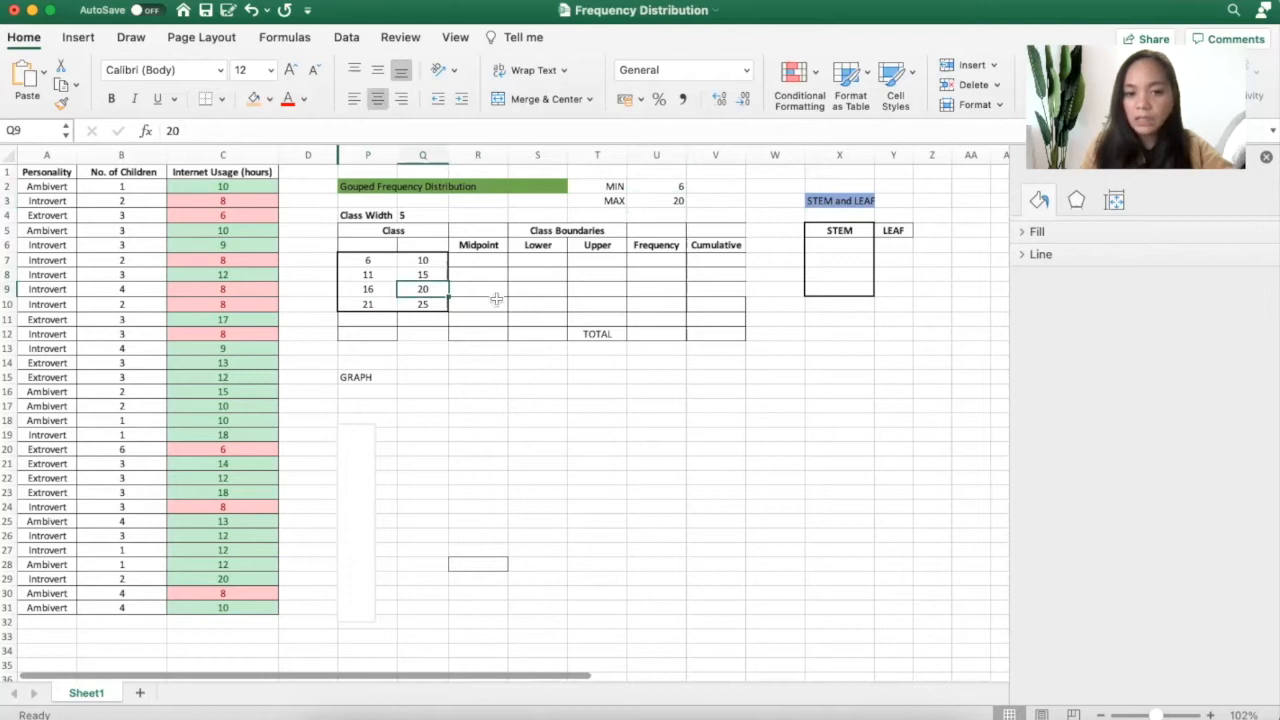
click(368, 304)
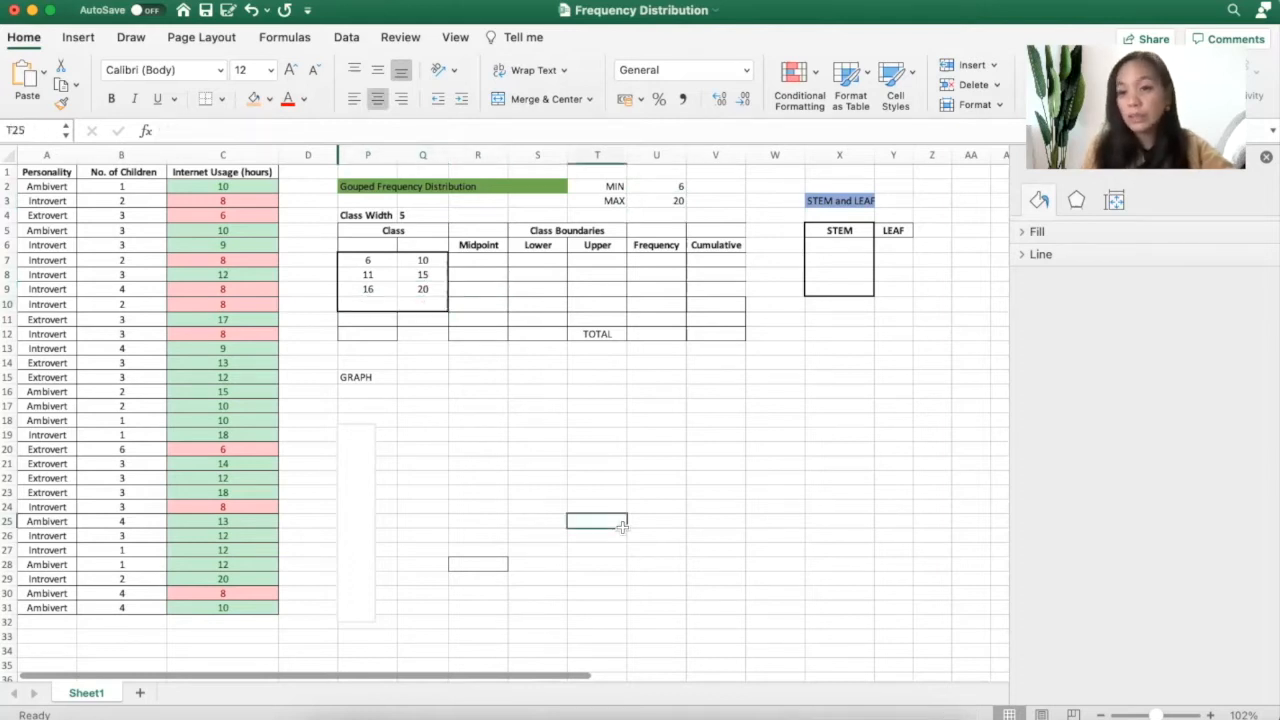
click(656, 200)
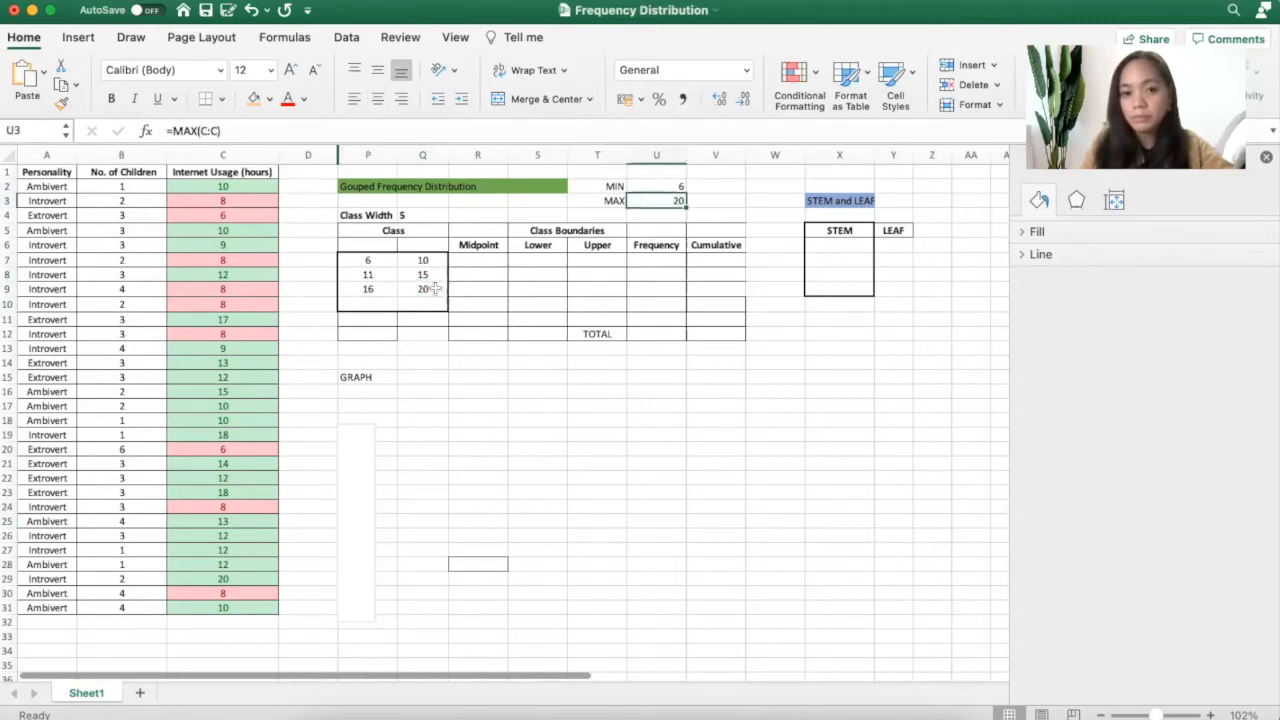
click(656, 550)
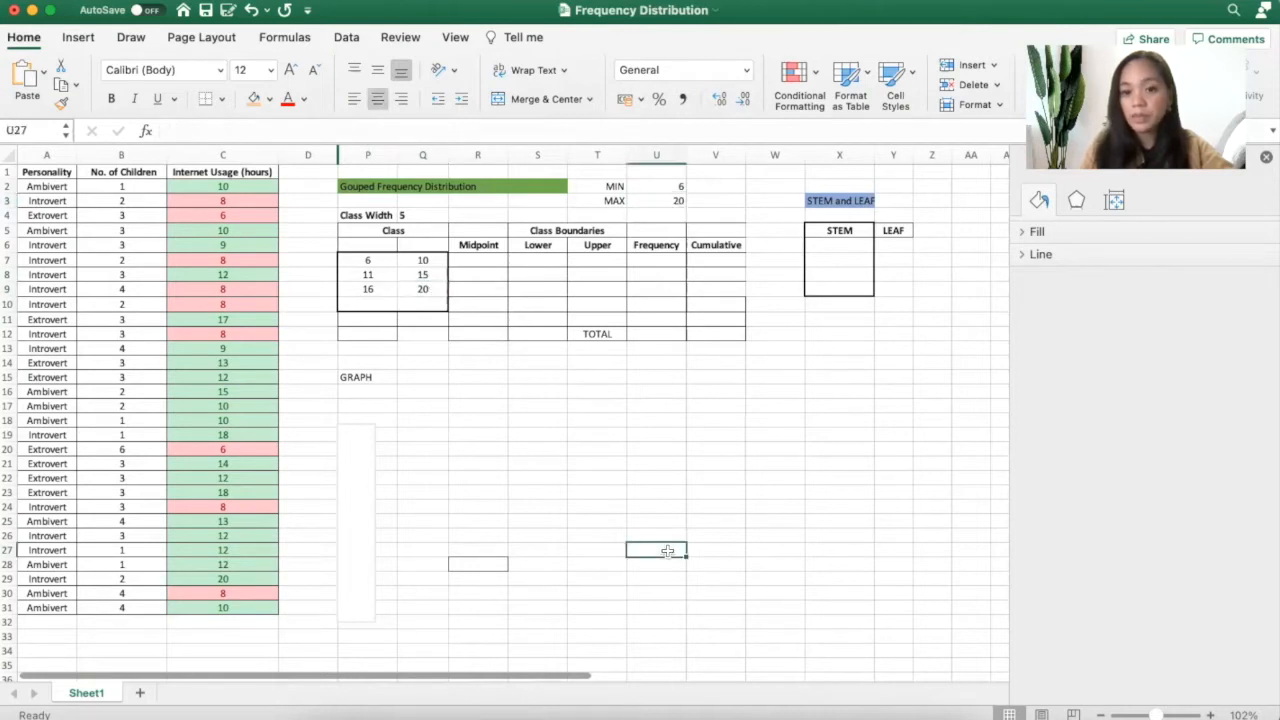
Check the MIN and MAX values and retype the class limits as 5,10,15,20 and 9,14,19,24
click(424, 404)
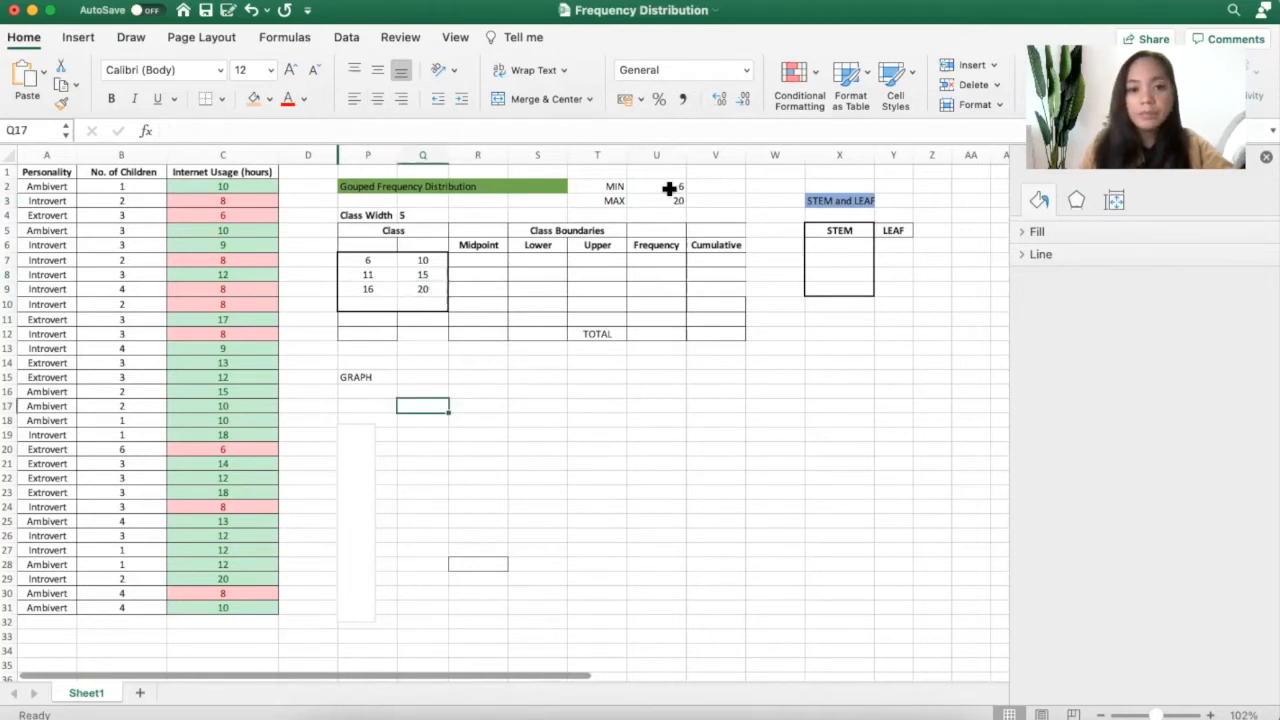
click(656, 186)
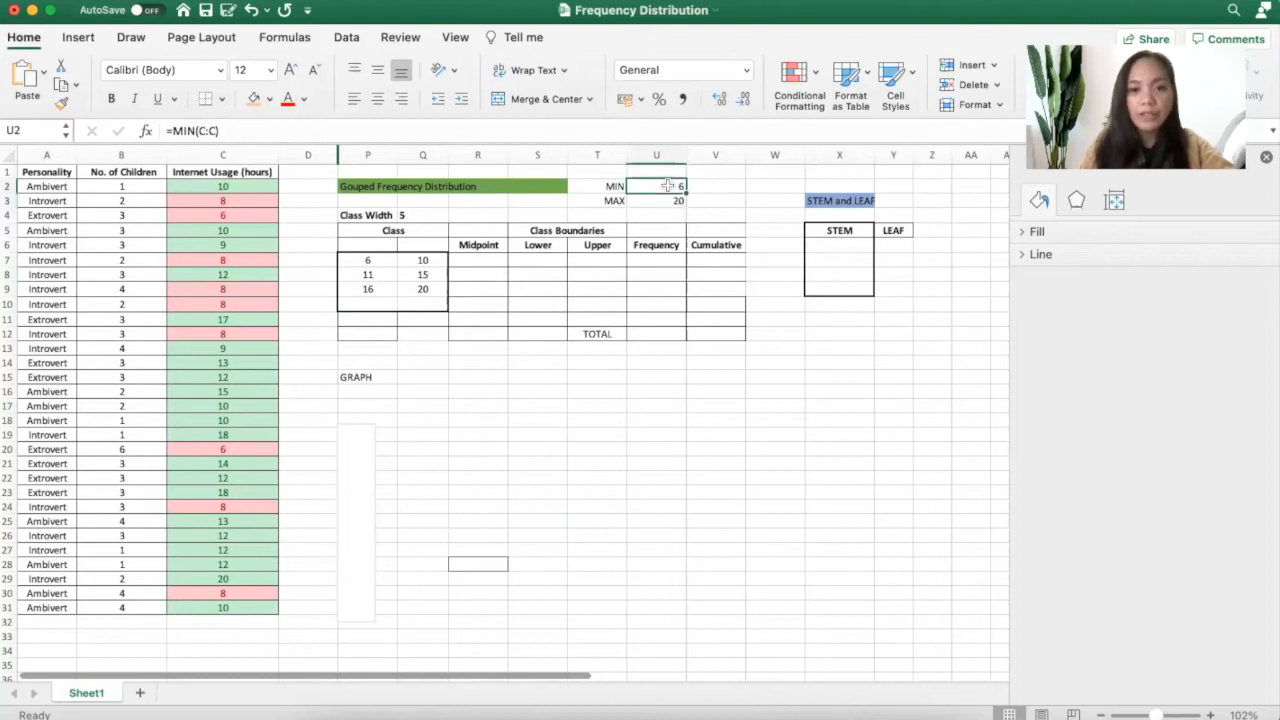
click(656, 200)
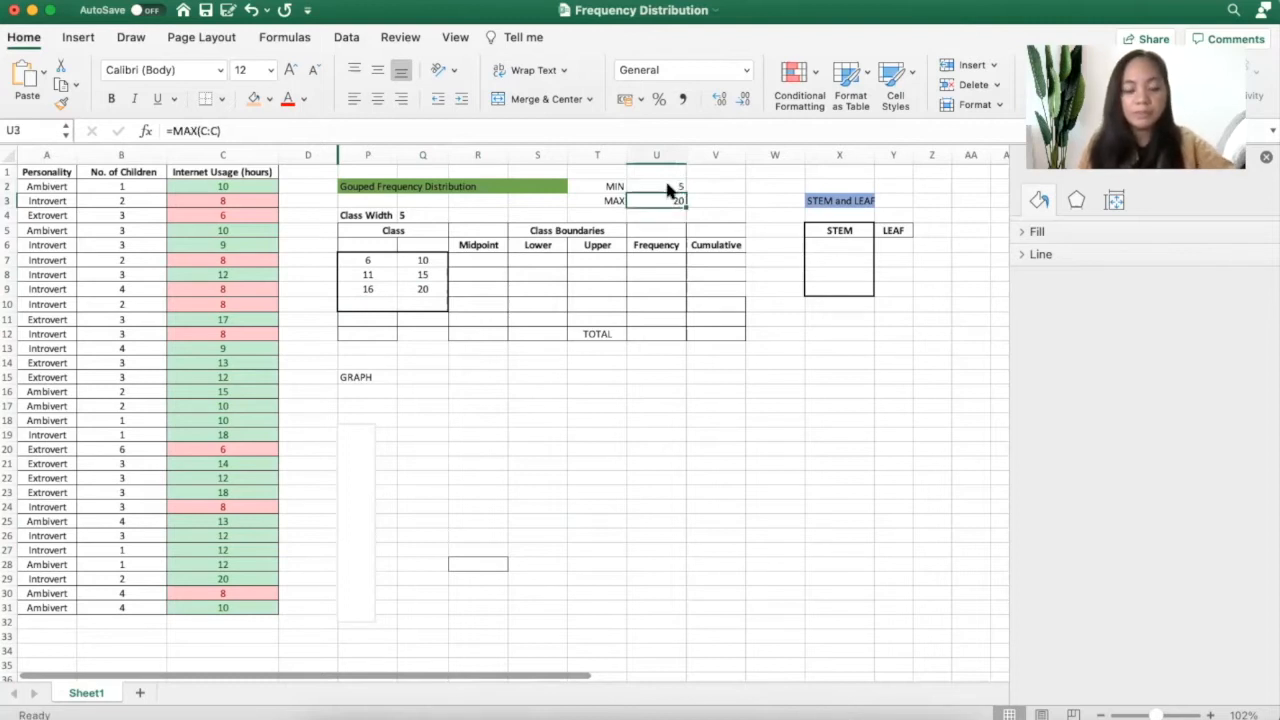
click(368, 260)
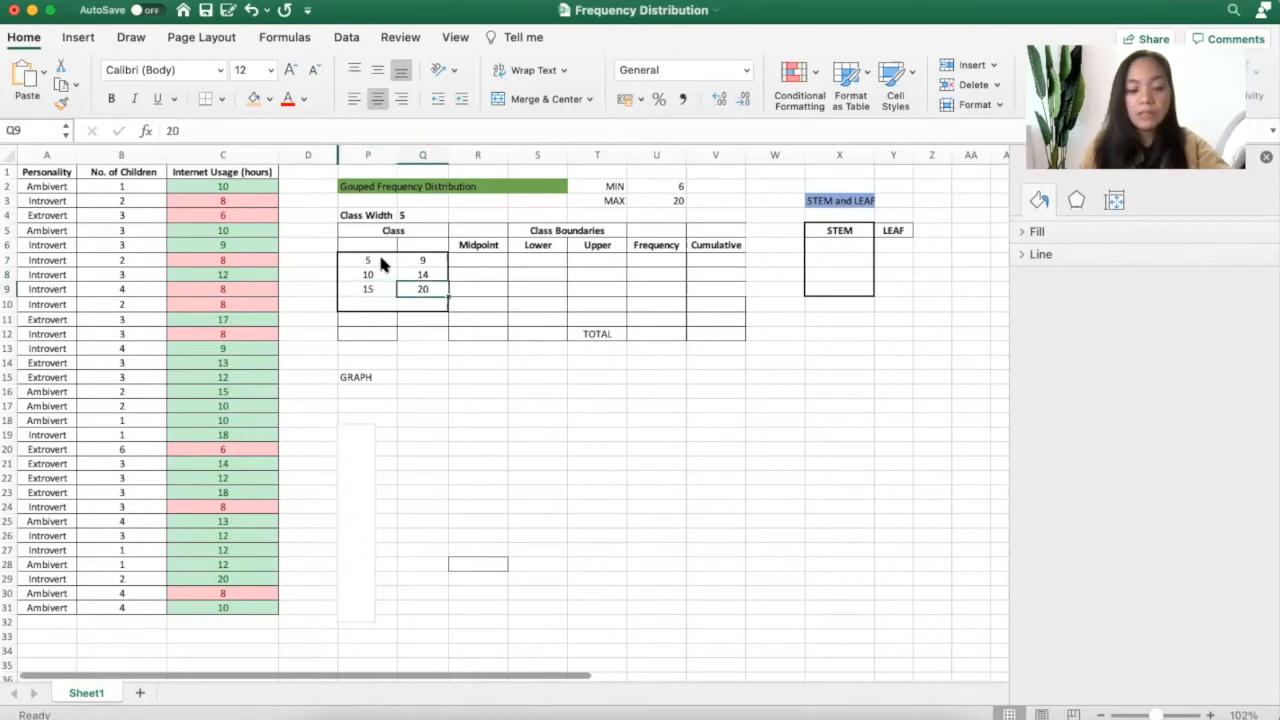
text(19)
click(422, 304)
text(24)
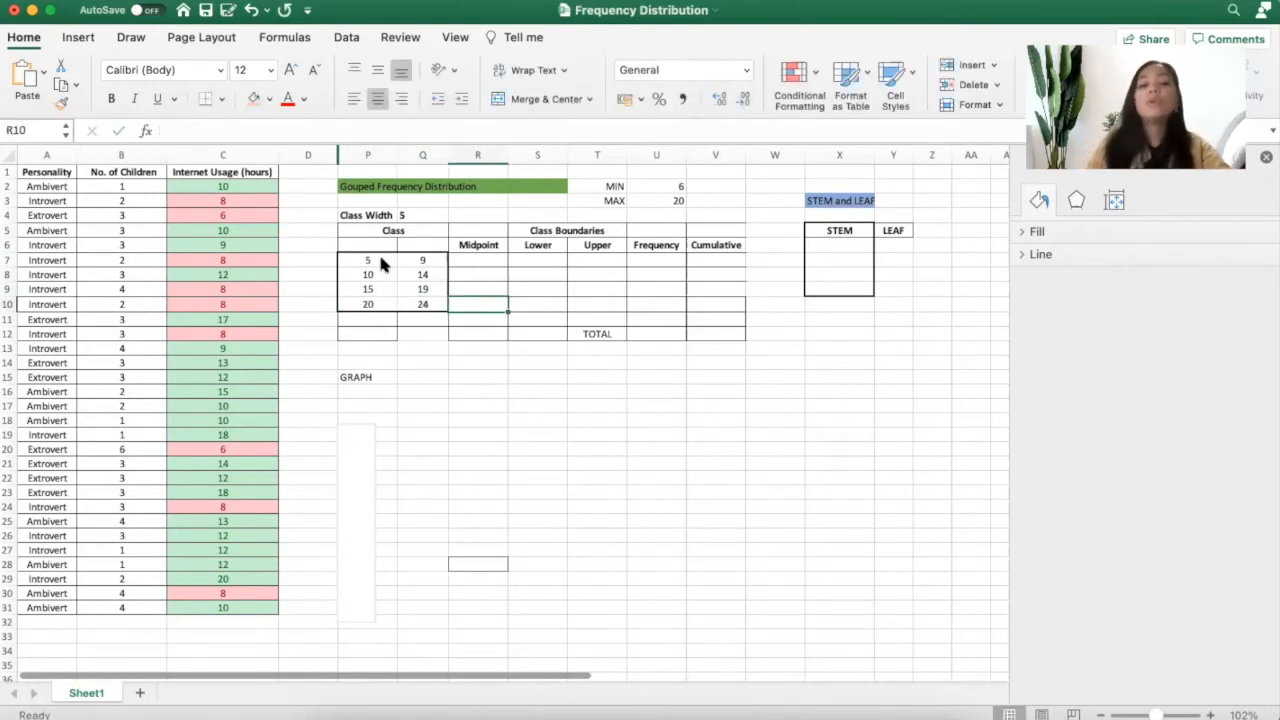
click(368, 260)
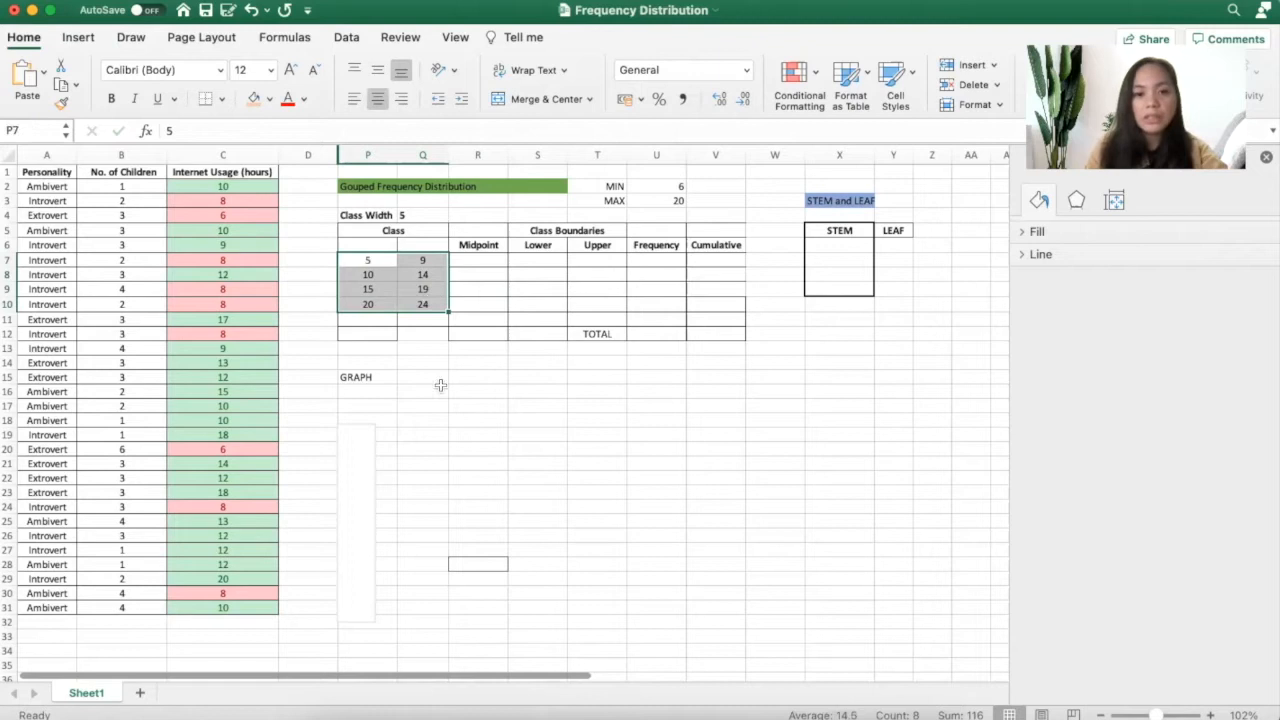
Compute the first midpoint as the AVERAGE of class limits 5 and 9, giving 7
click(478, 260)
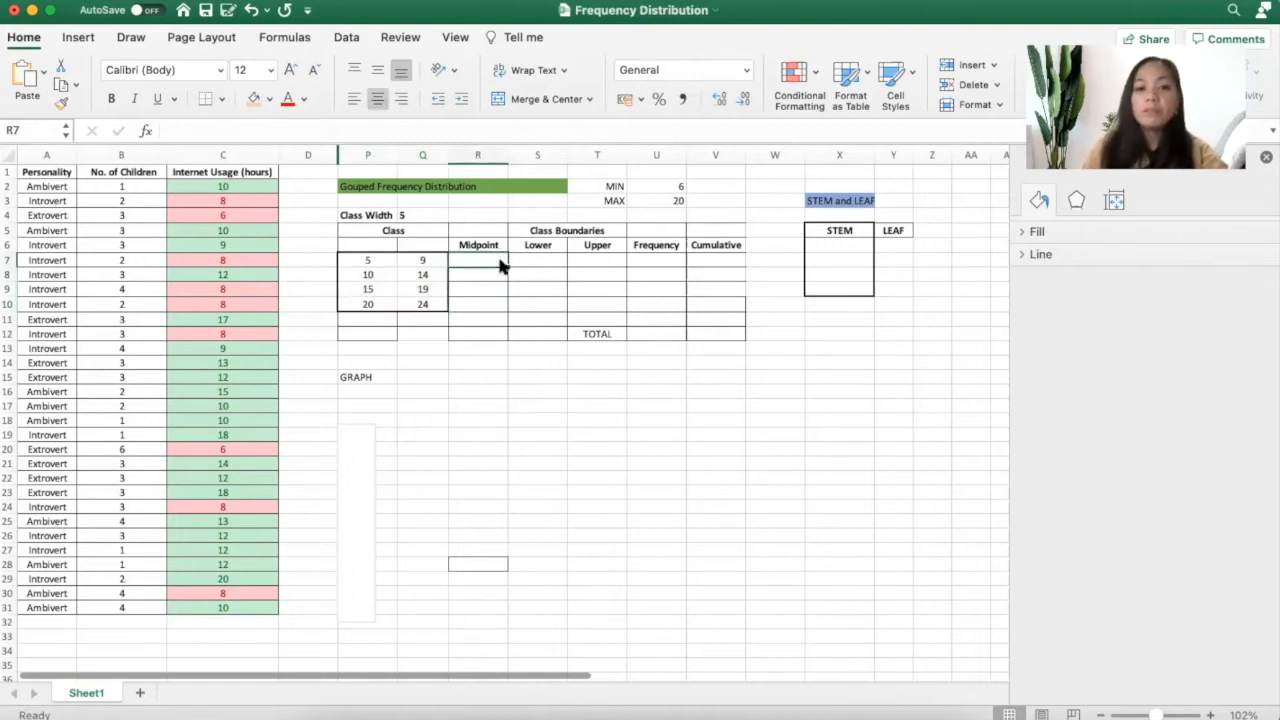
click(478, 244)
text(=P7+)
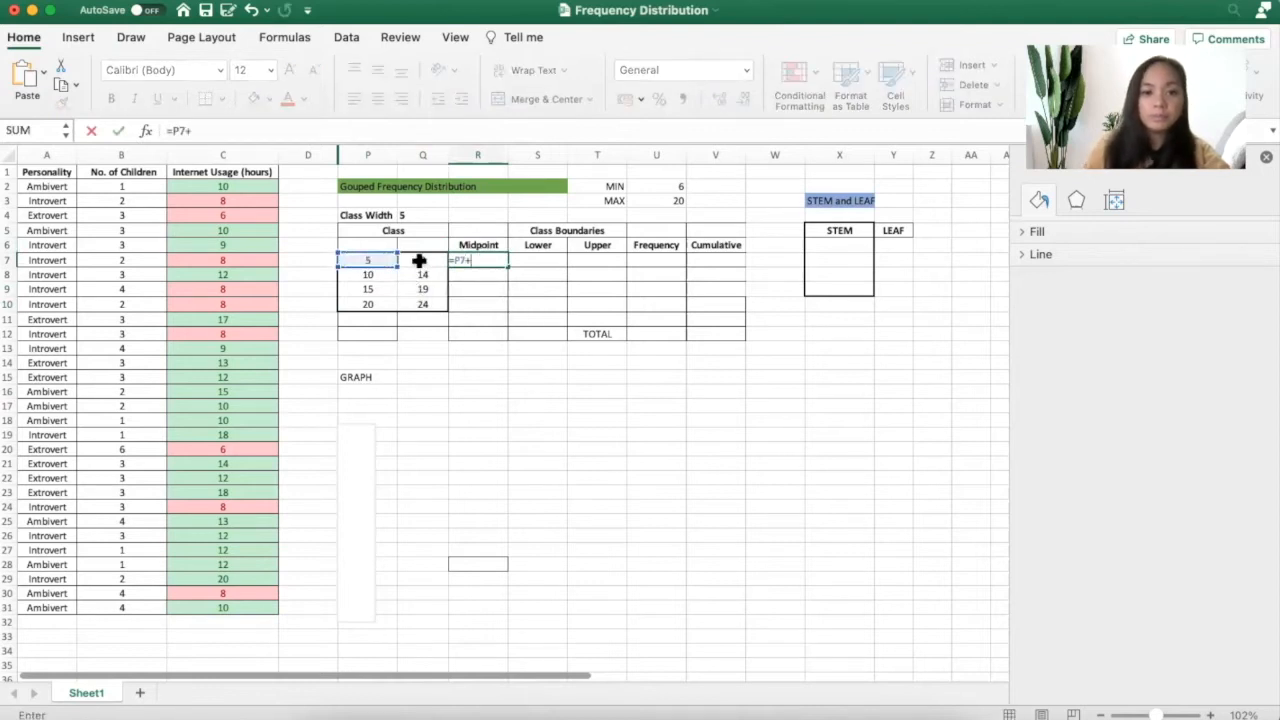
key(Return)
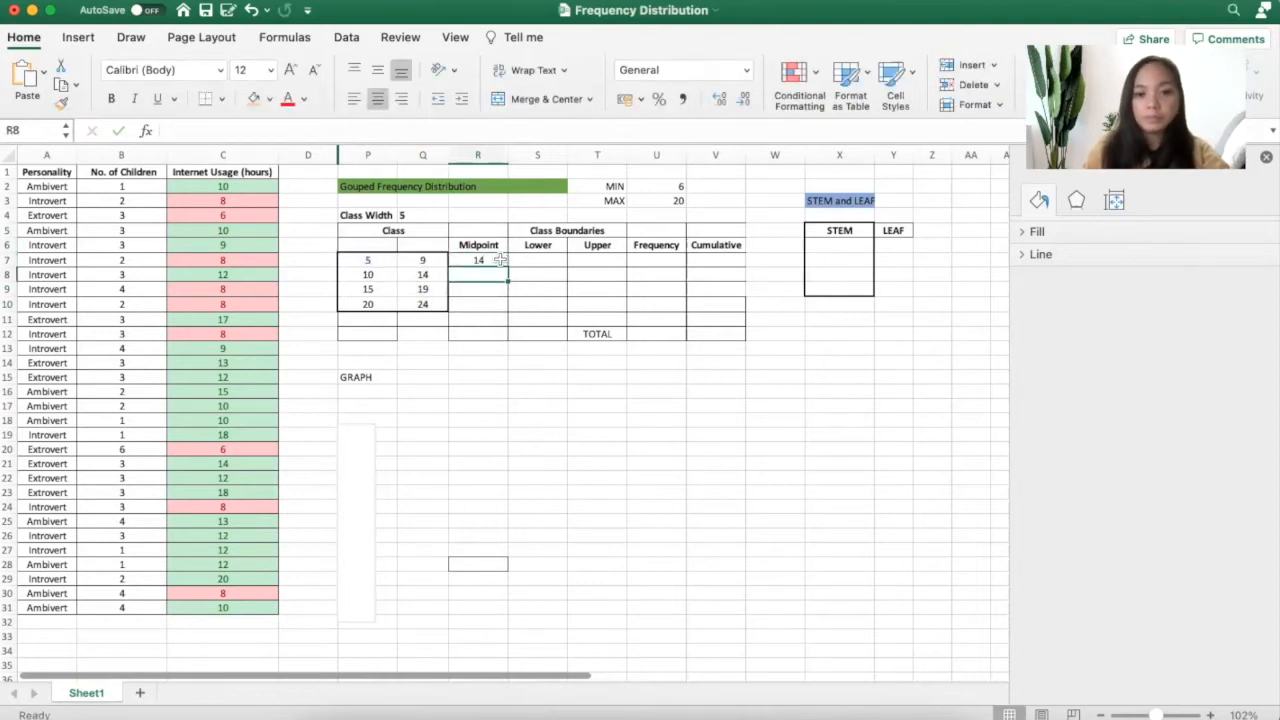
click(478, 274)
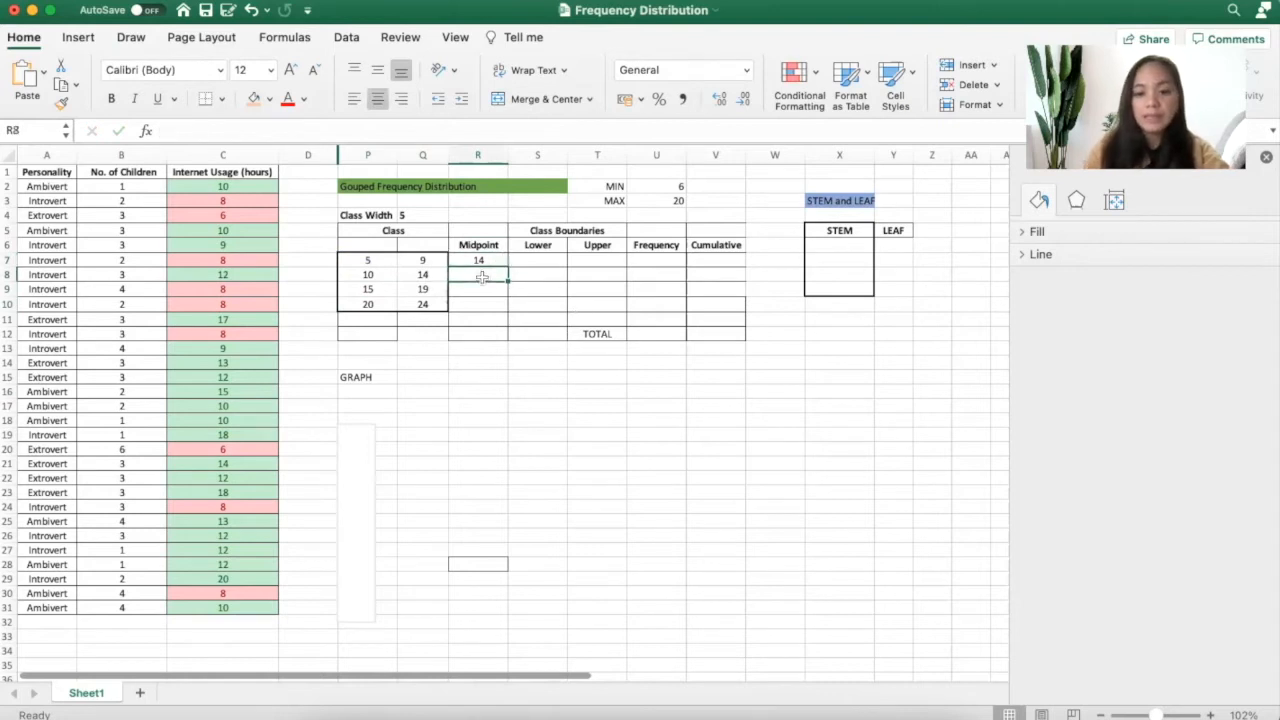
click(478, 260)
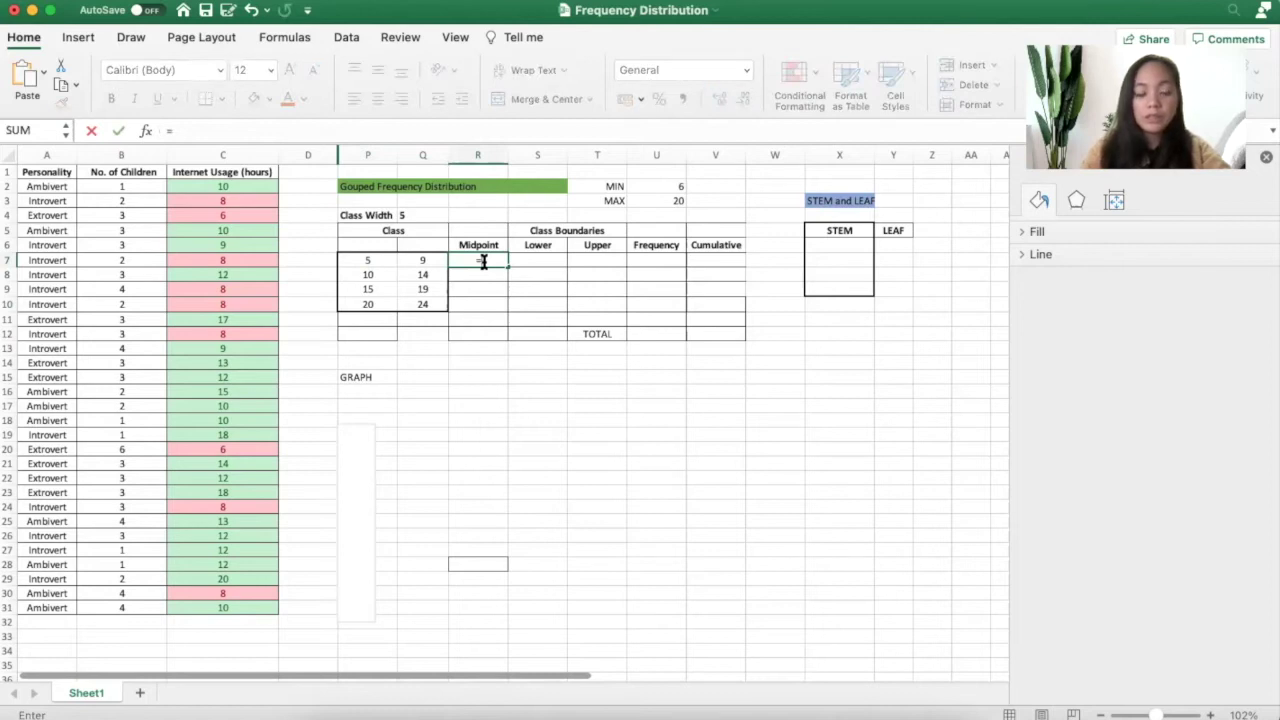
text(=Ave)
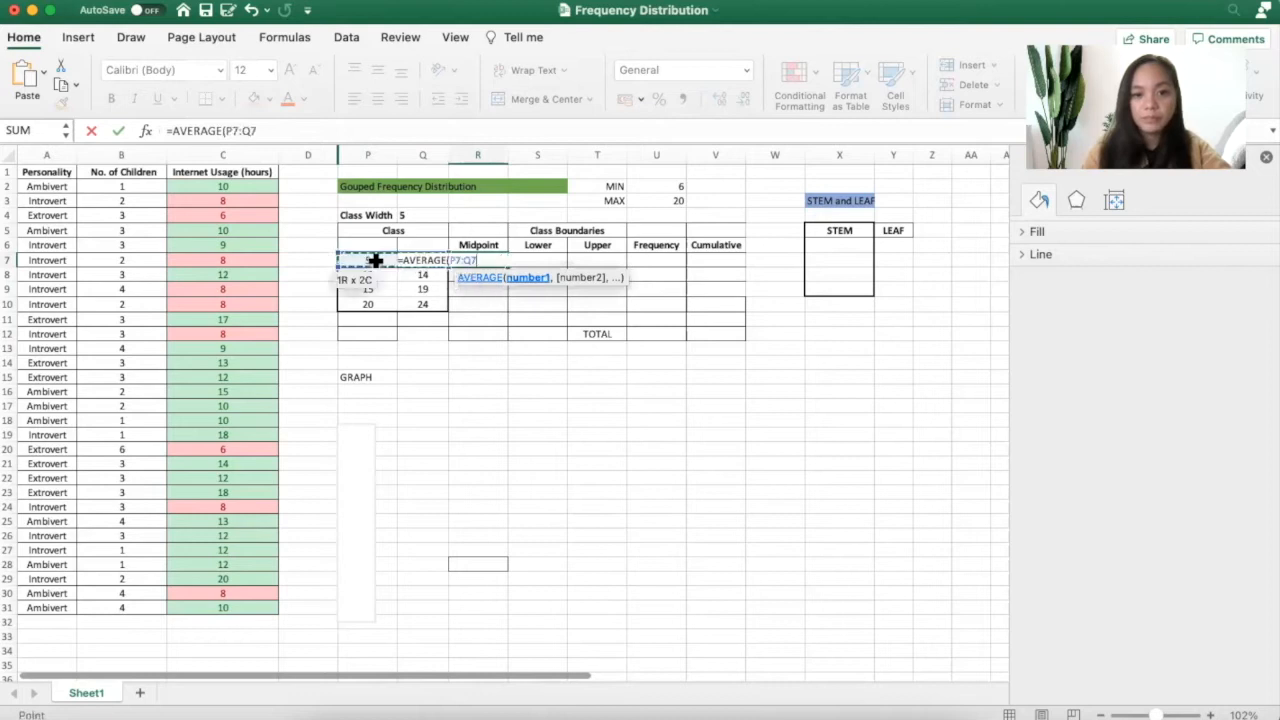
key(Return)
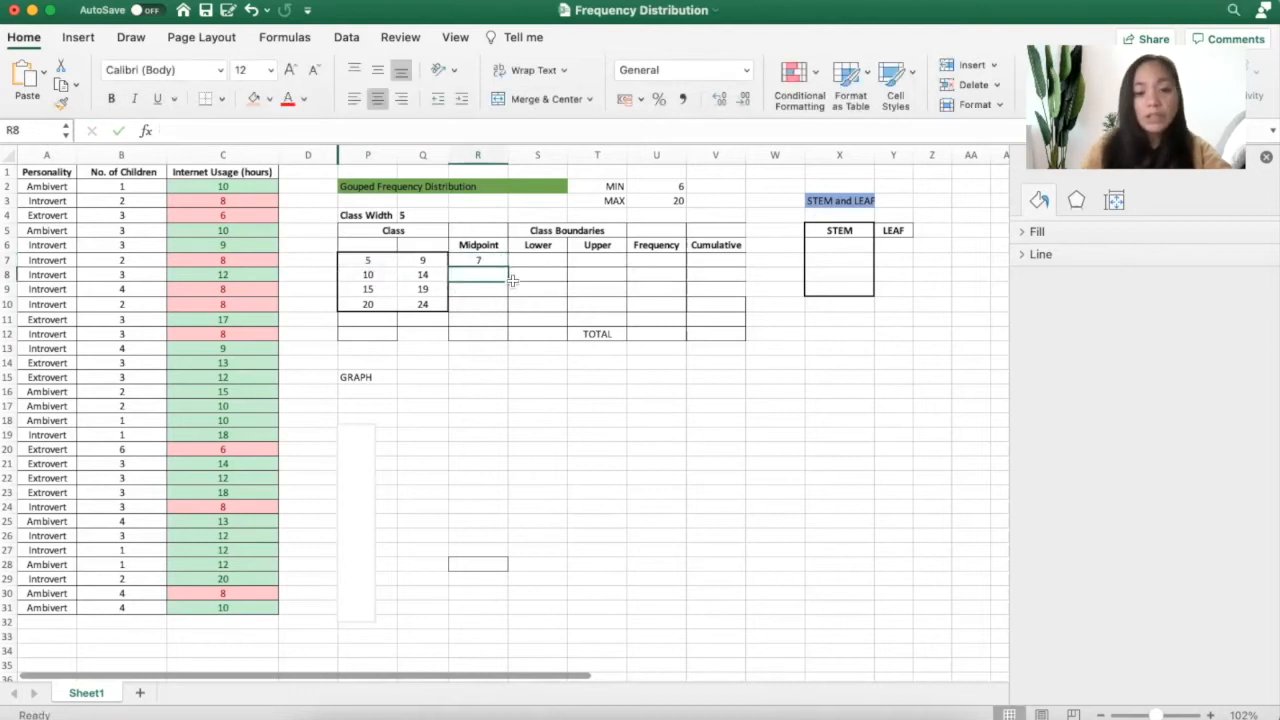
Fill the remaining midpoints 12, 17 and 22 by averaging each class's limits
text(=sum)
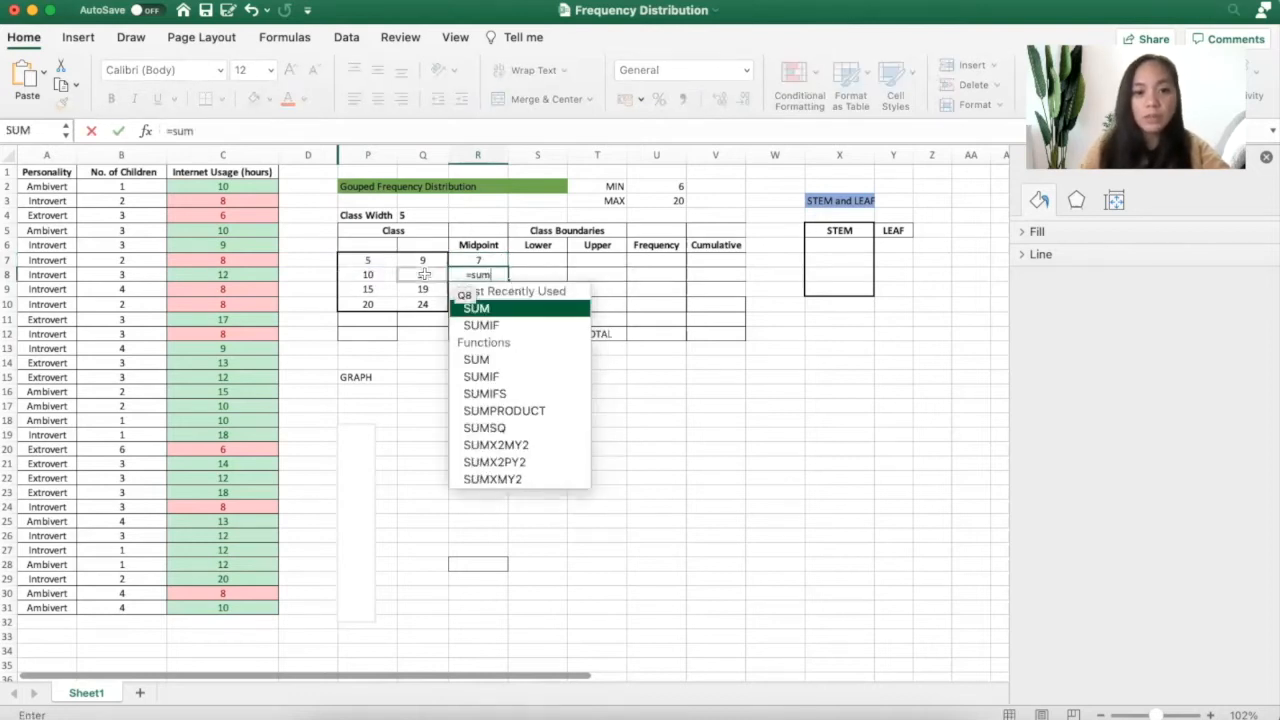
key(Return)
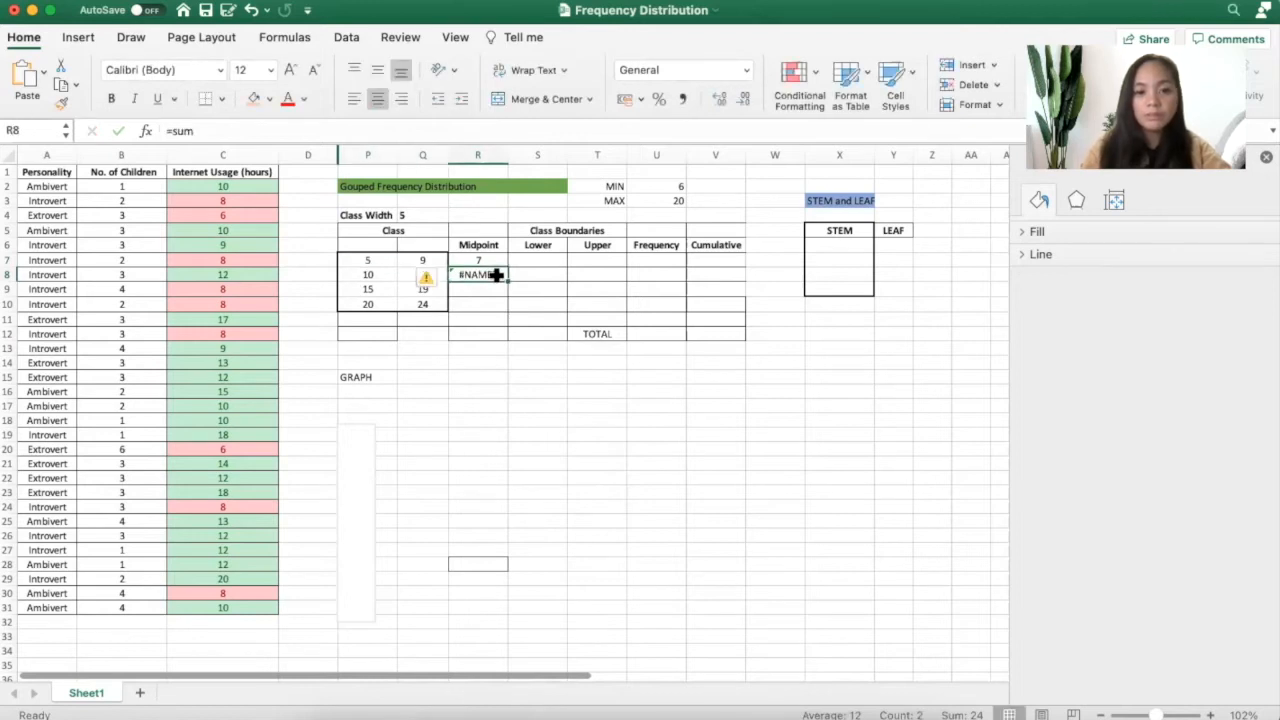
text(=Sum)
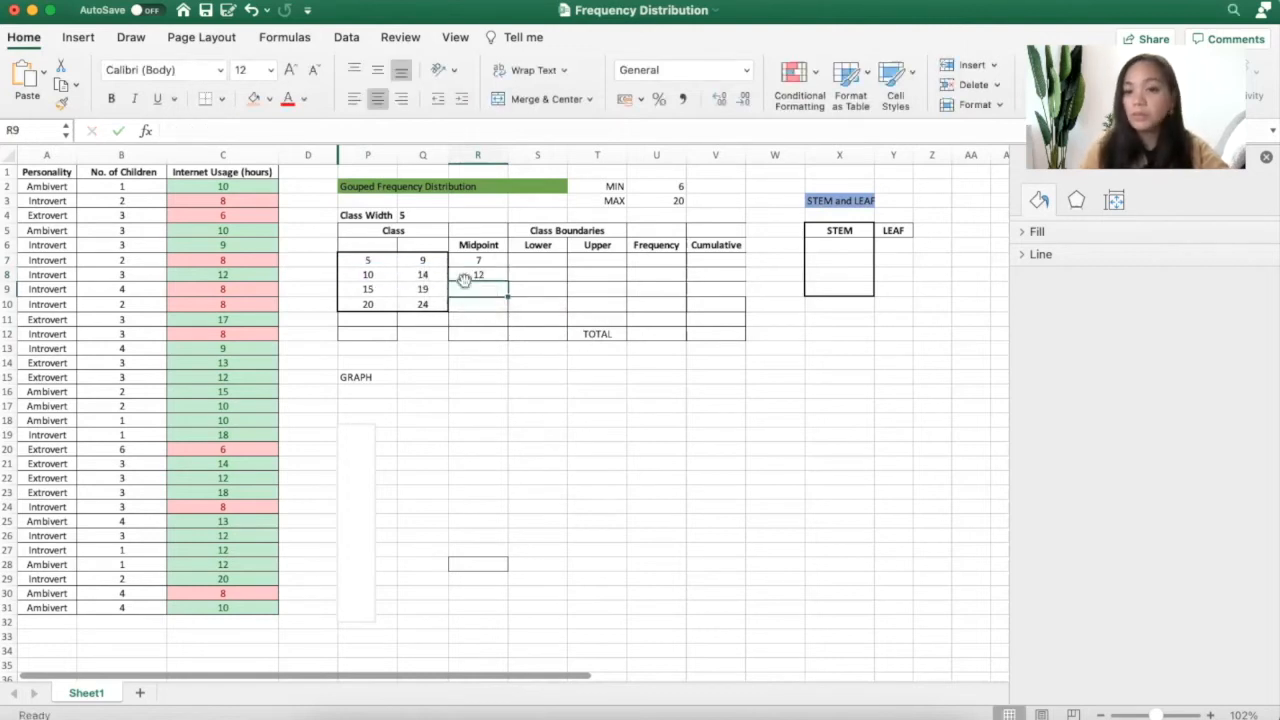
text(=a)
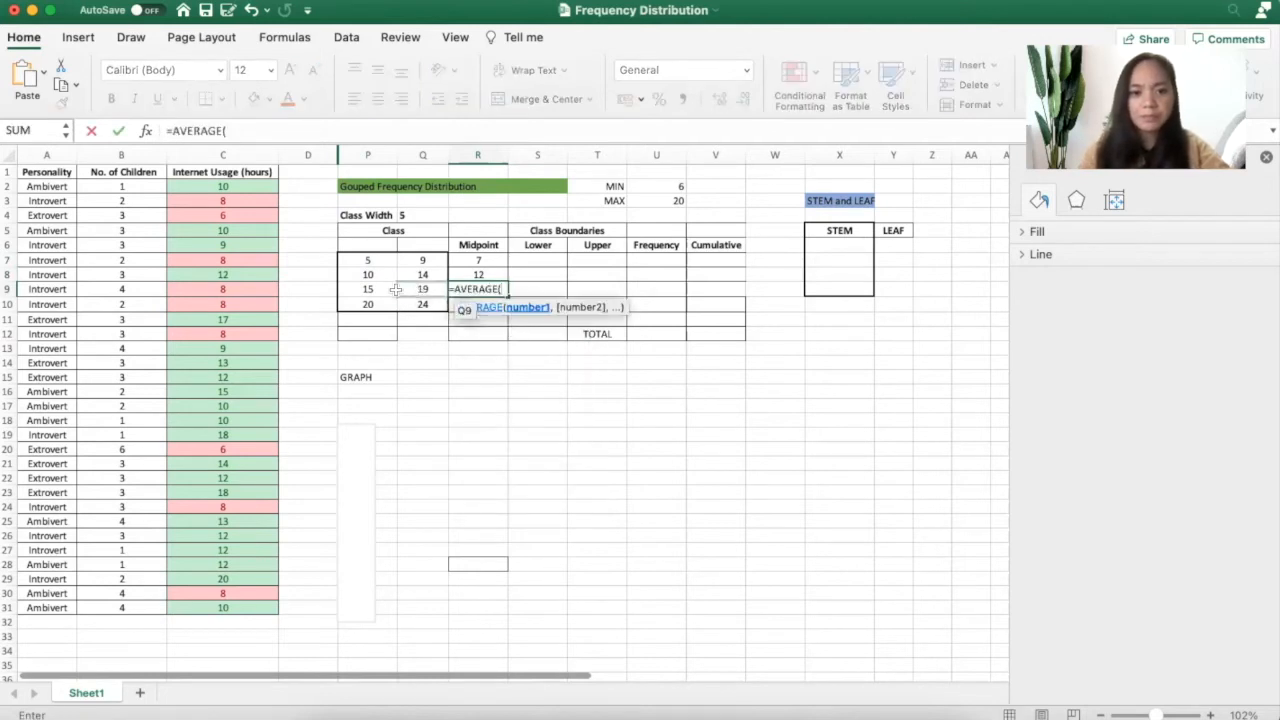
key(Return)
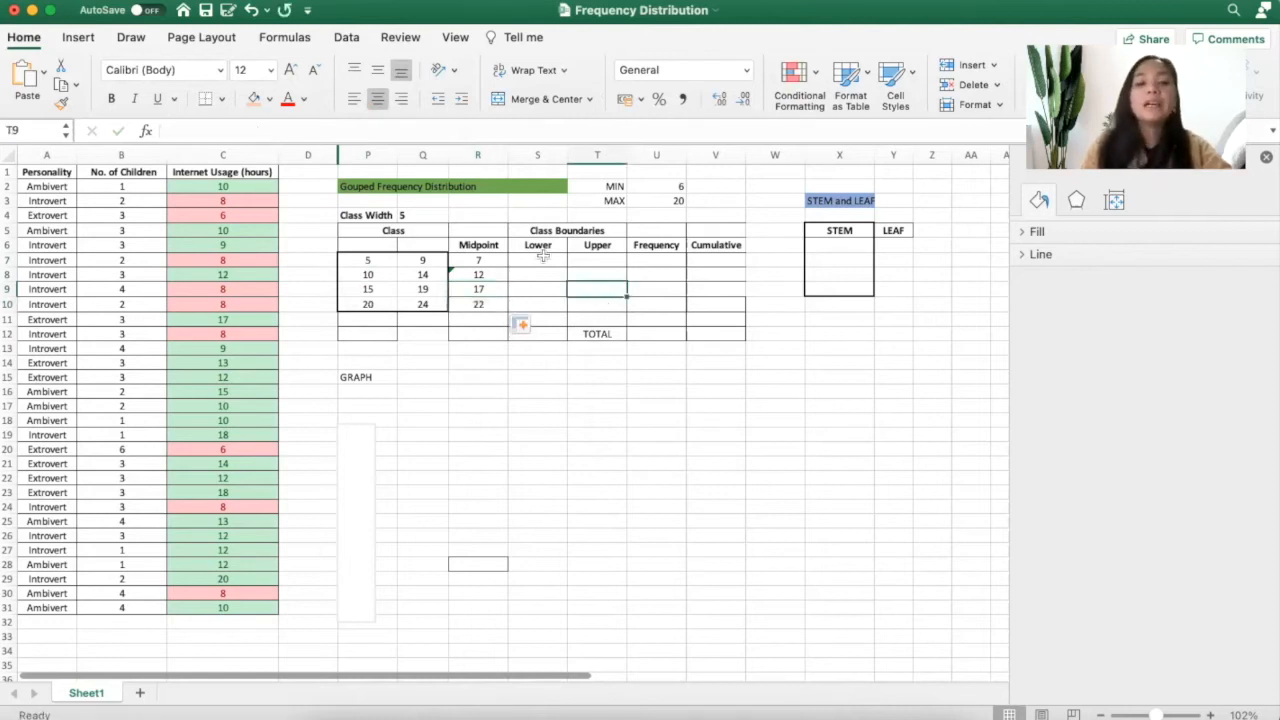
Compute the first lower boundary as the lower limit minus 0.5, giving 4.5
click(536, 260)
text(=P7)
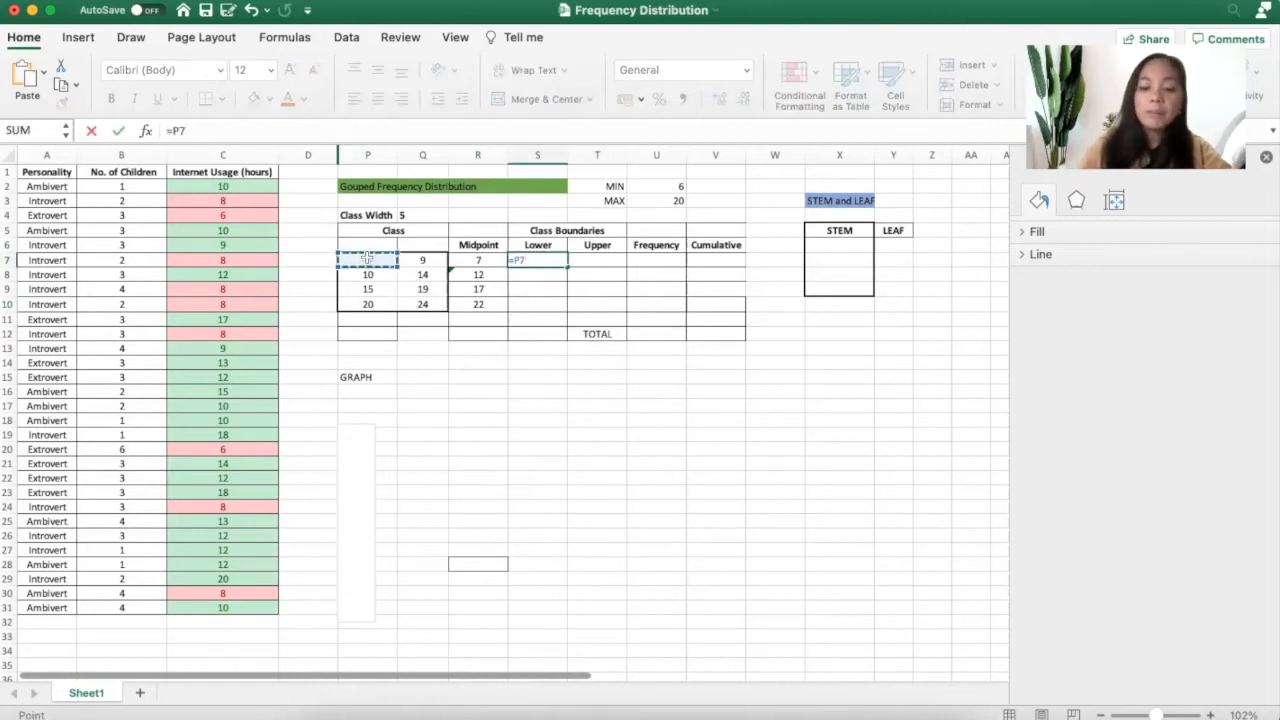
text(-0.5)
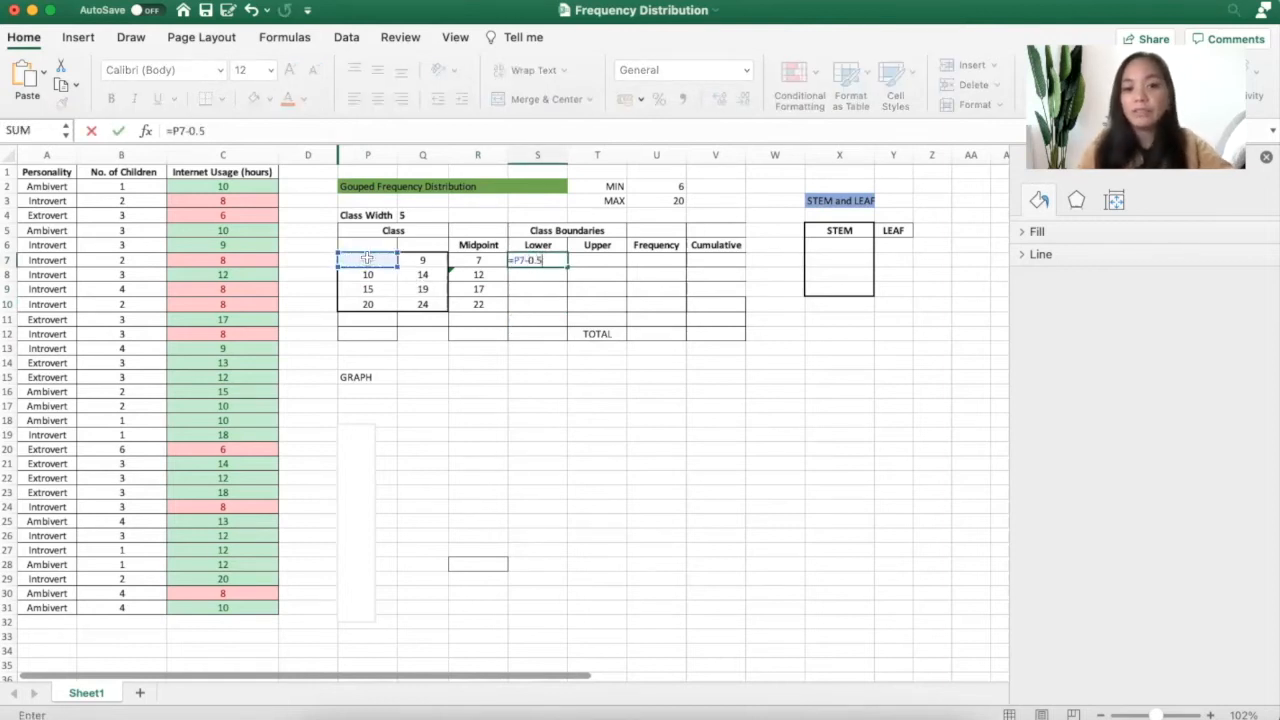
key(Return)
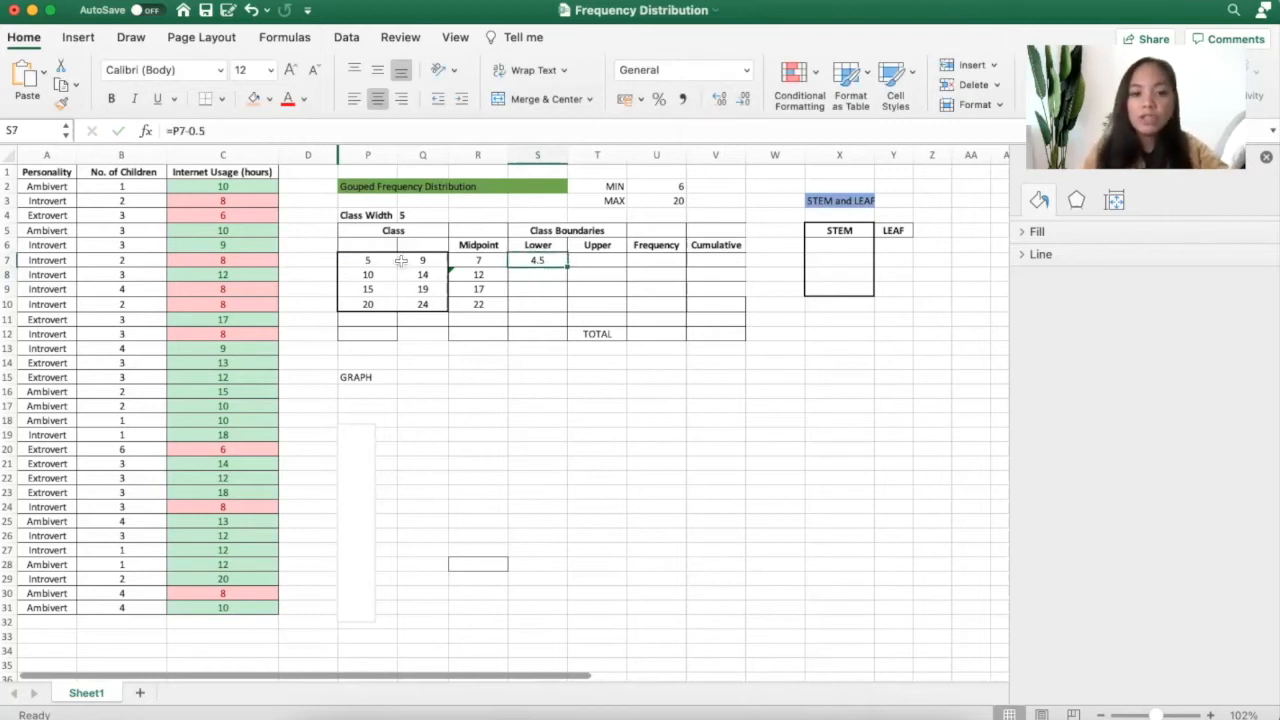
click(368, 260)
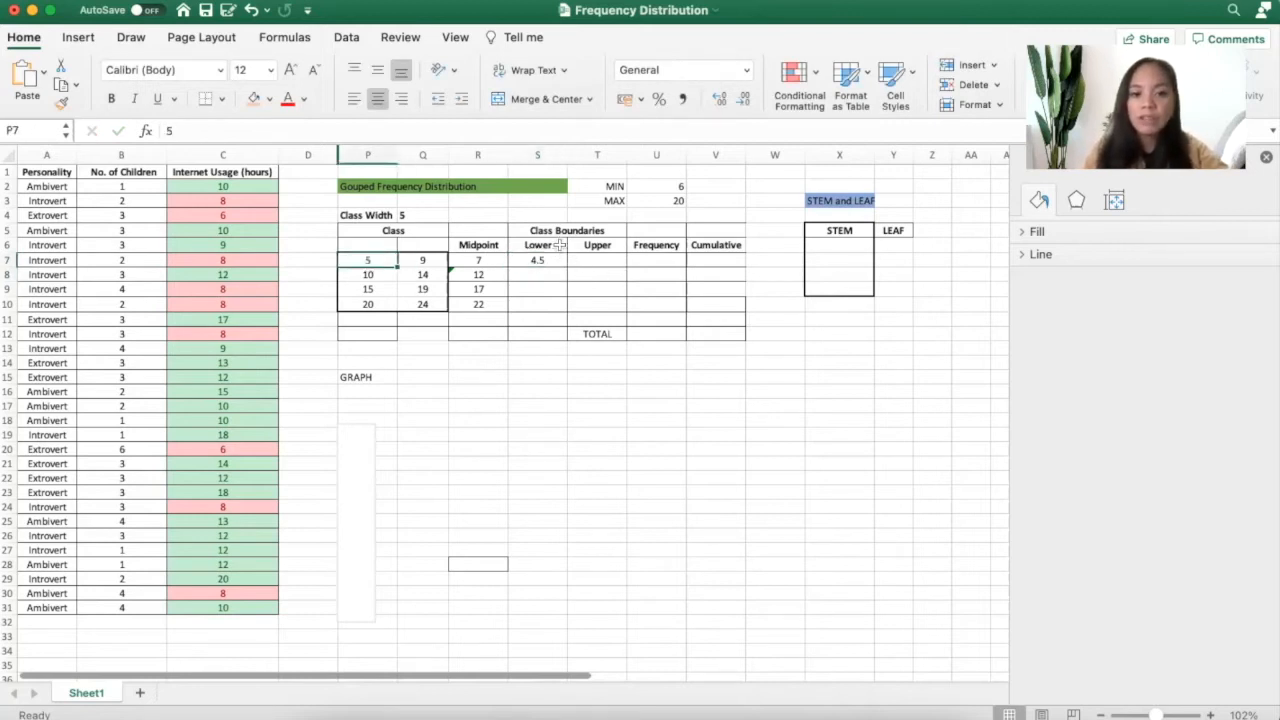
drag(536, 260, 536, 304)
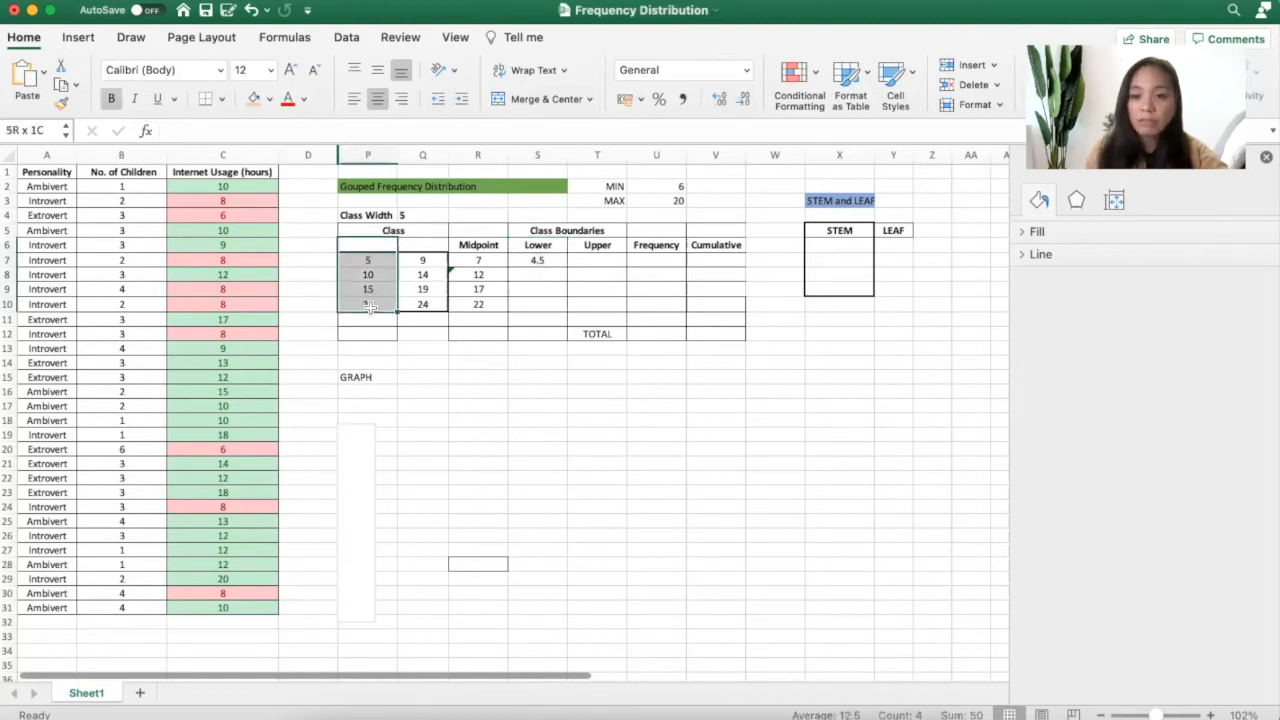
Fill lower boundaries 9.5, 14.5 and 19.5 with the same minus-0.5 formula
click(536, 274)
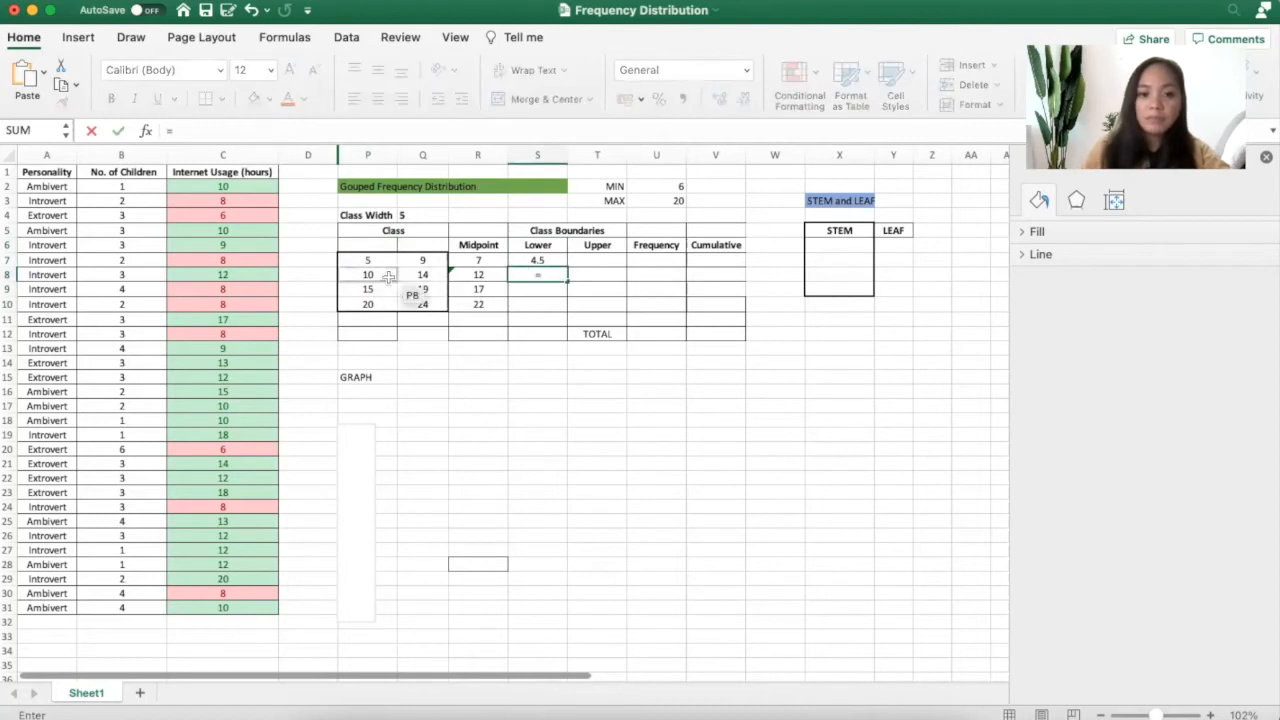
text(=PB-)
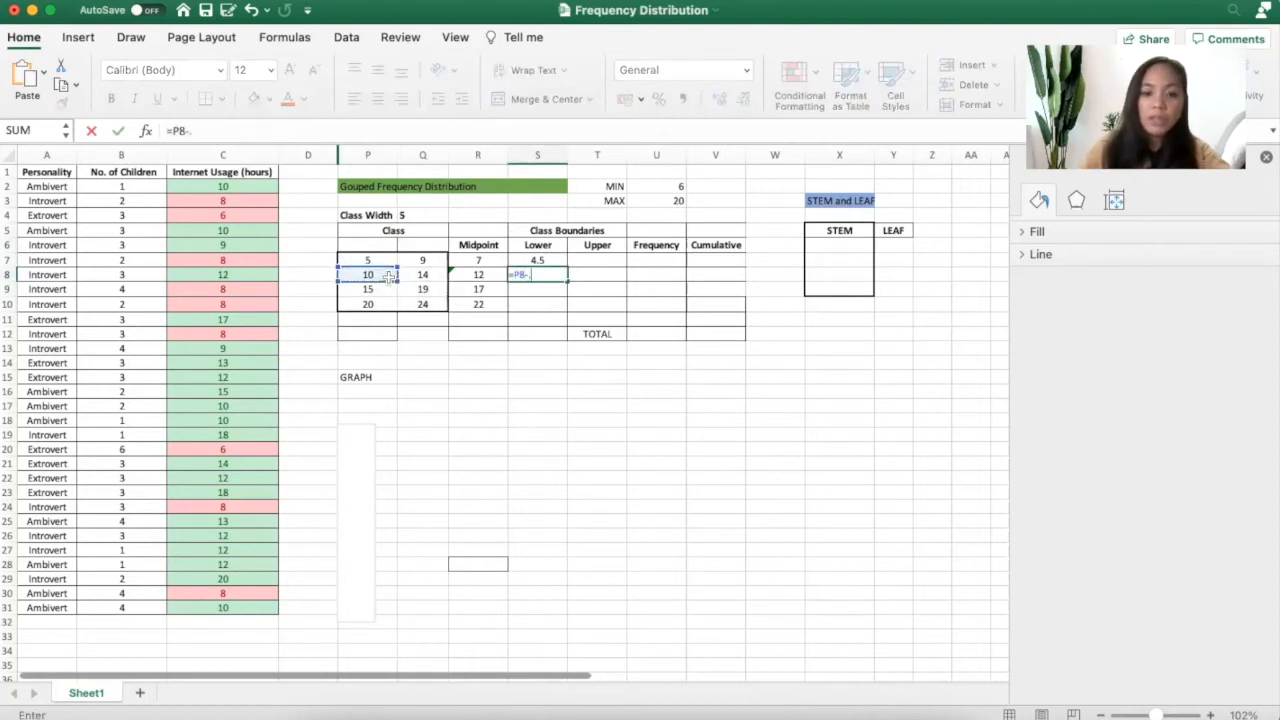
key(Return)
text(=P9)
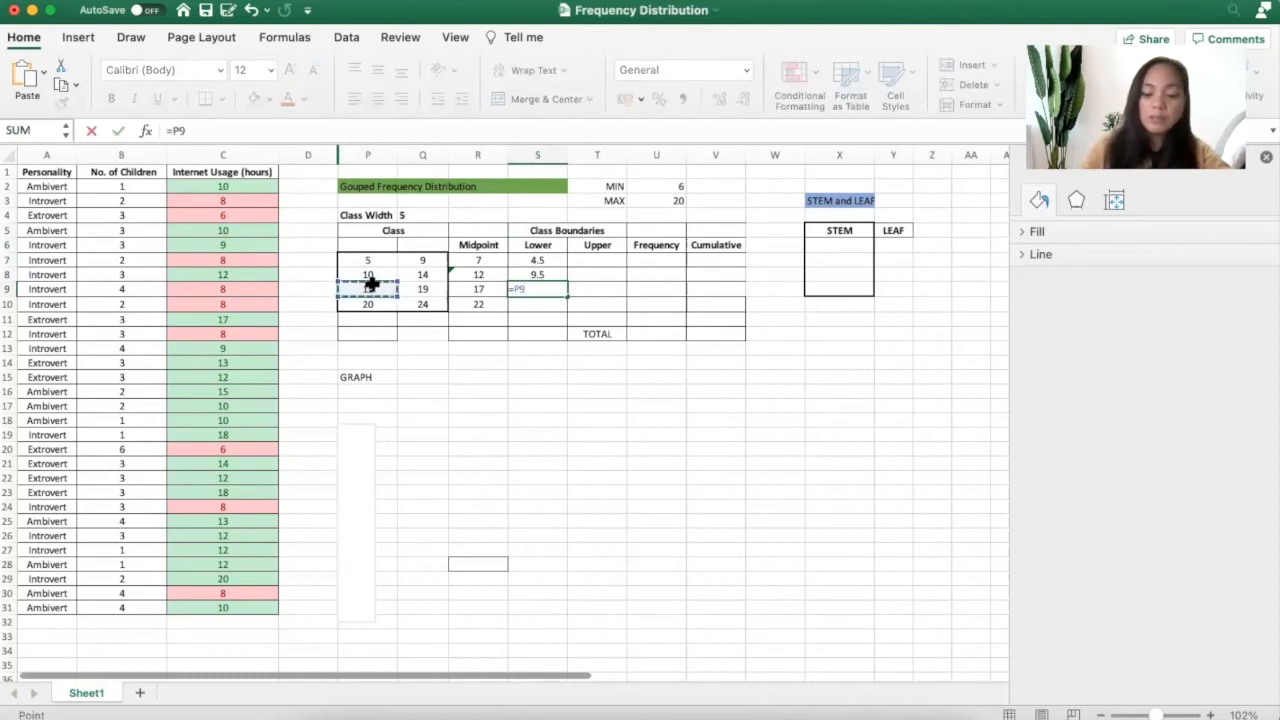
key(Return)
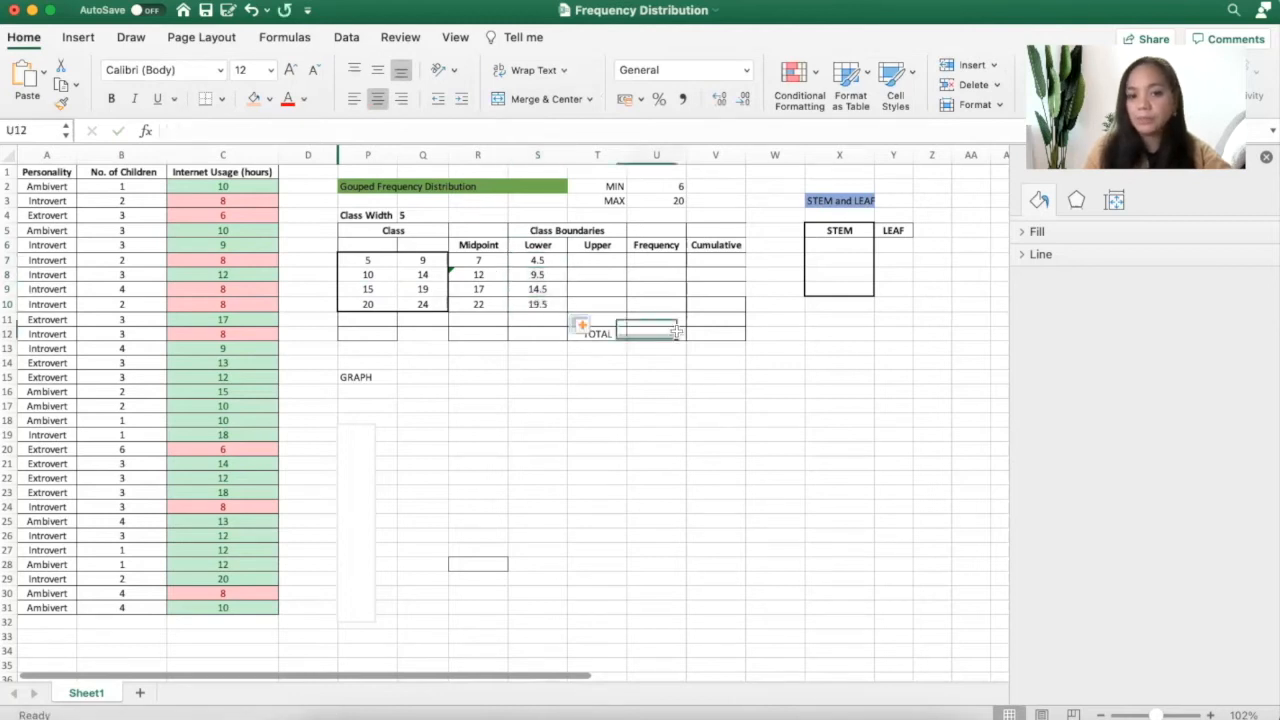
Compute upper boundaries as upper limit plus 0.5, giving 9.5, 14.5, 19.5 and 24.5
click(596, 260)
text(=Q7)
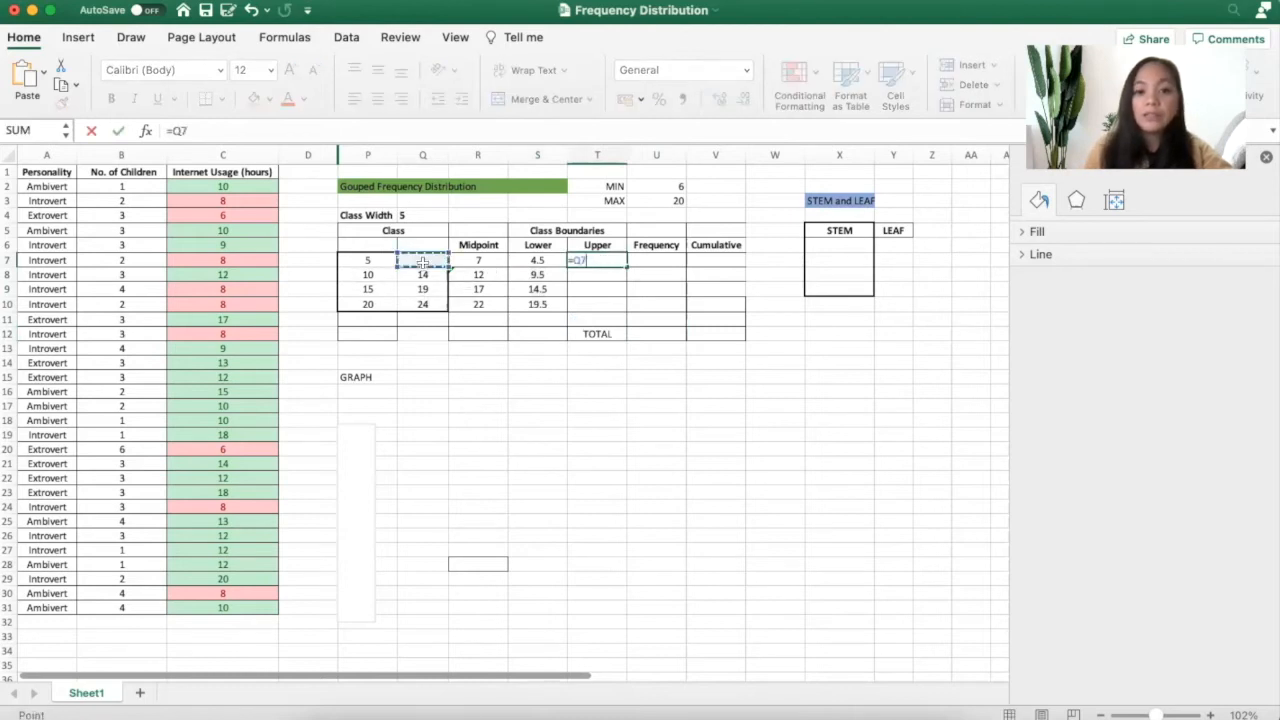
text(+0)
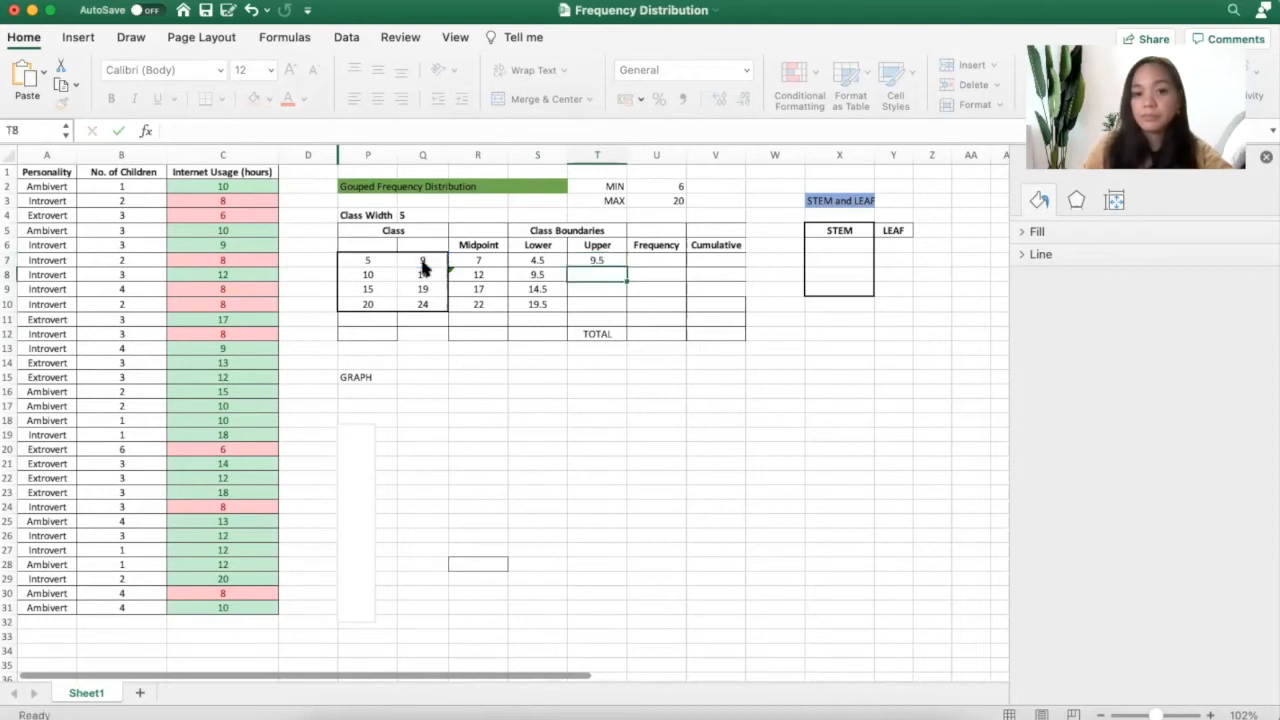
click(536, 260)
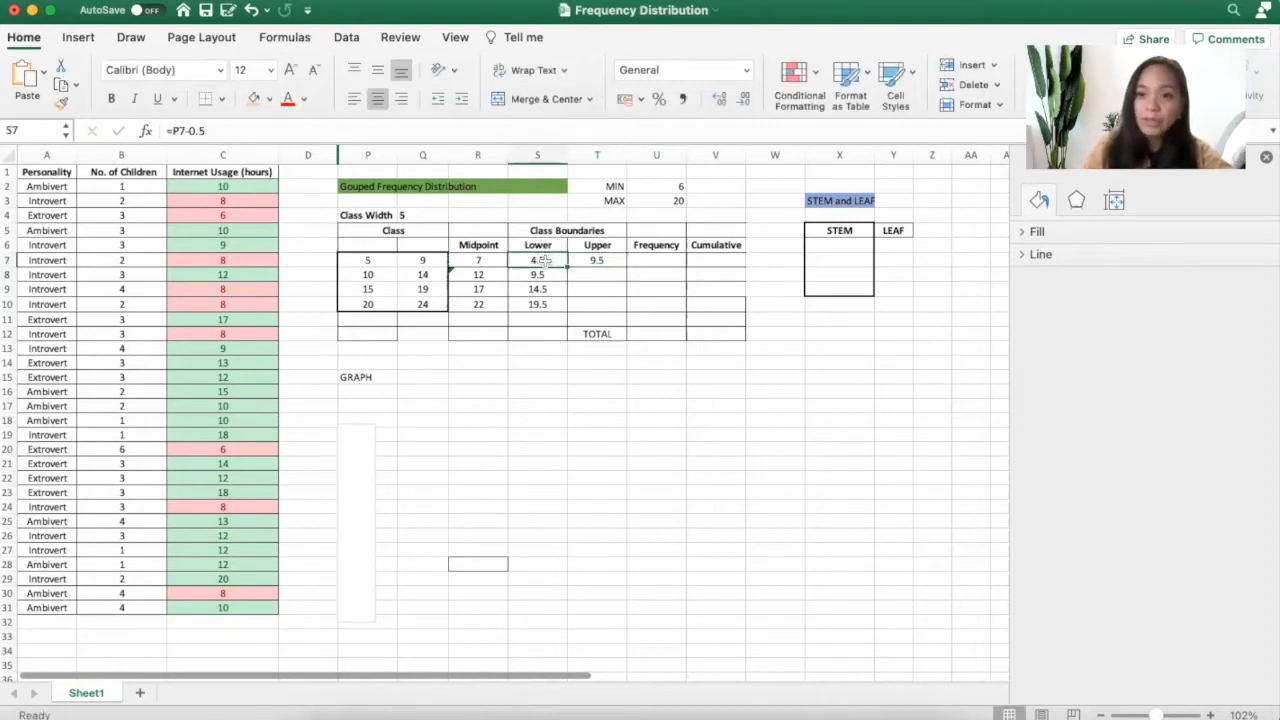
click(596, 260)
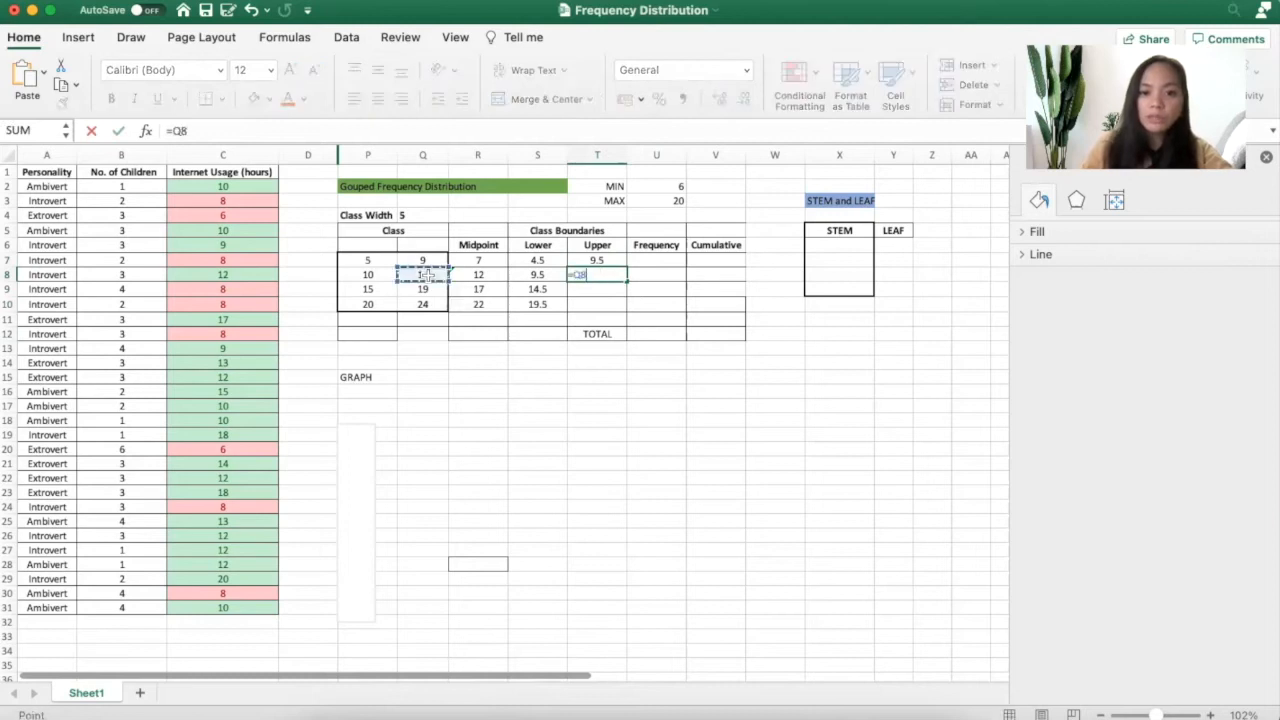
text(+0.)
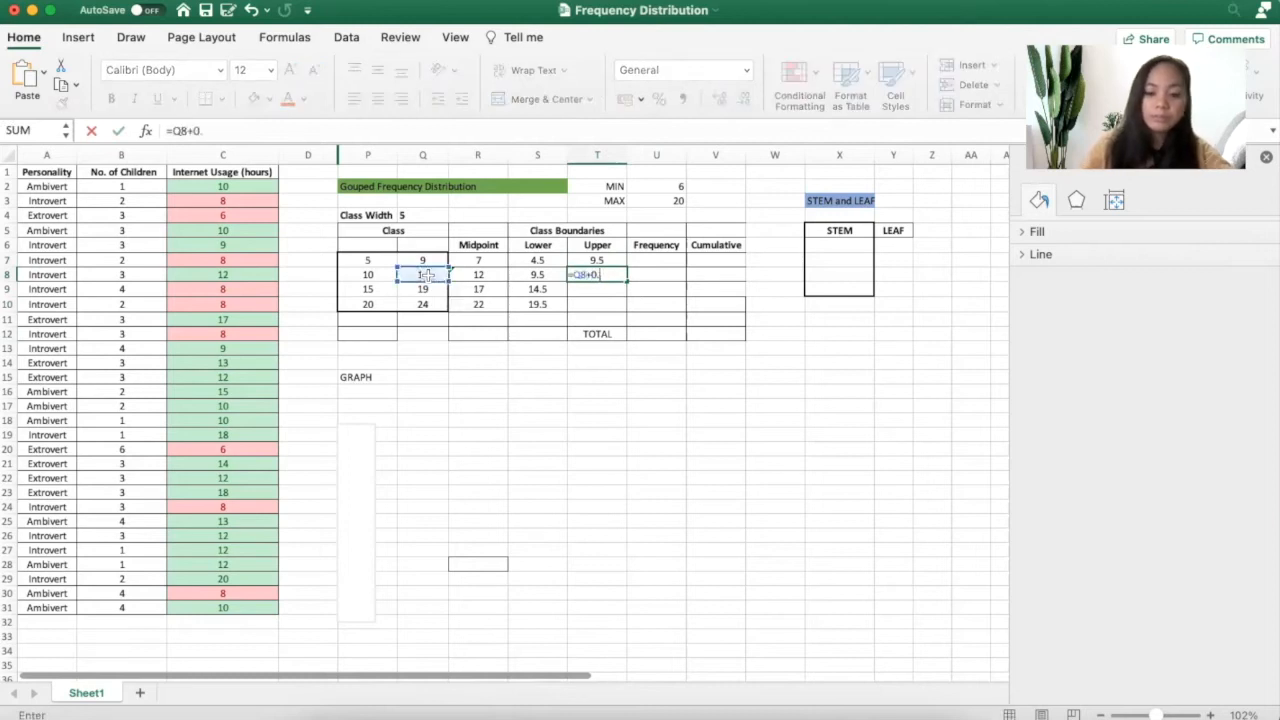
key(Return)
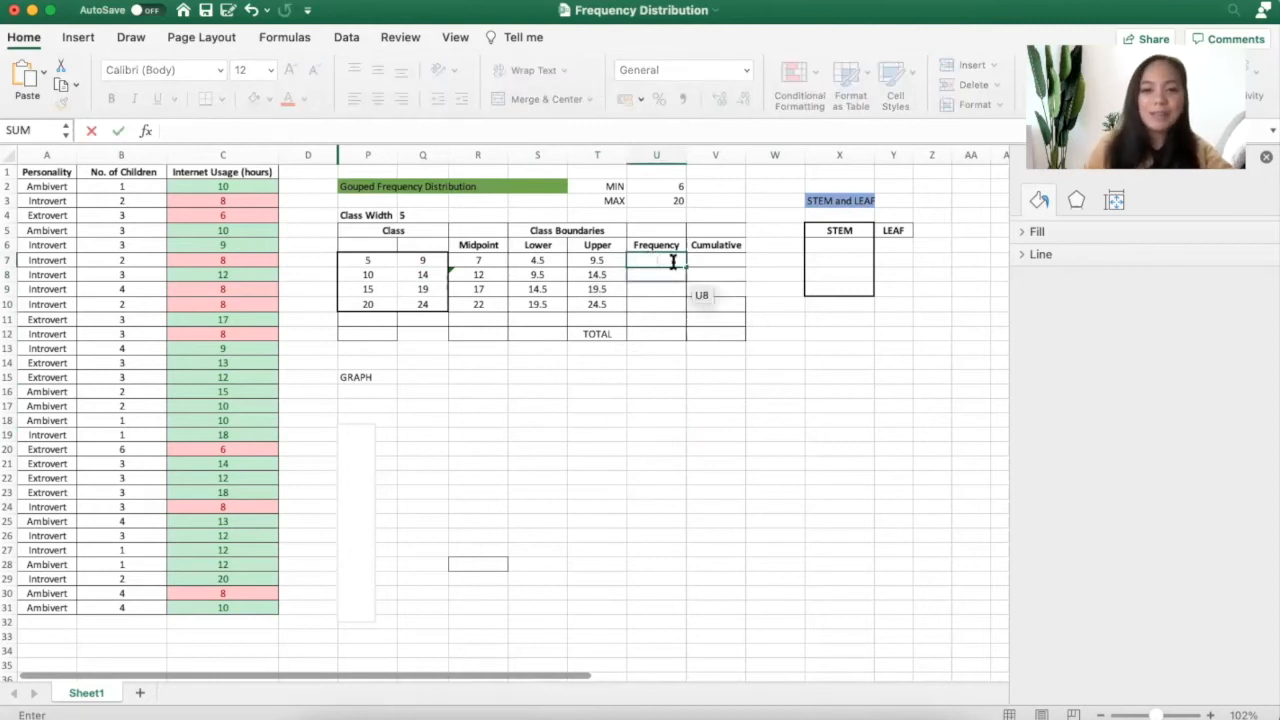
Colour-code usage values by class and enter frequencies 11, 14 and 4 for the first three classes
click(776, 448)
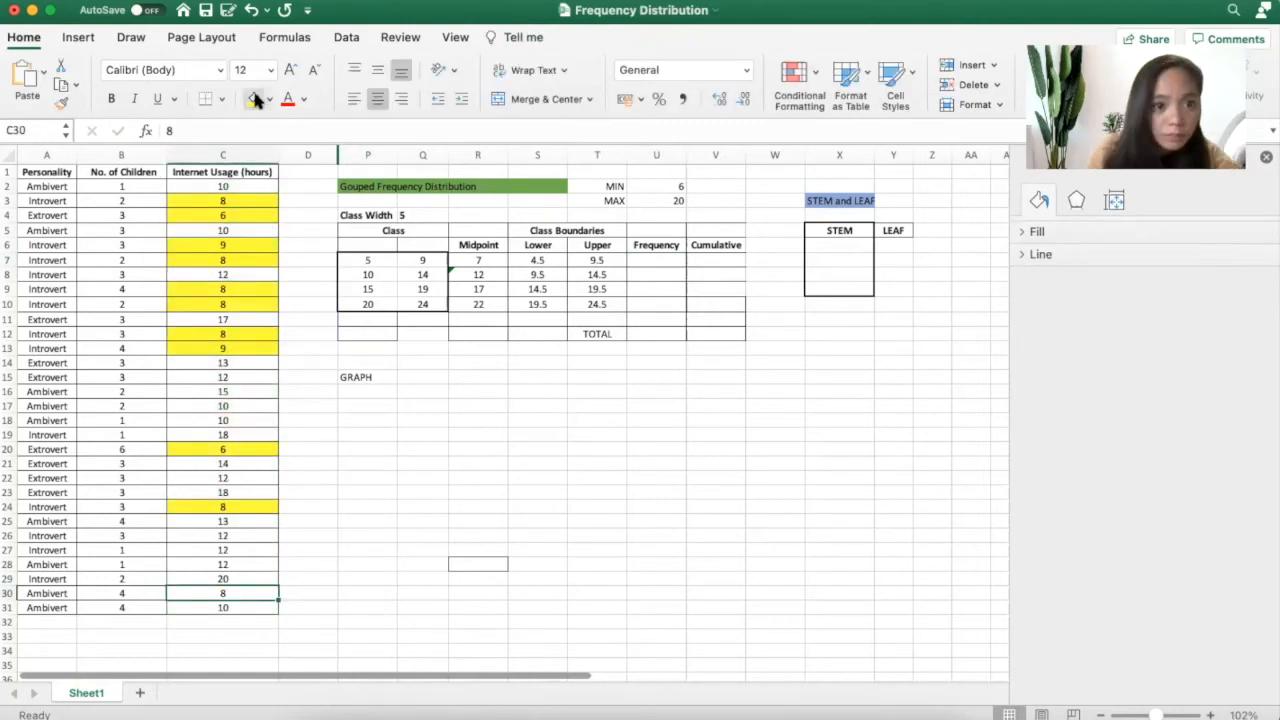
click(656, 260)
text(11)
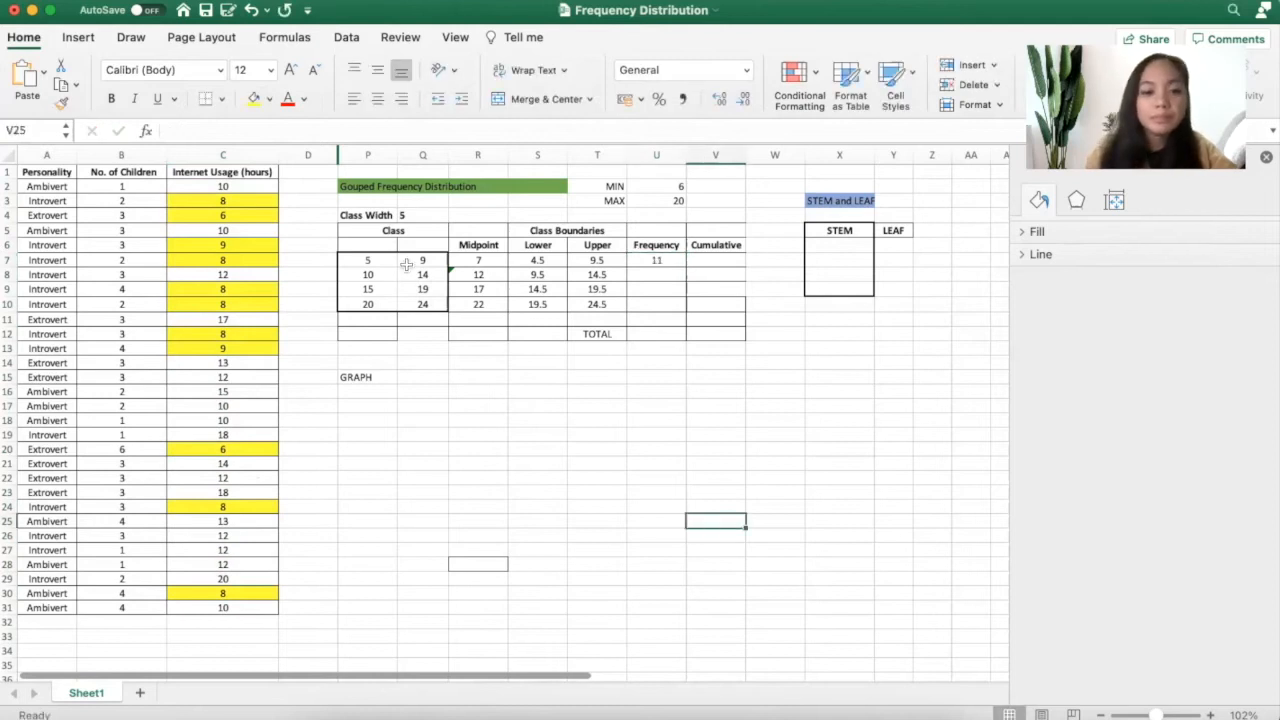
click(656, 274)
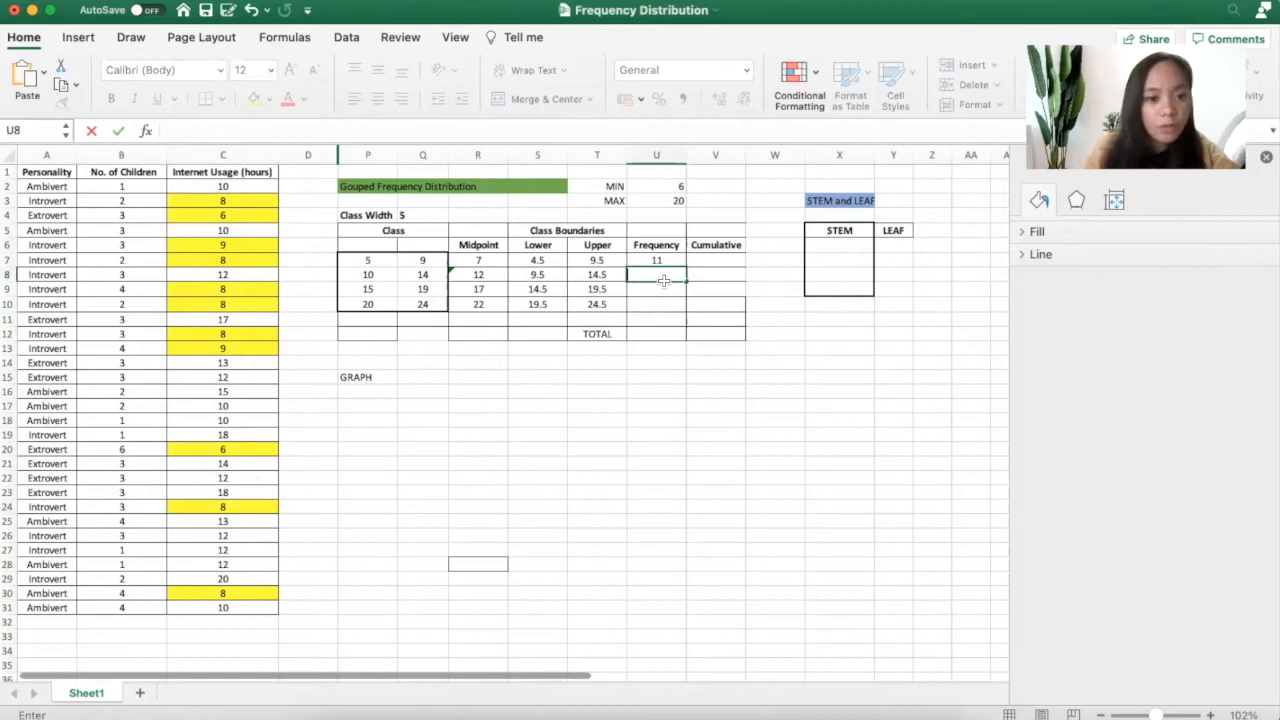
click(596, 376)
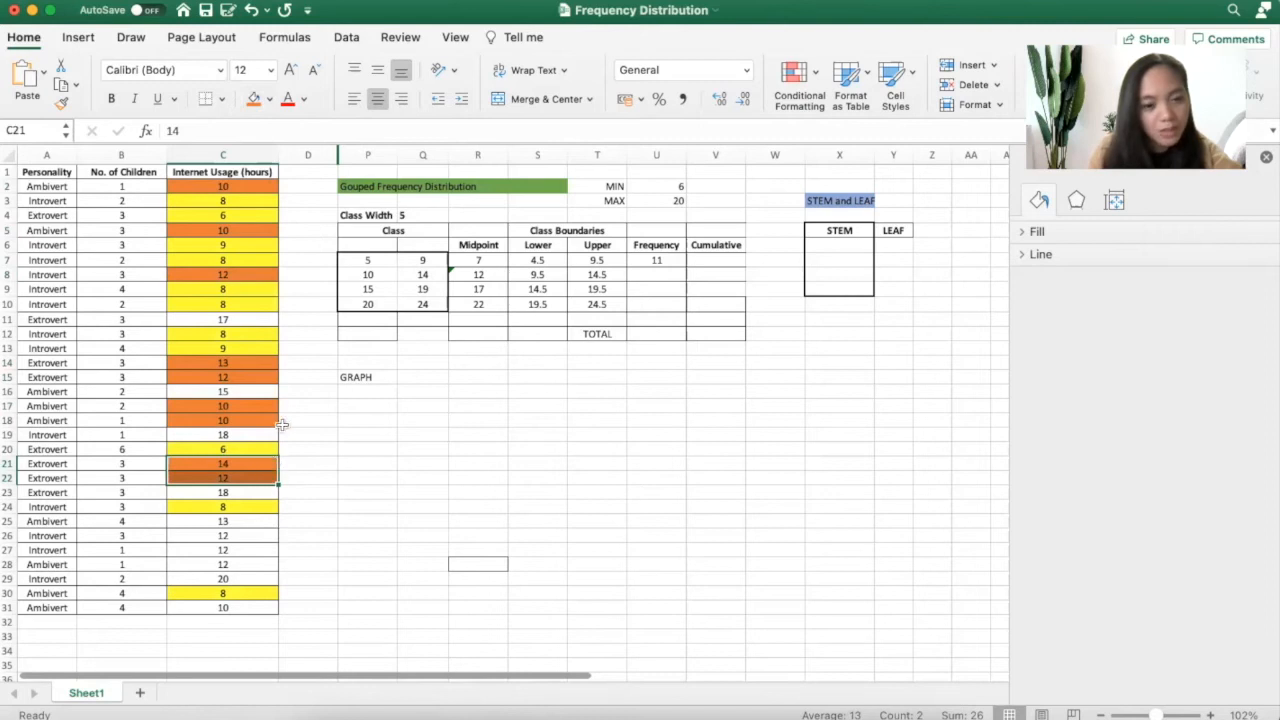
mouse_move(292, 280)
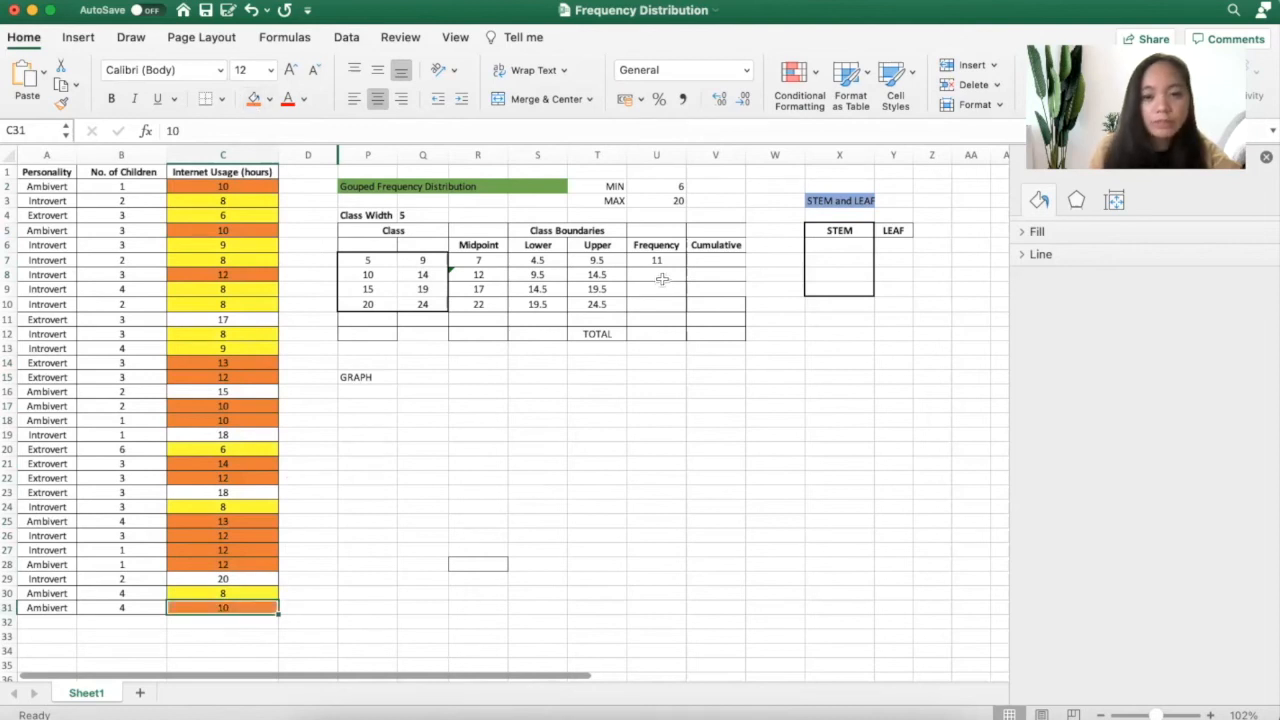
click(656, 274)
text(14)
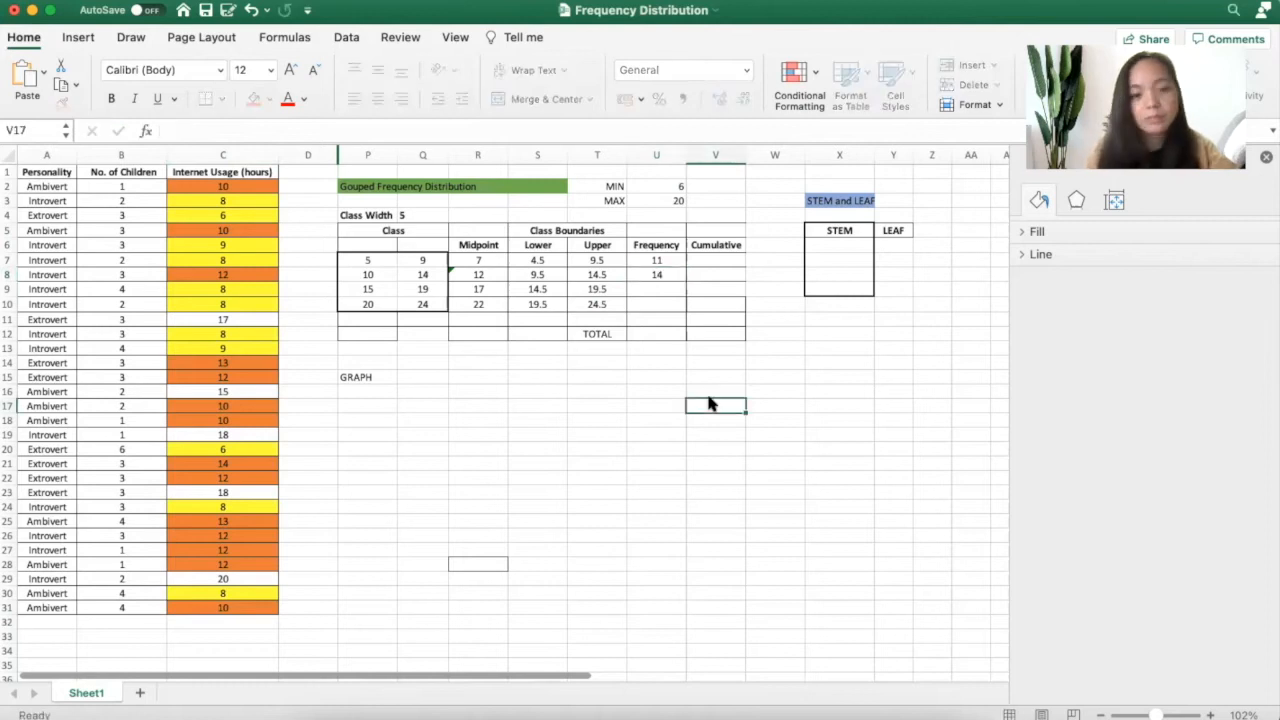
click(476, 448)
text(4)
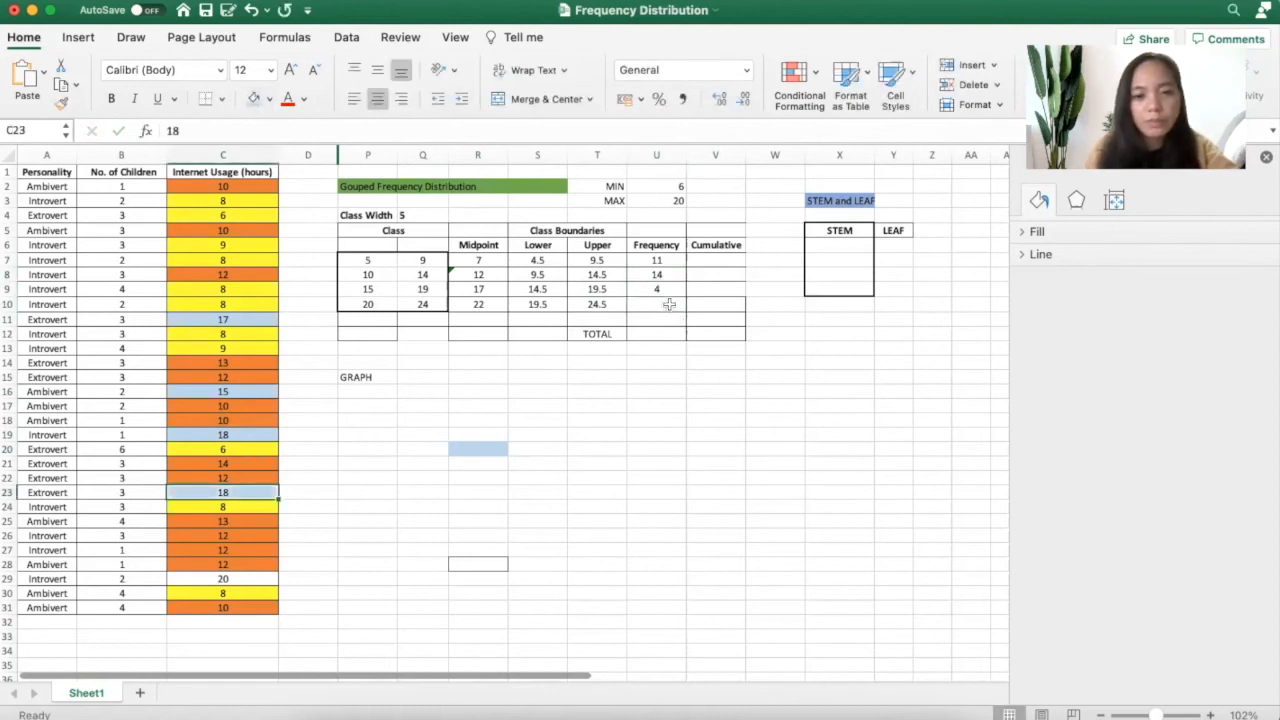
Enter the last frequency 1 and total the frequencies with =SUM, giving 30
click(656, 304)
text(1)
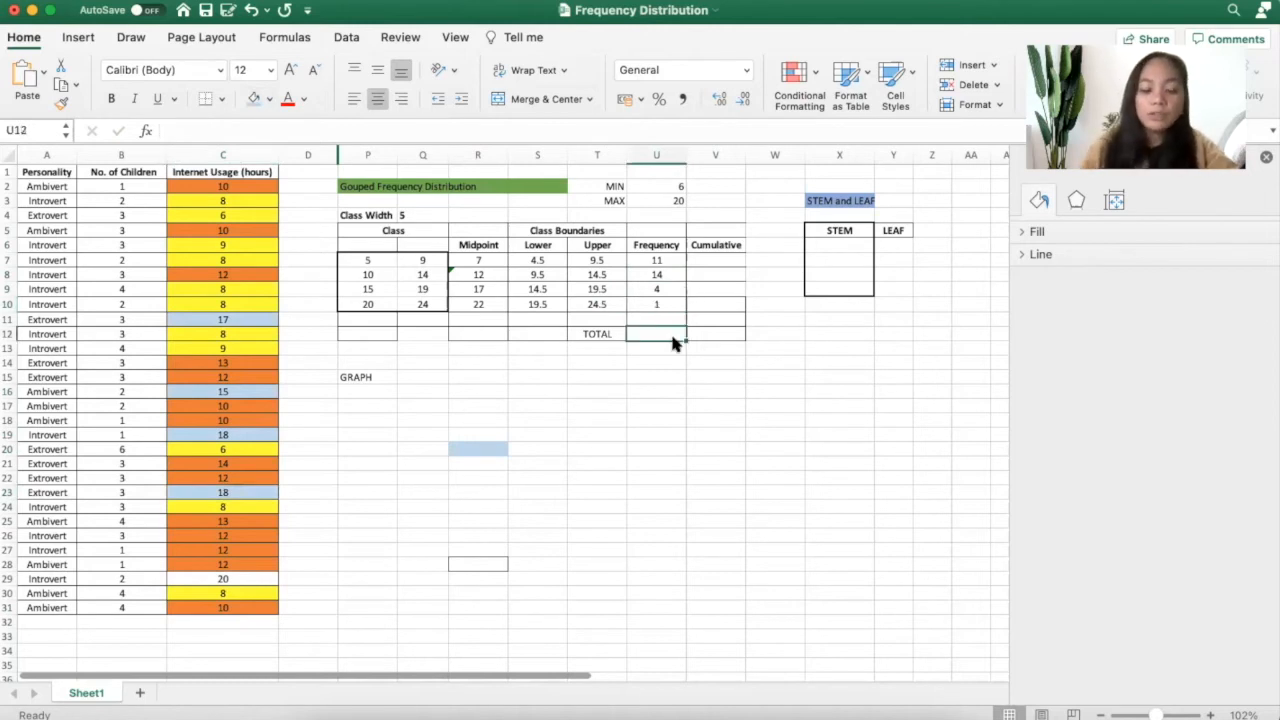
text(=sum)
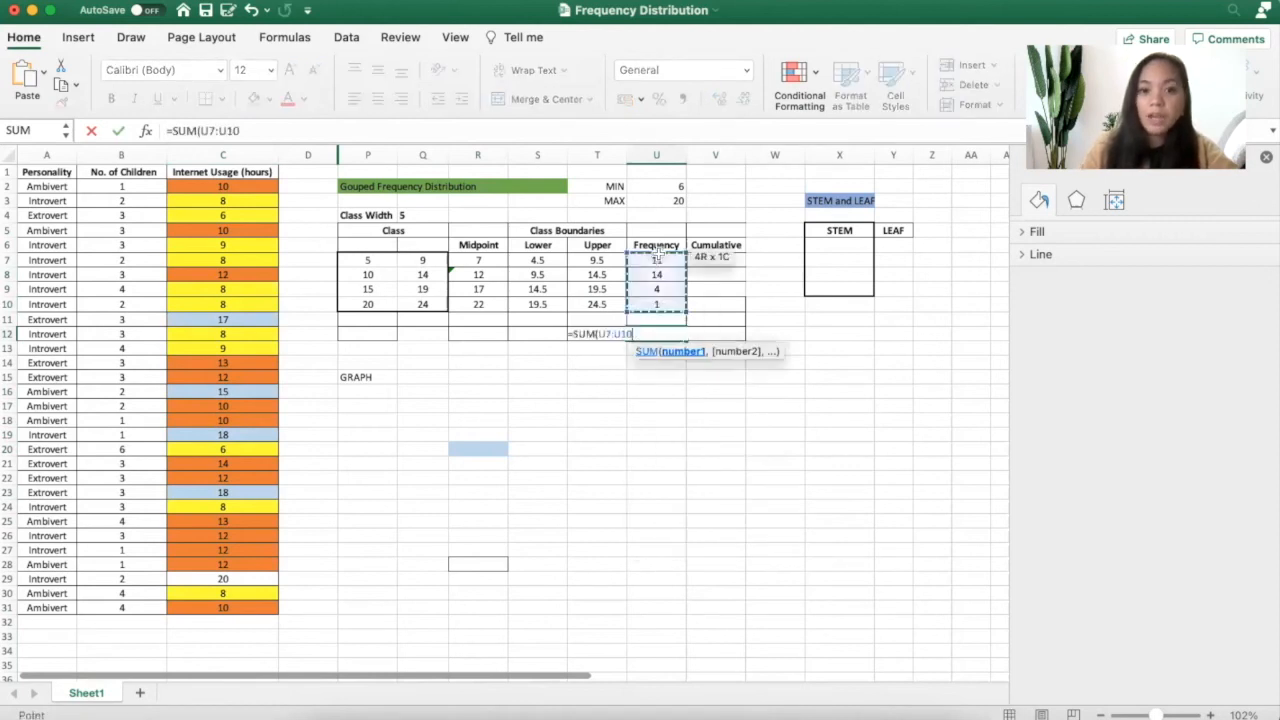
key(Return)
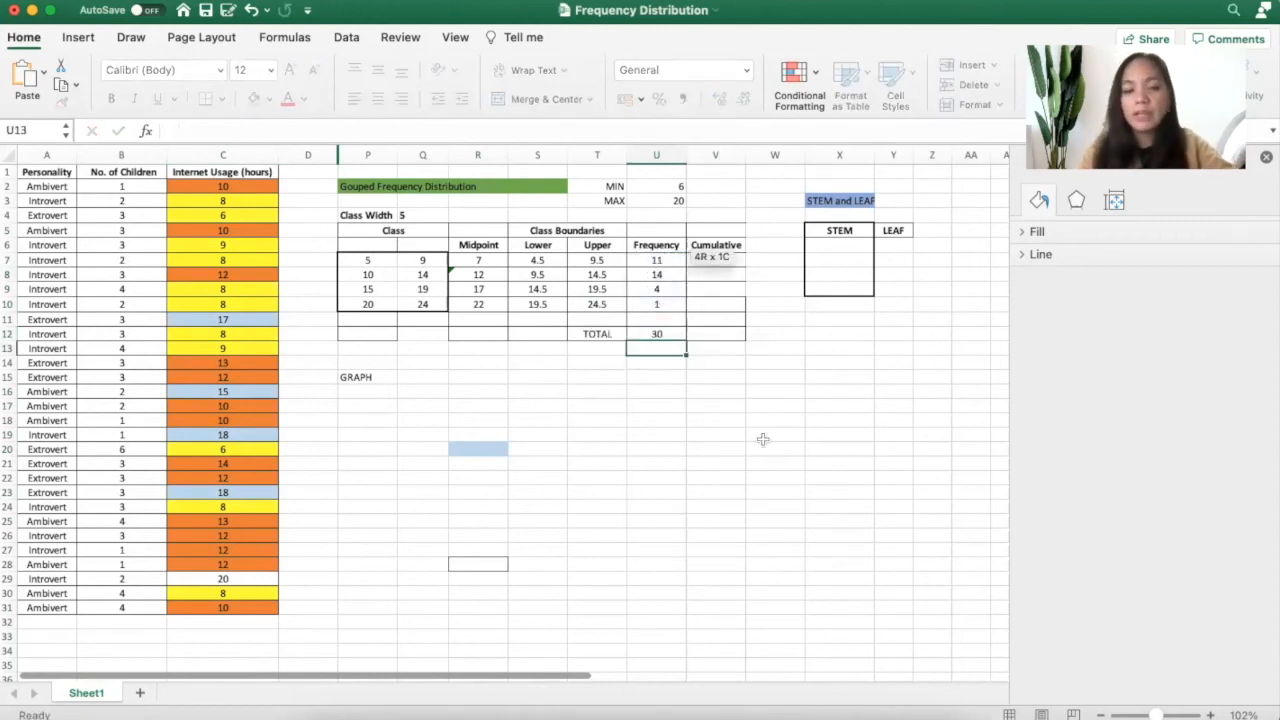
click(656, 332)
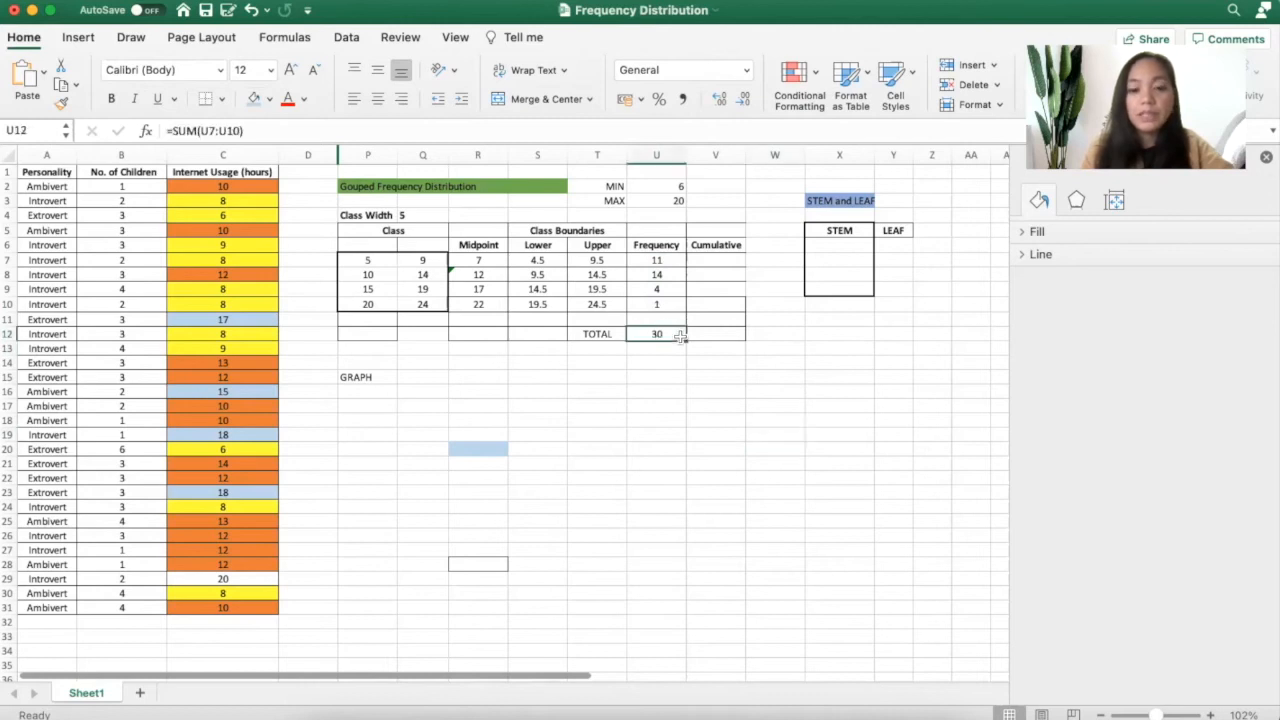
Build running-total formulas giving cumulative frequencies 11, 25, 29 and 30
click(716, 376)
text(=)
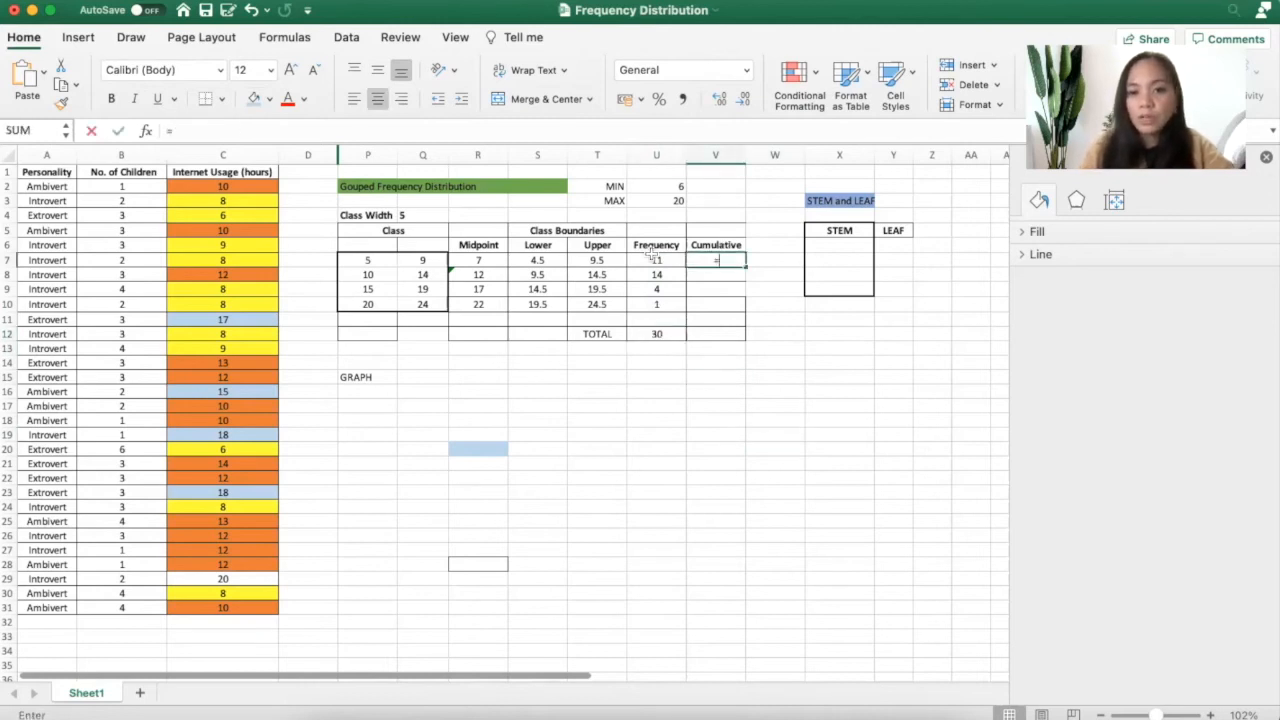
key(Return)
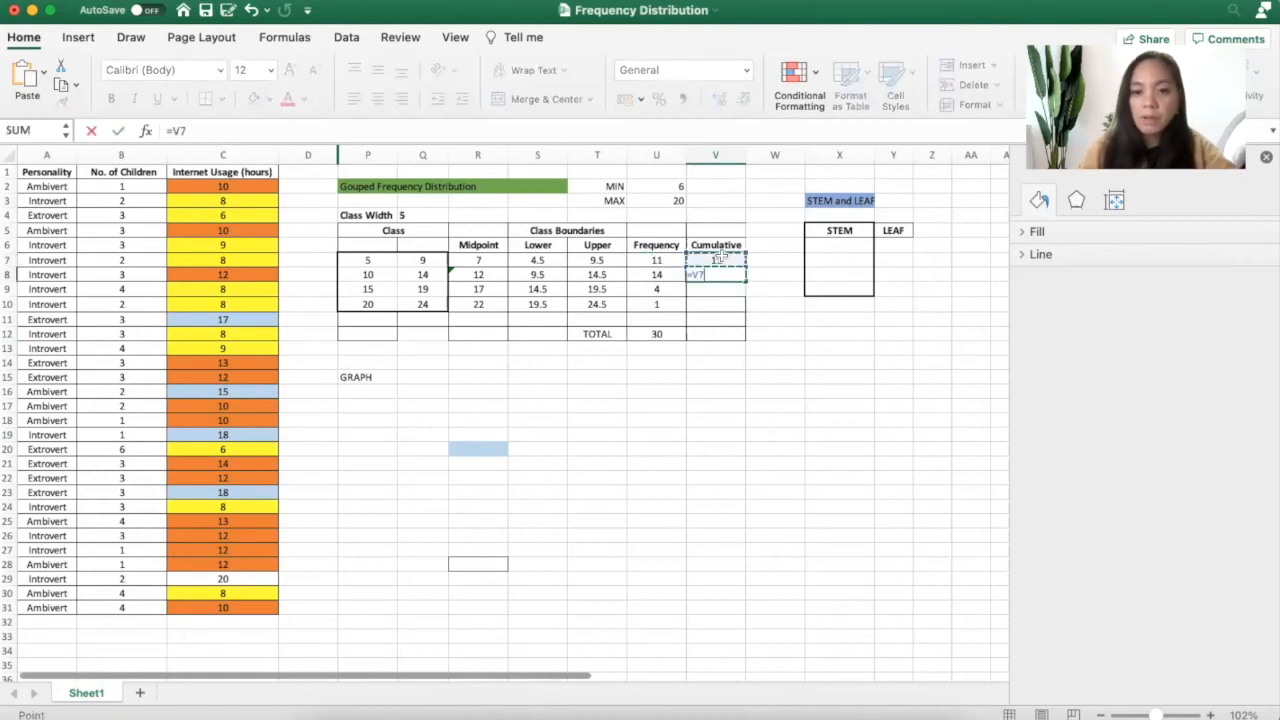
click(656, 274)
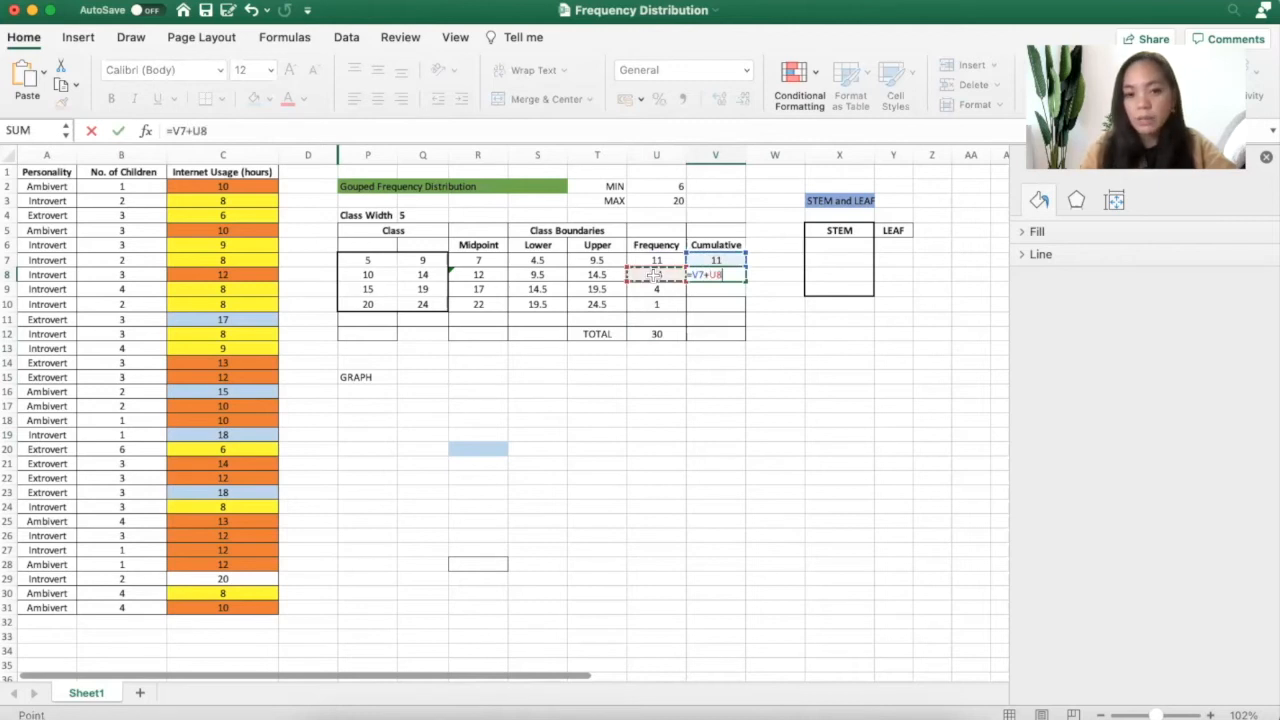
key(Return)
text(=V8+)
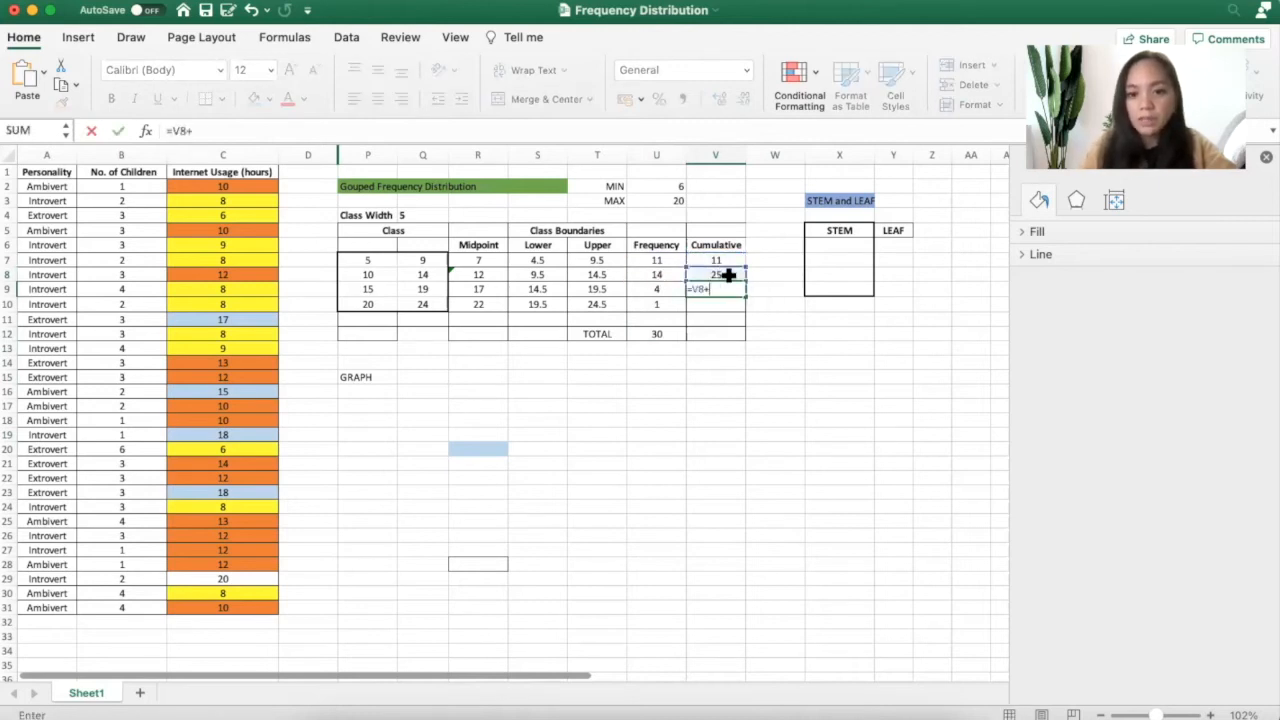
click(656, 274)
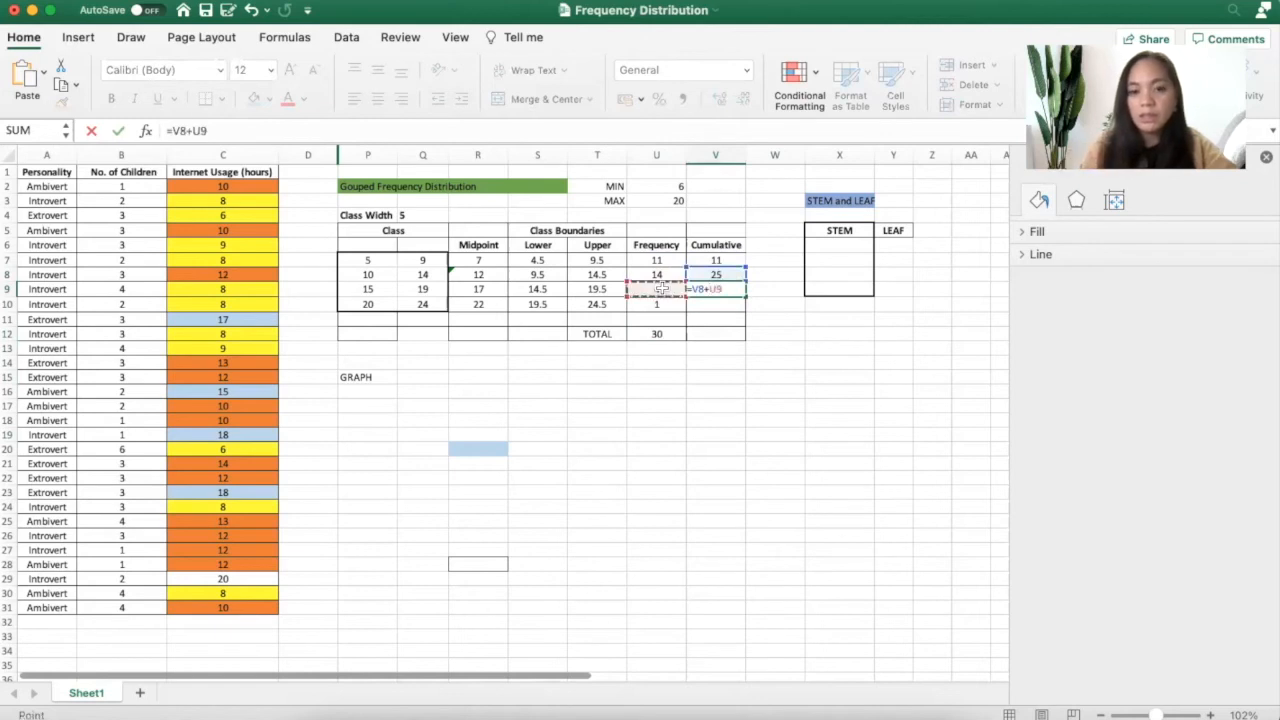
key(Return)
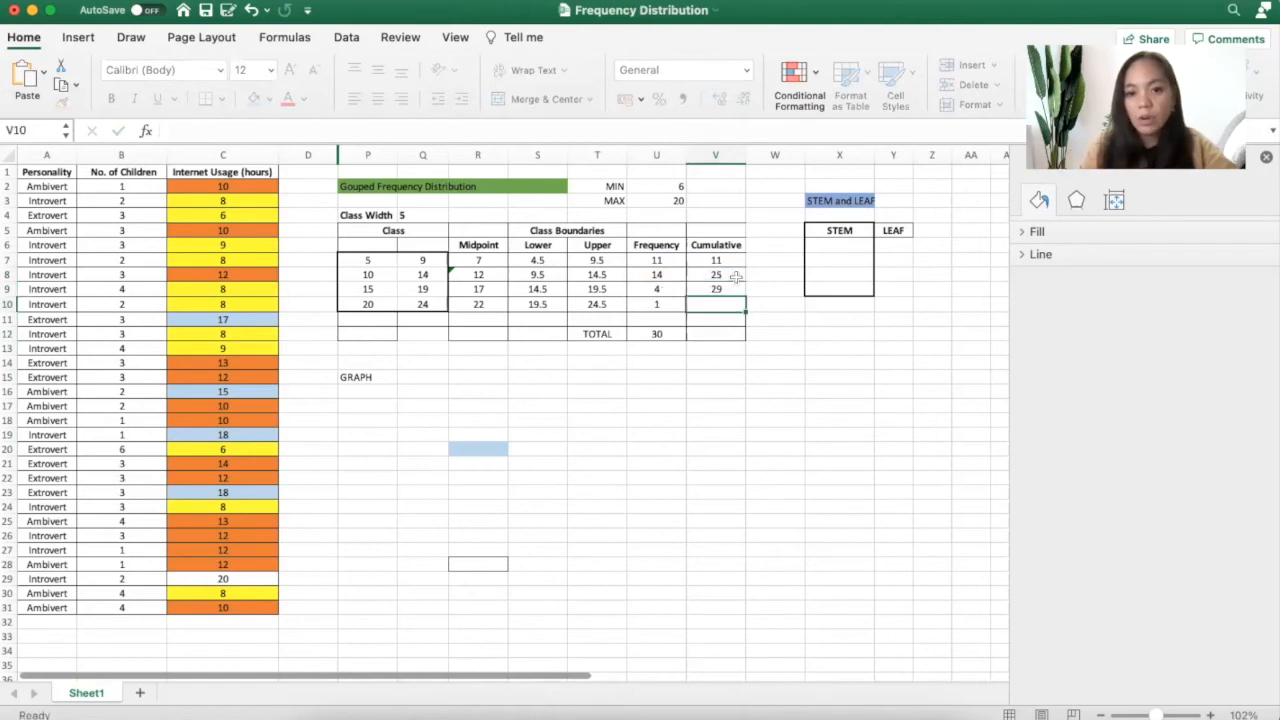
click(716, 276)
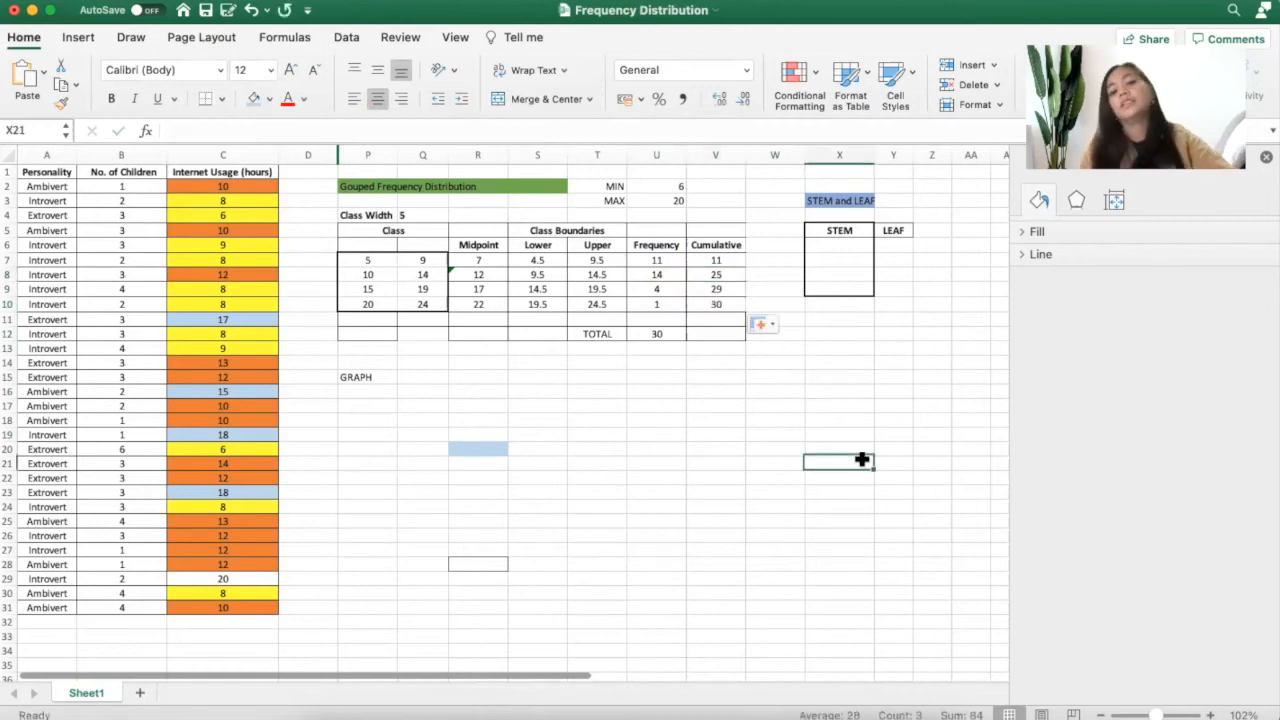
Verify the final cumulative 30 against the sum of all four frequencies
click(656, 332)
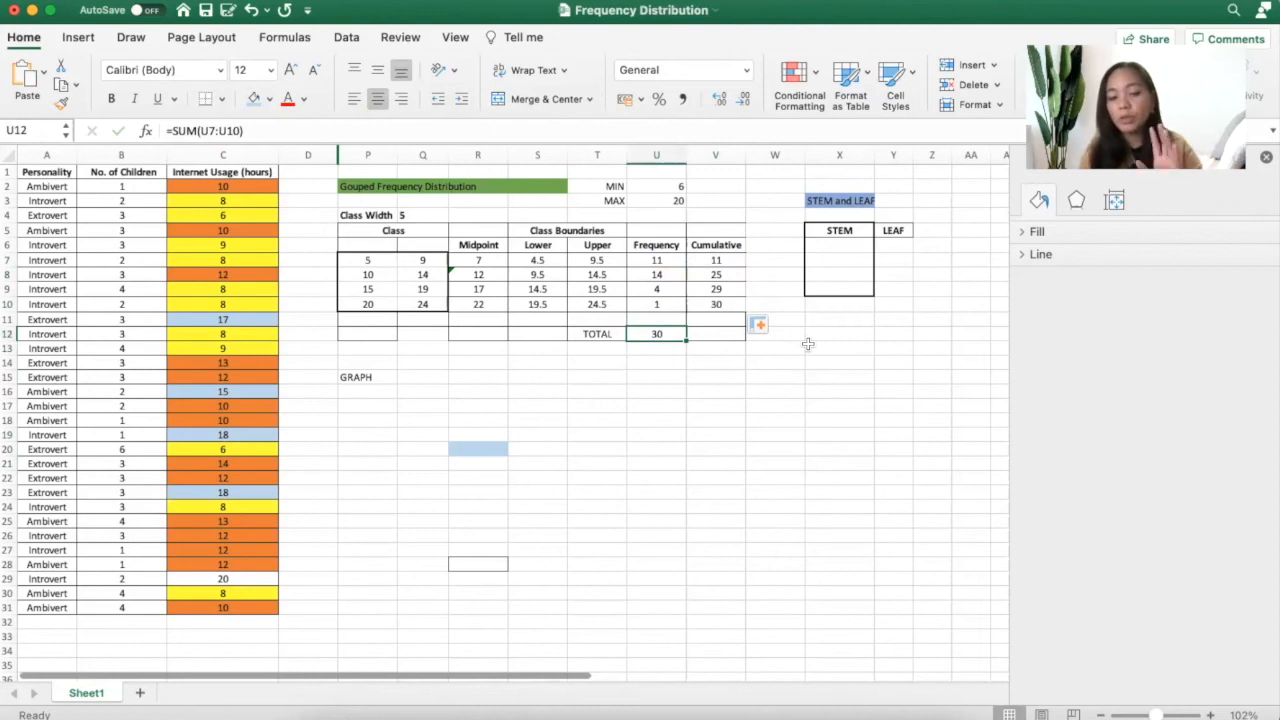
click(716, 260)
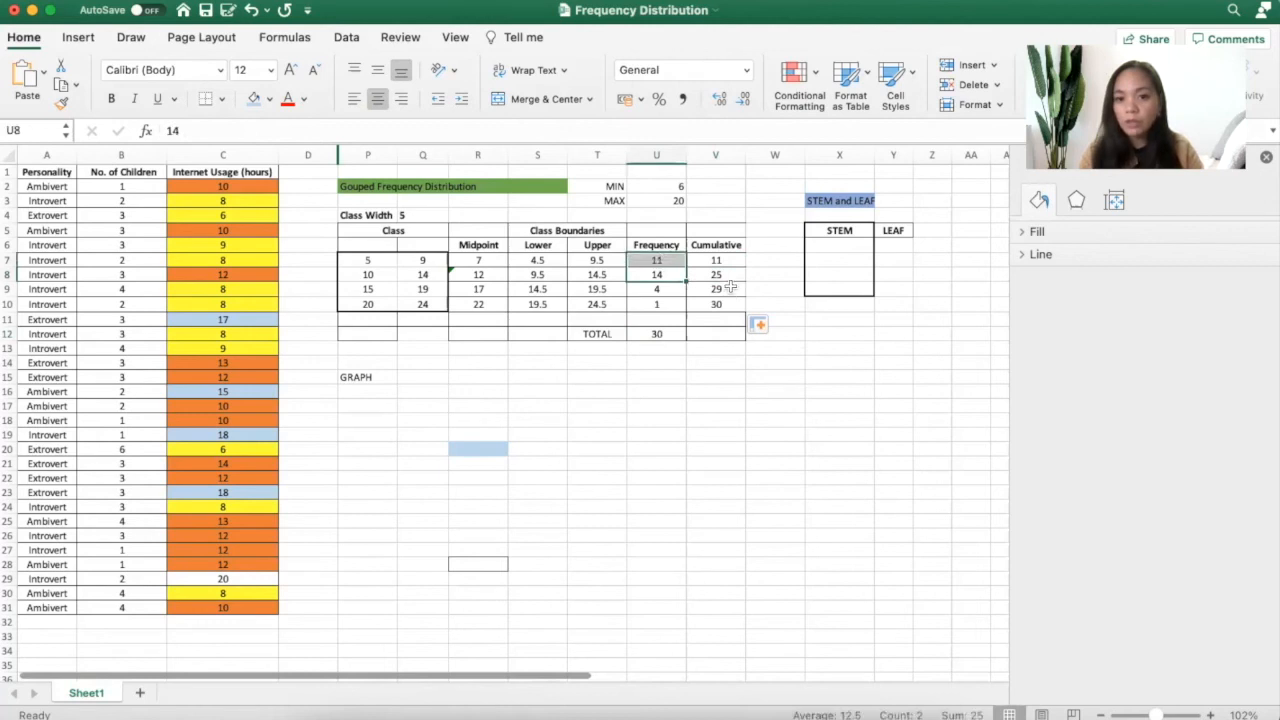
drag(656, 260, 656, 288)
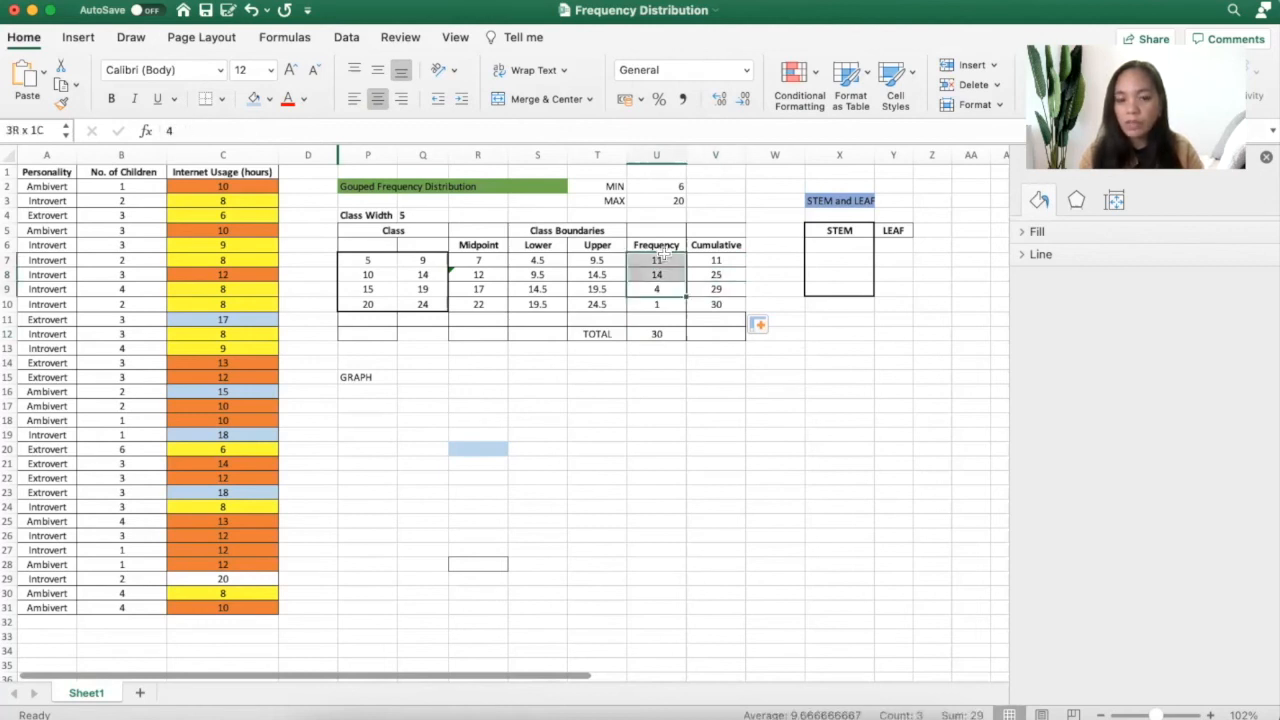
click(716, 304)
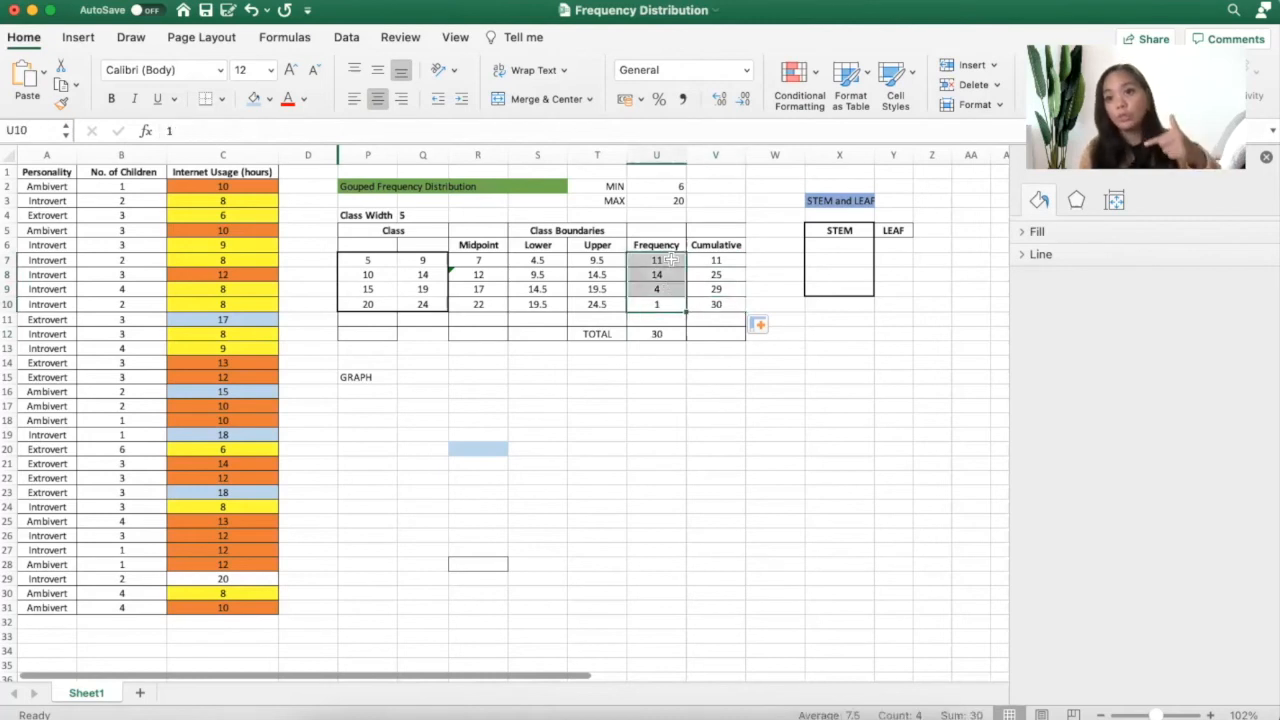
mouse_move(682, 508)
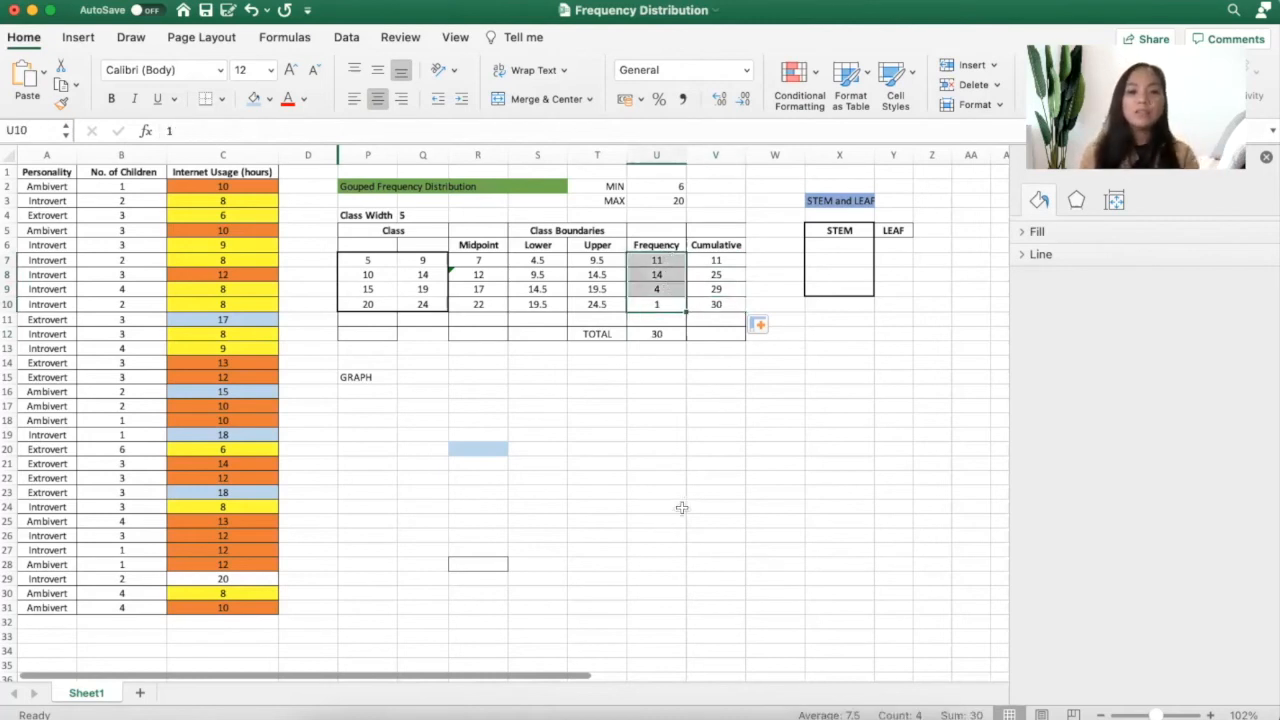
click(656, 520)
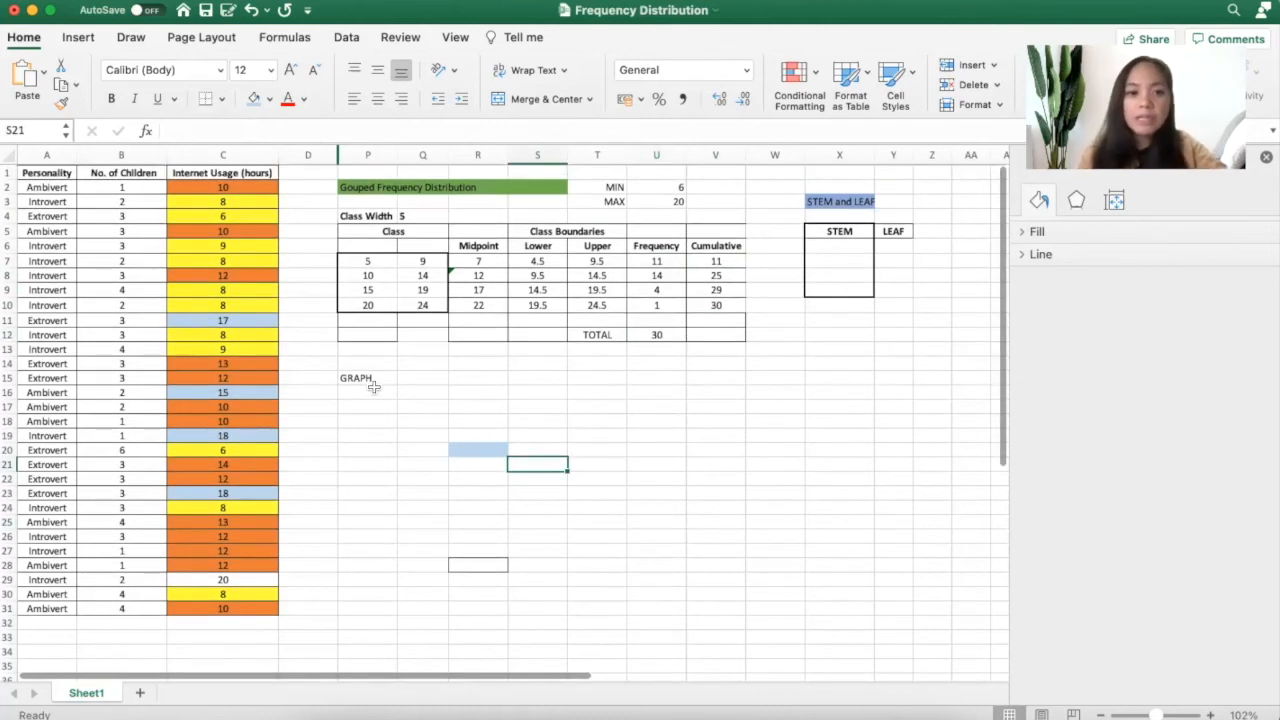
Label the cell under GRAPH as HISTOGRAM to mark the chart location
click(376, 390)
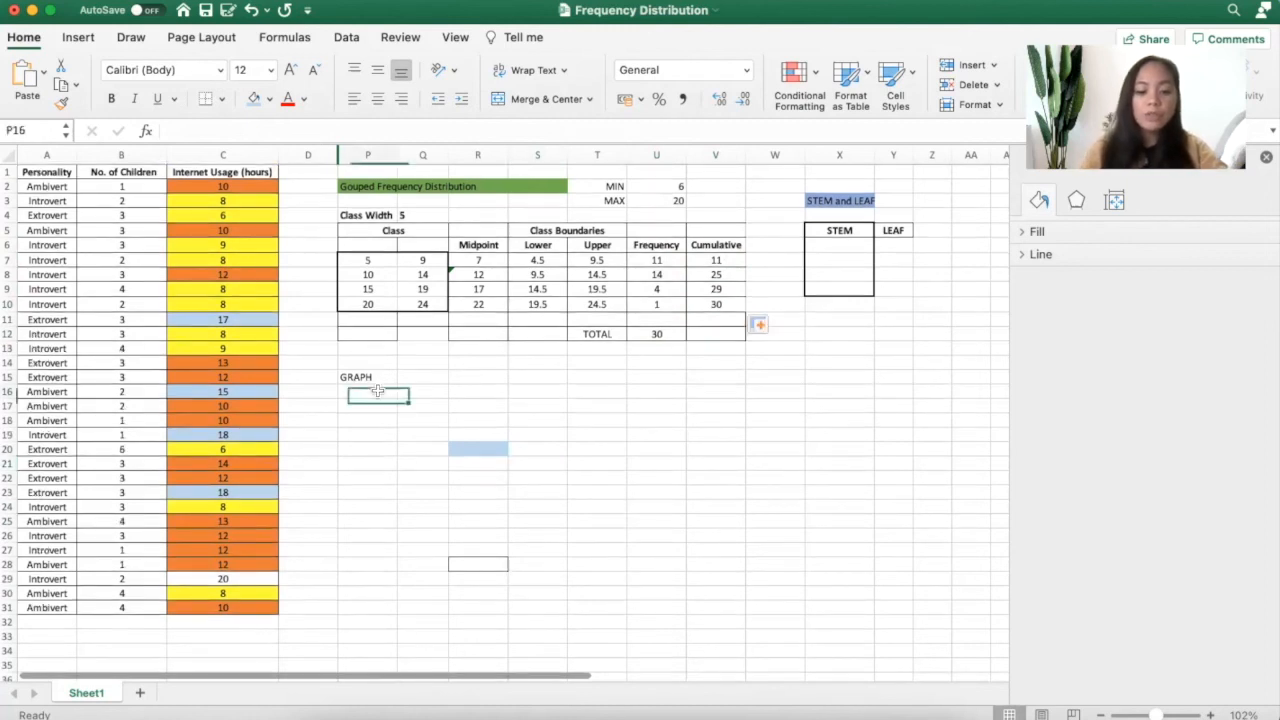
text(HIST)
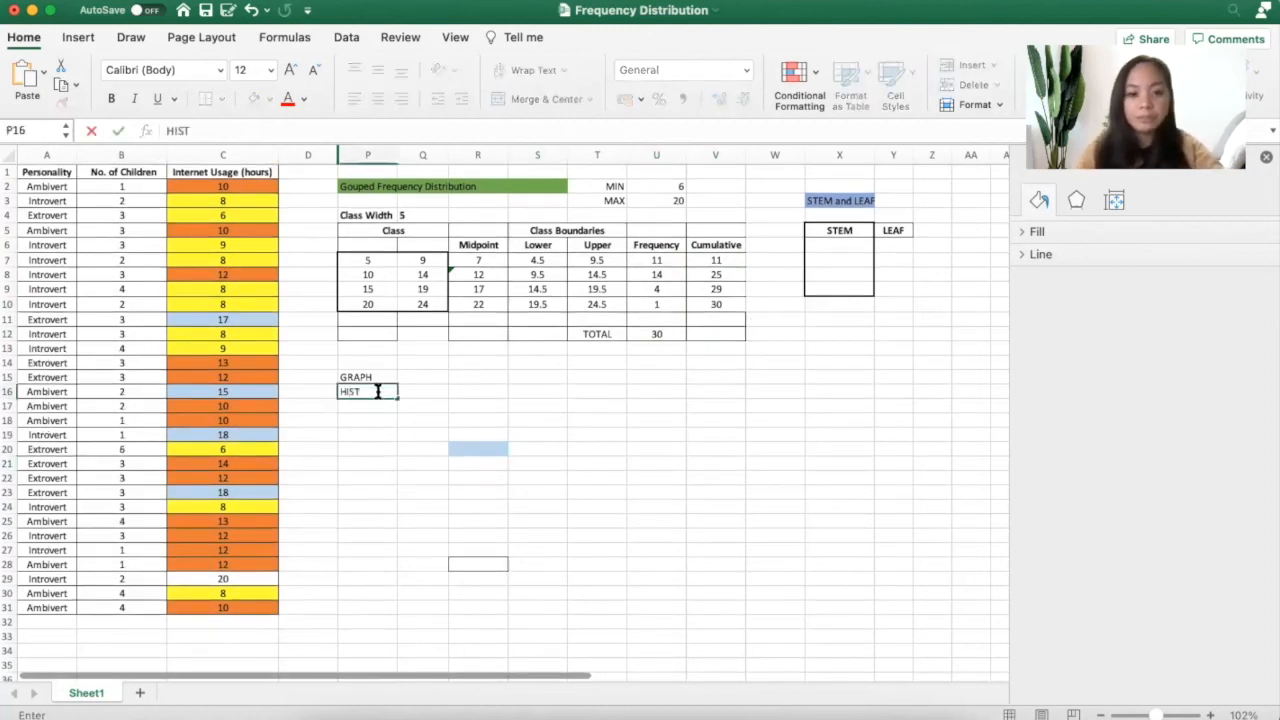
text(OGRAM)
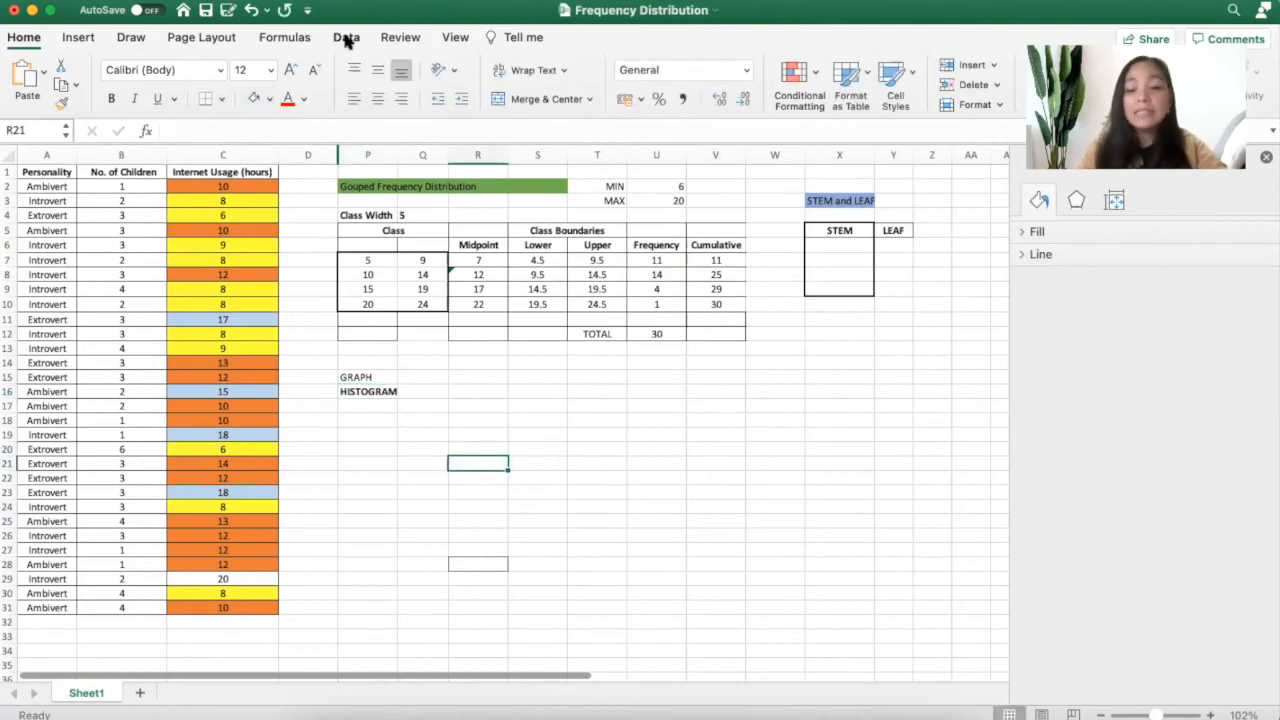
click(344, 36)
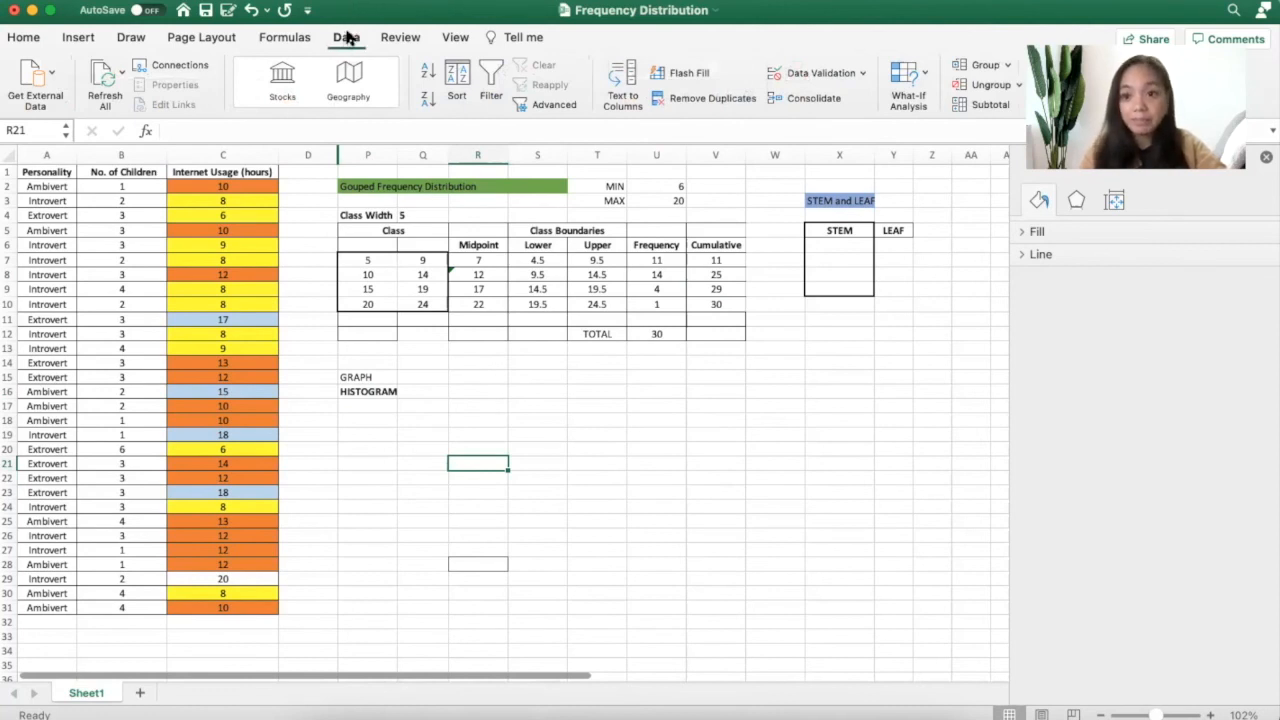
click(368, 420)
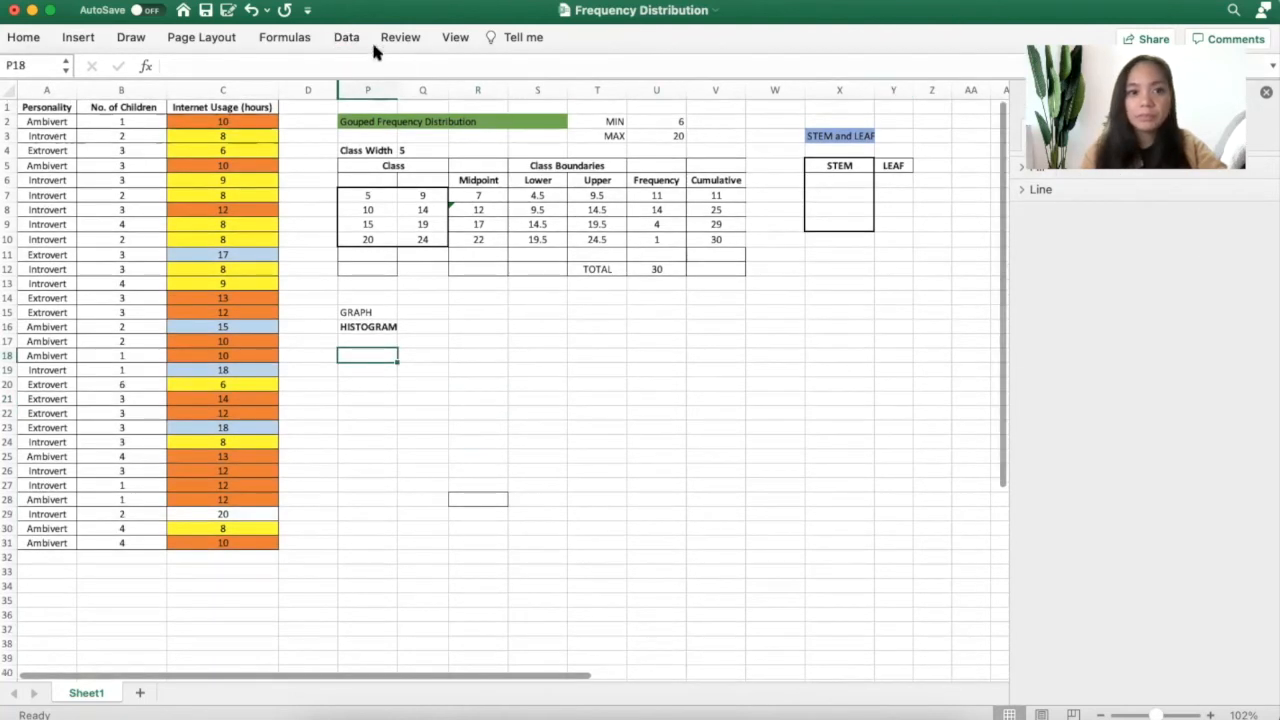
Briefly check the Data Analysis tool list from the Data ribbon and cancel it
click(346, 36)
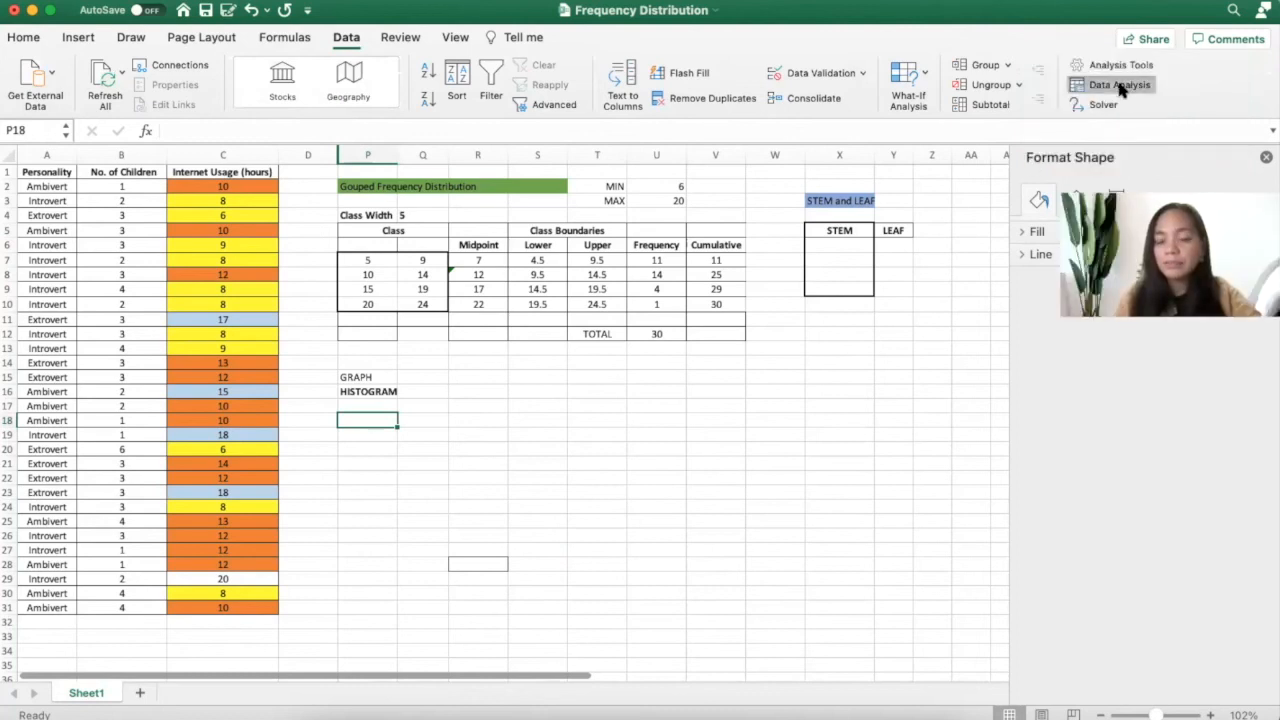
click(1116, 84)
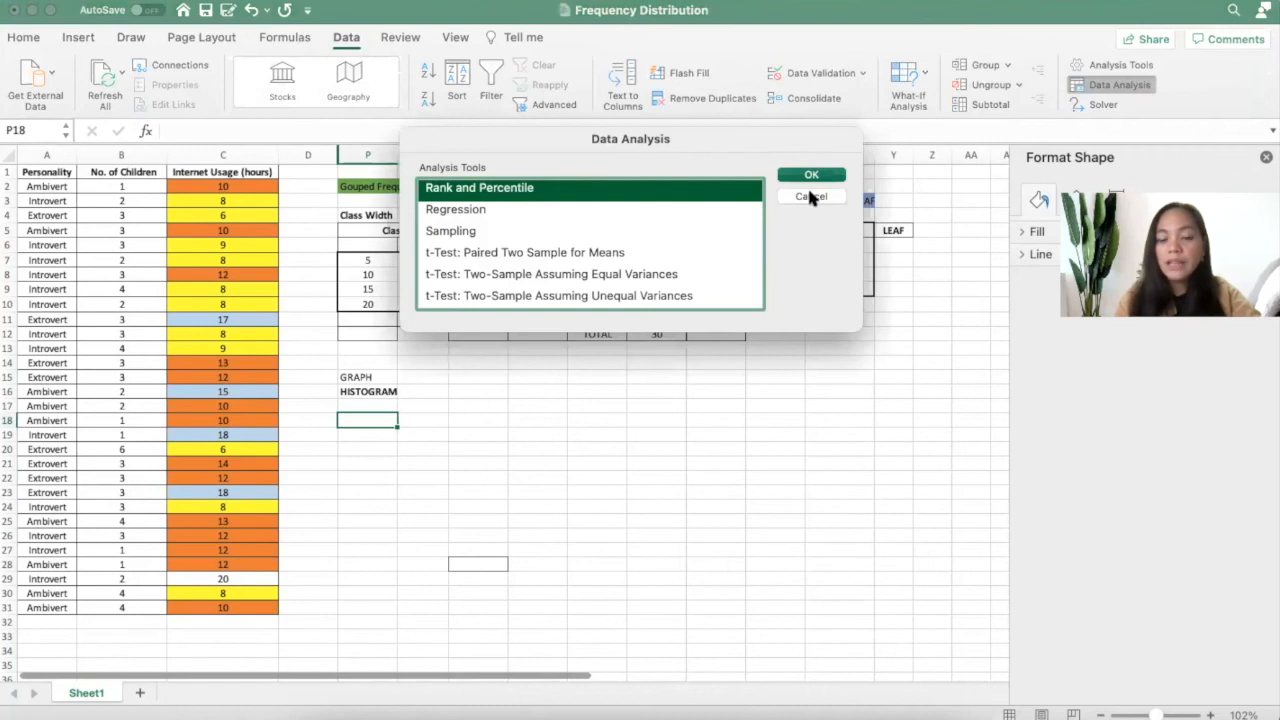
click(812, 196)
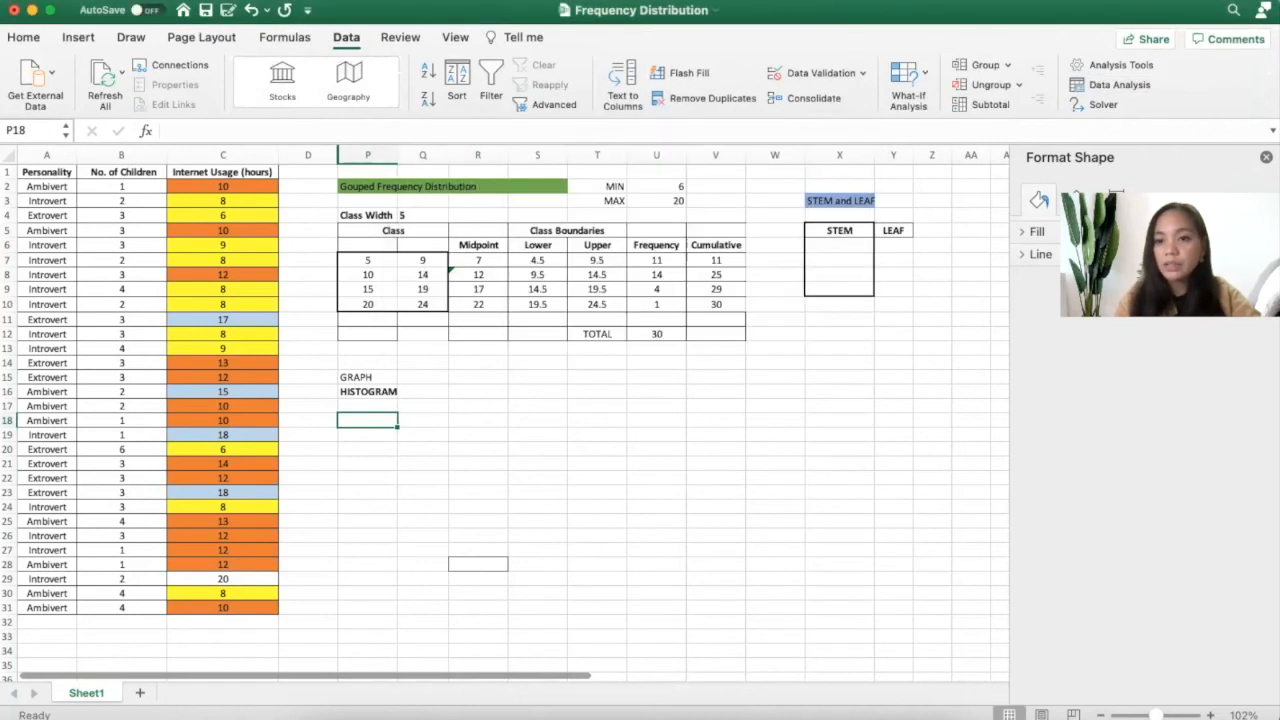
mouse_move(1072, 40)
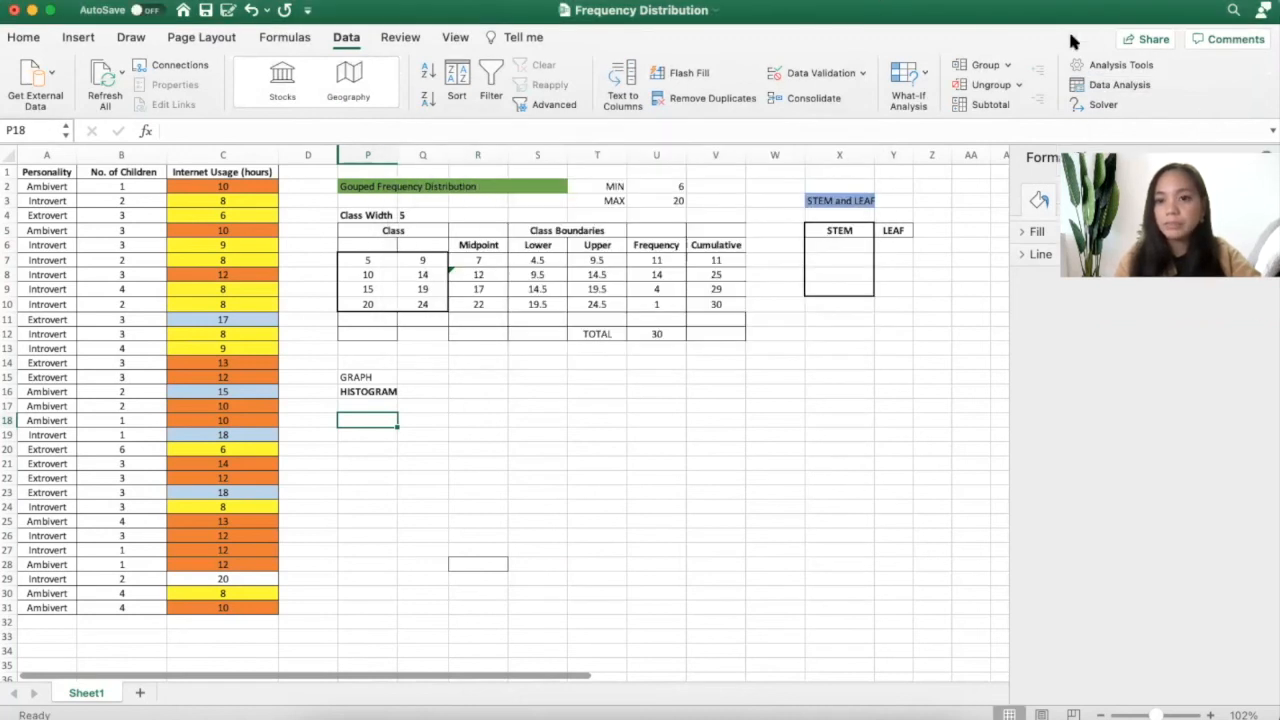
Choose the Histogram tool with the usage hours column C2:C31 as input range
click(1116, 84)
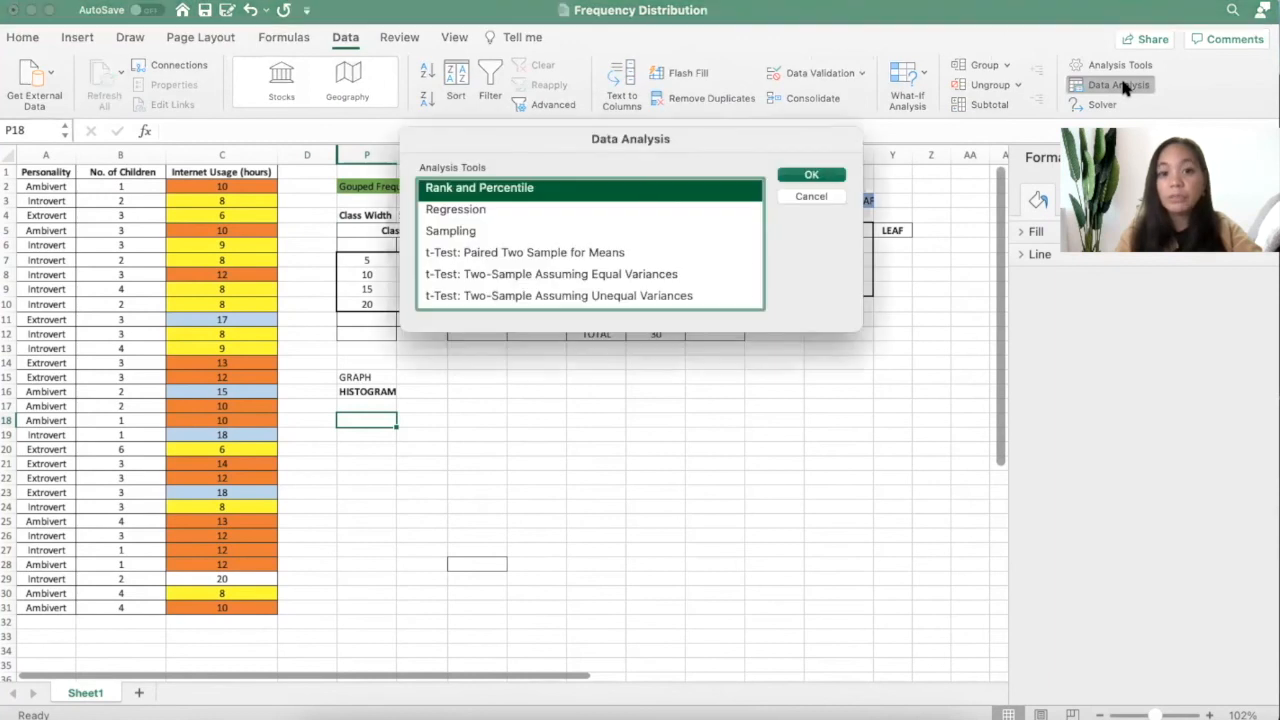
scroll(up, 3)
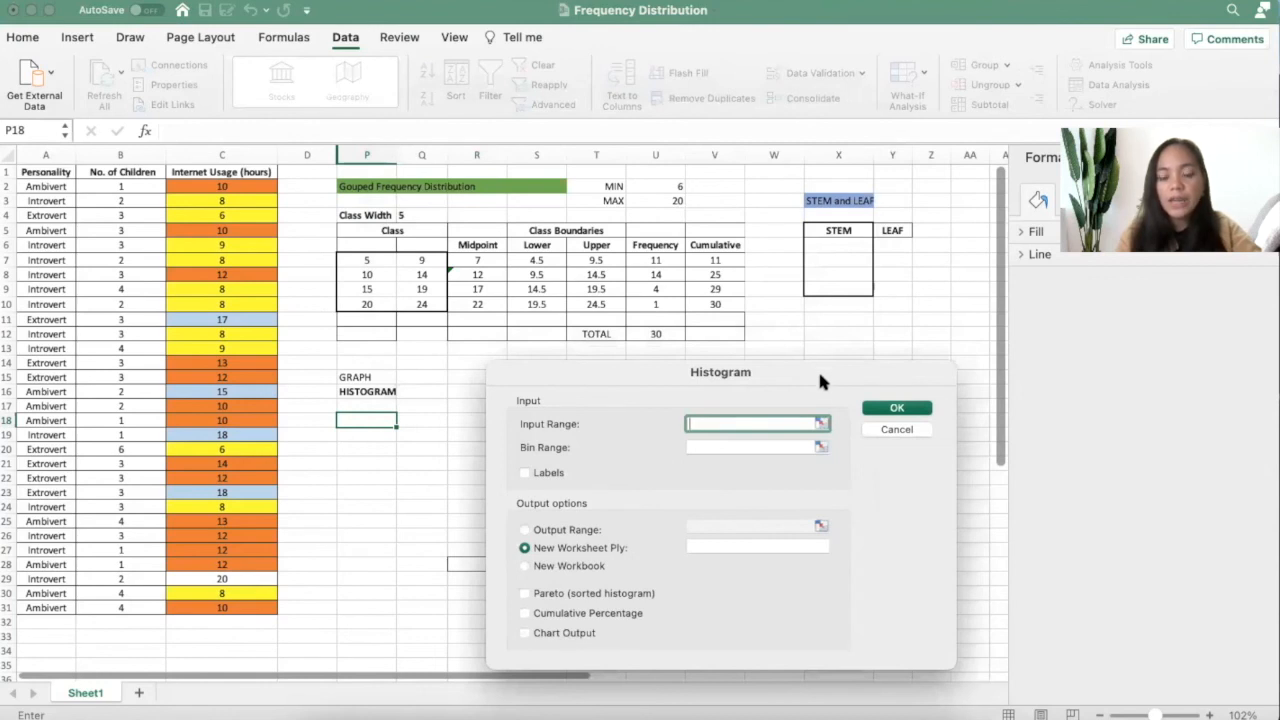
mouse_move(574, 500)
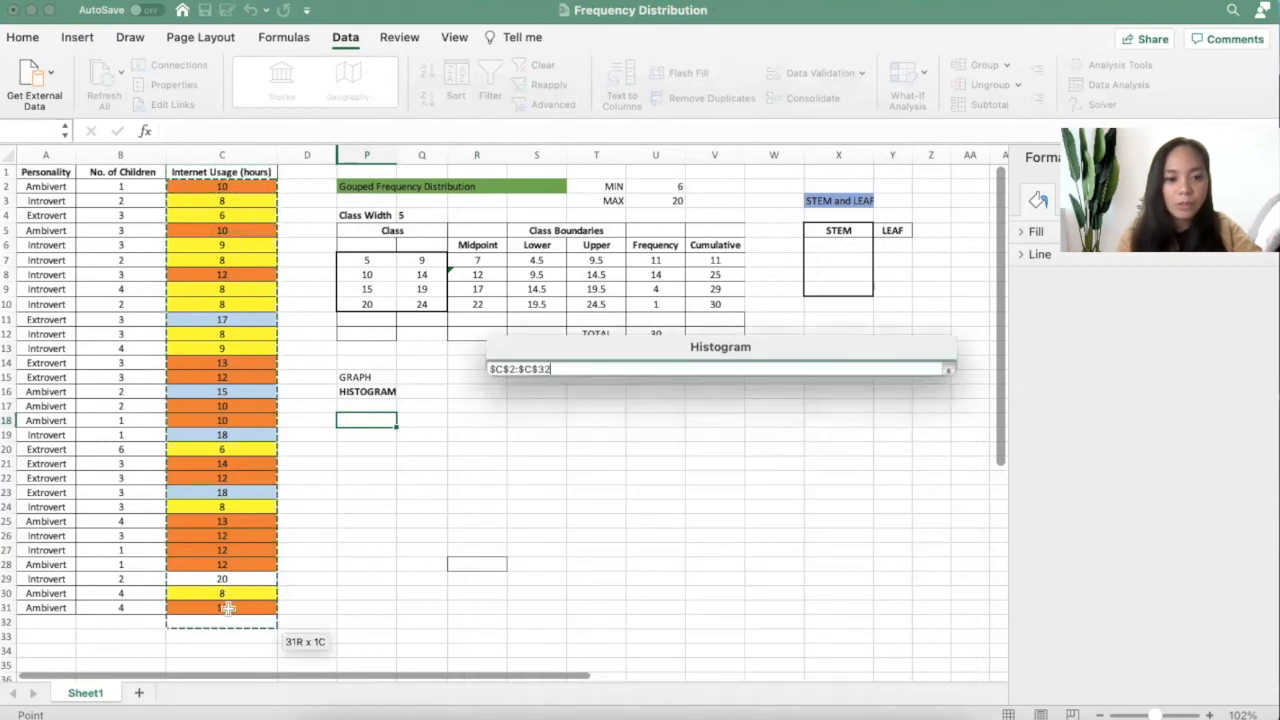
click(946, 368)
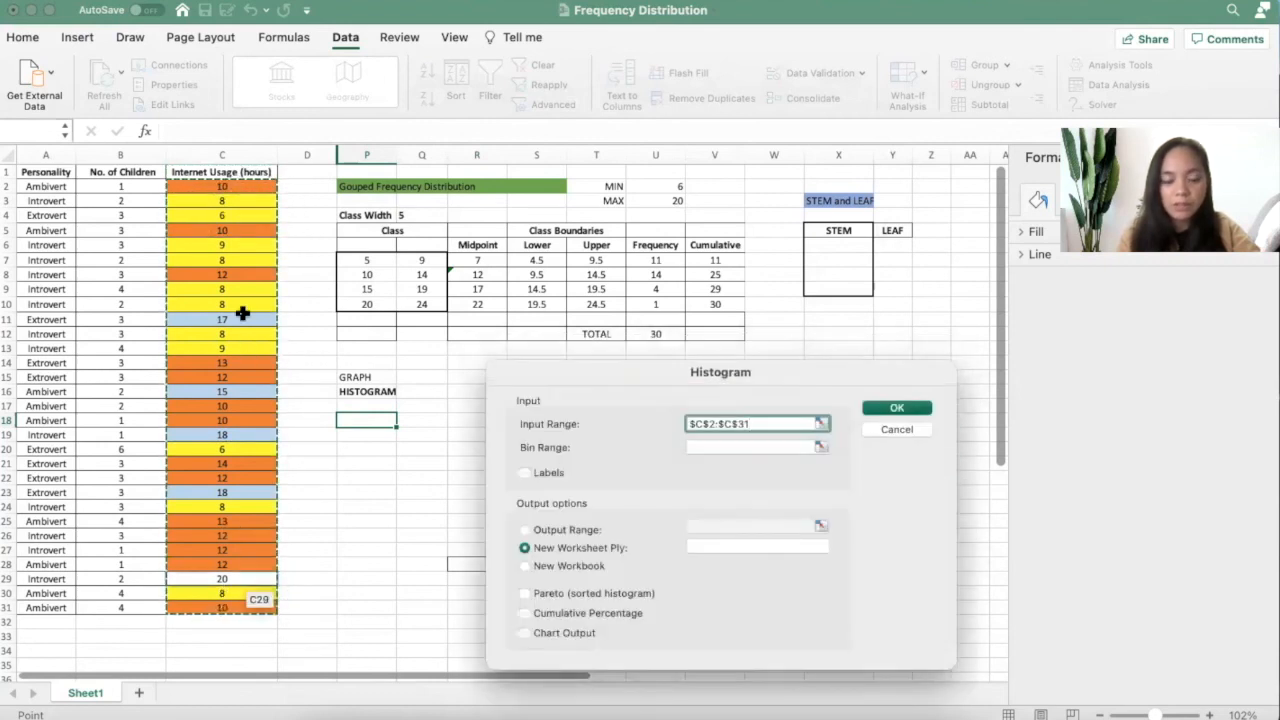
click(750, 448)
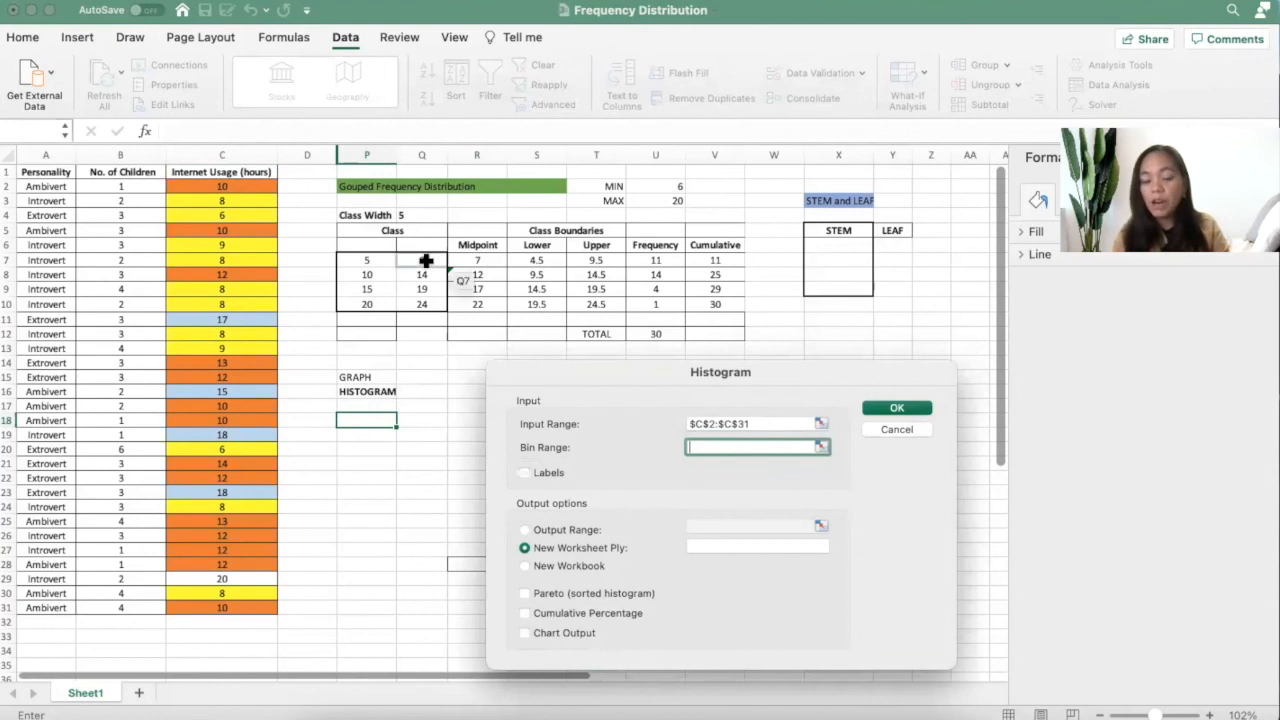
Set bins Q7:Q10, output range P16 below the HISTOGRAM label, and chart output on
drag(422, 260, 422, 304)
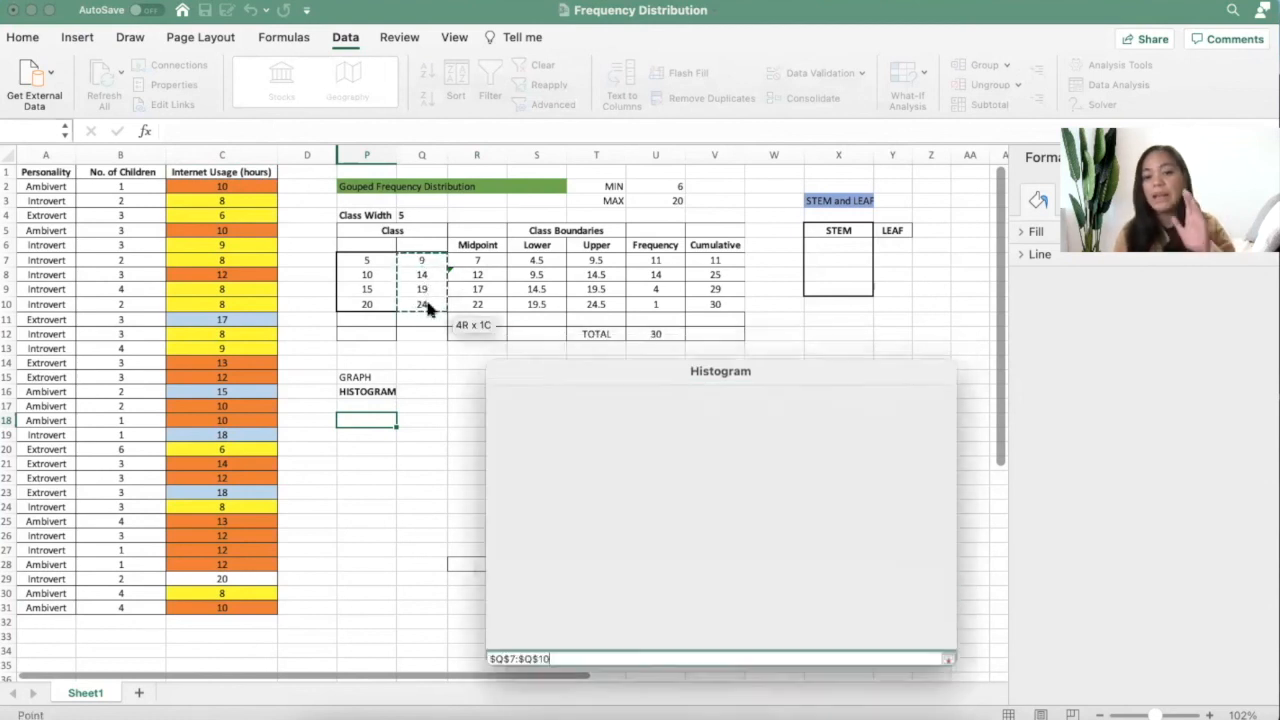
click(946, 658)
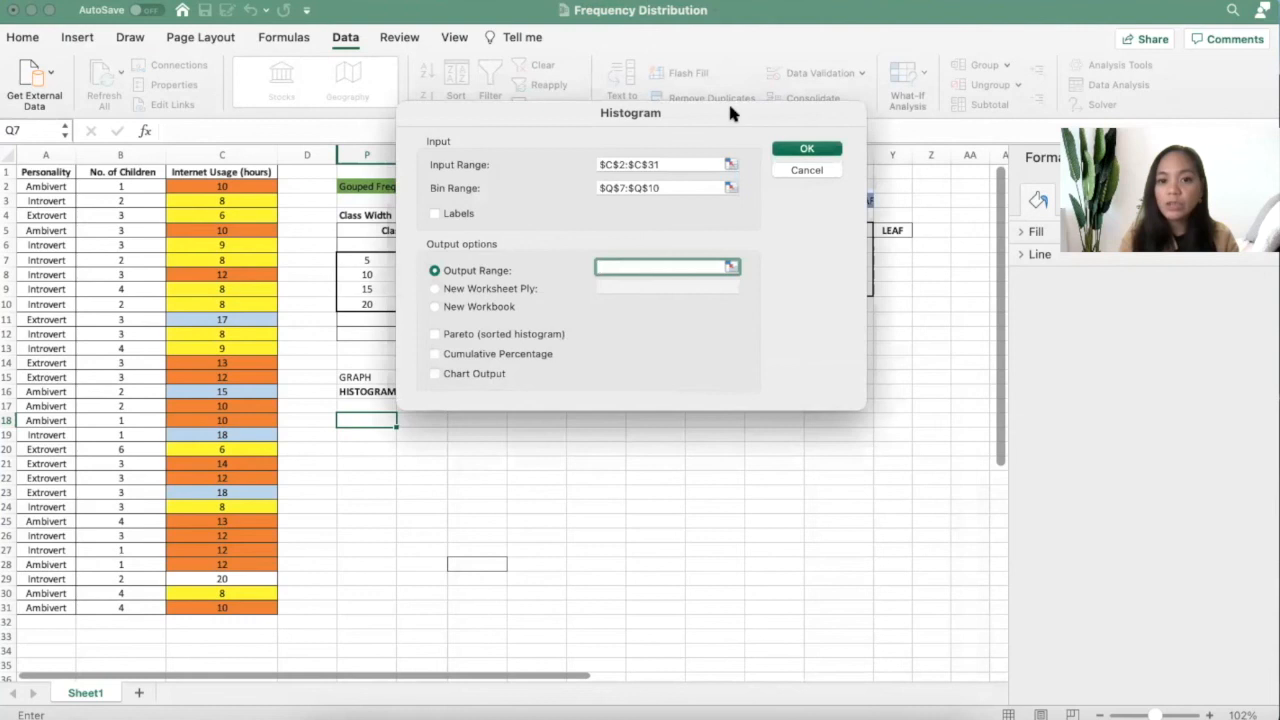
drag(630, 112, 812, 40)
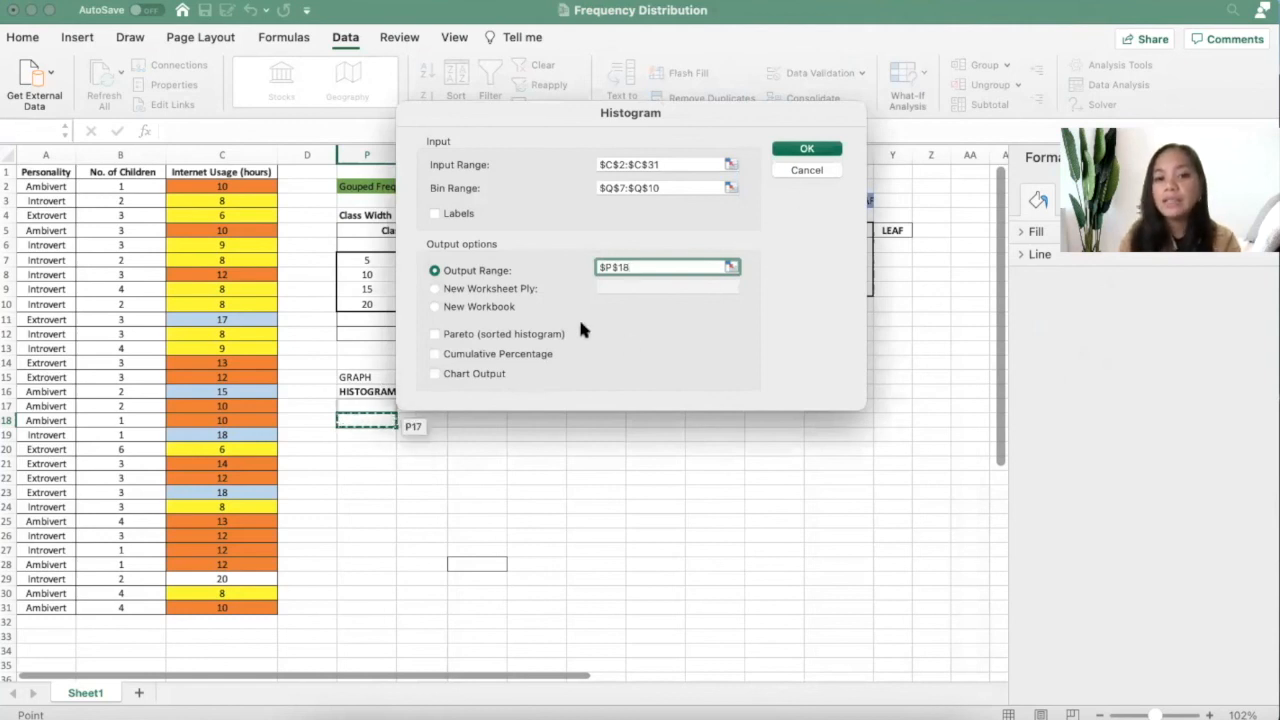
mouse_move(464, 380)
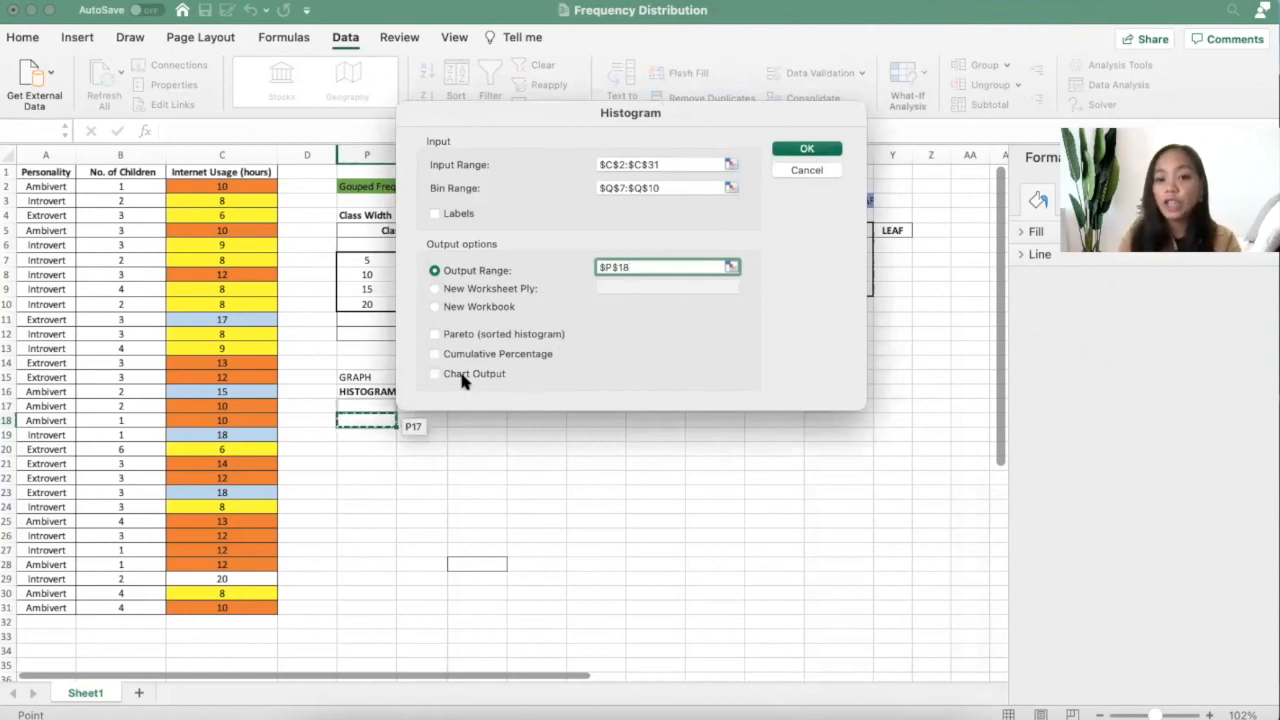
click(434, 374)
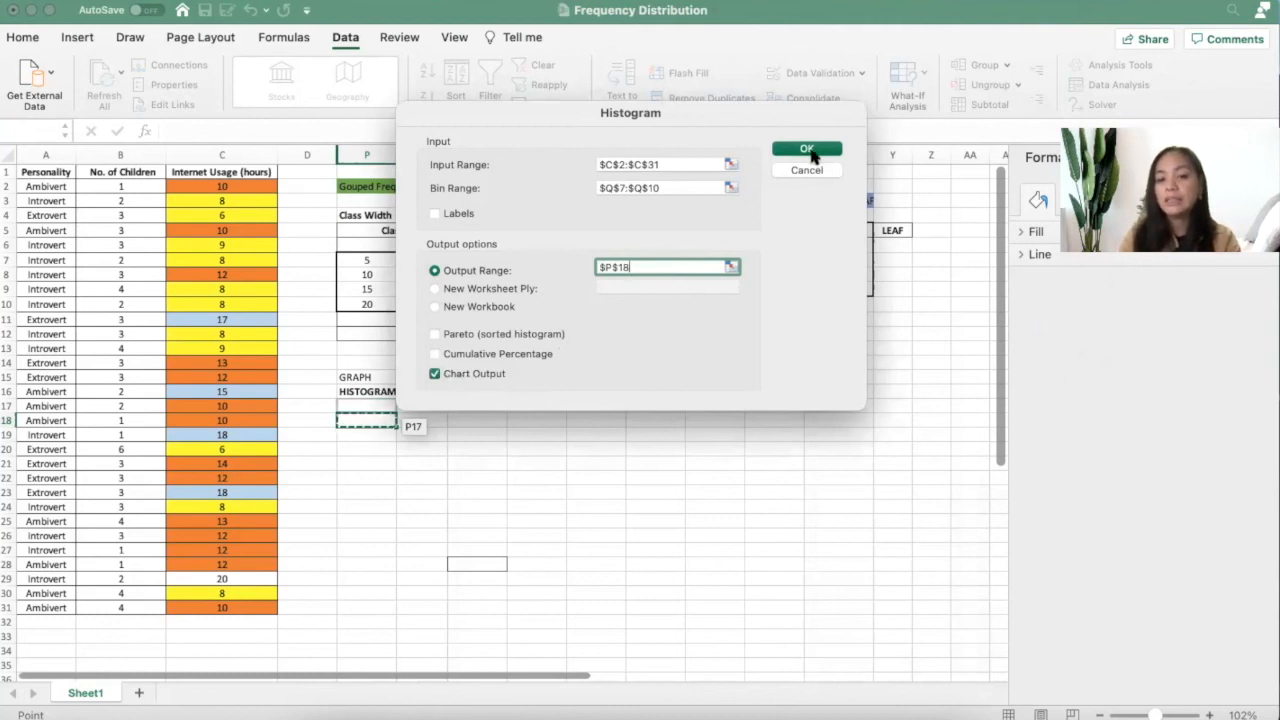
Generate the bin-frequency table and chart, retitle it 'Histogram of the Internet Usage', and check the counts total
click(808, 148)
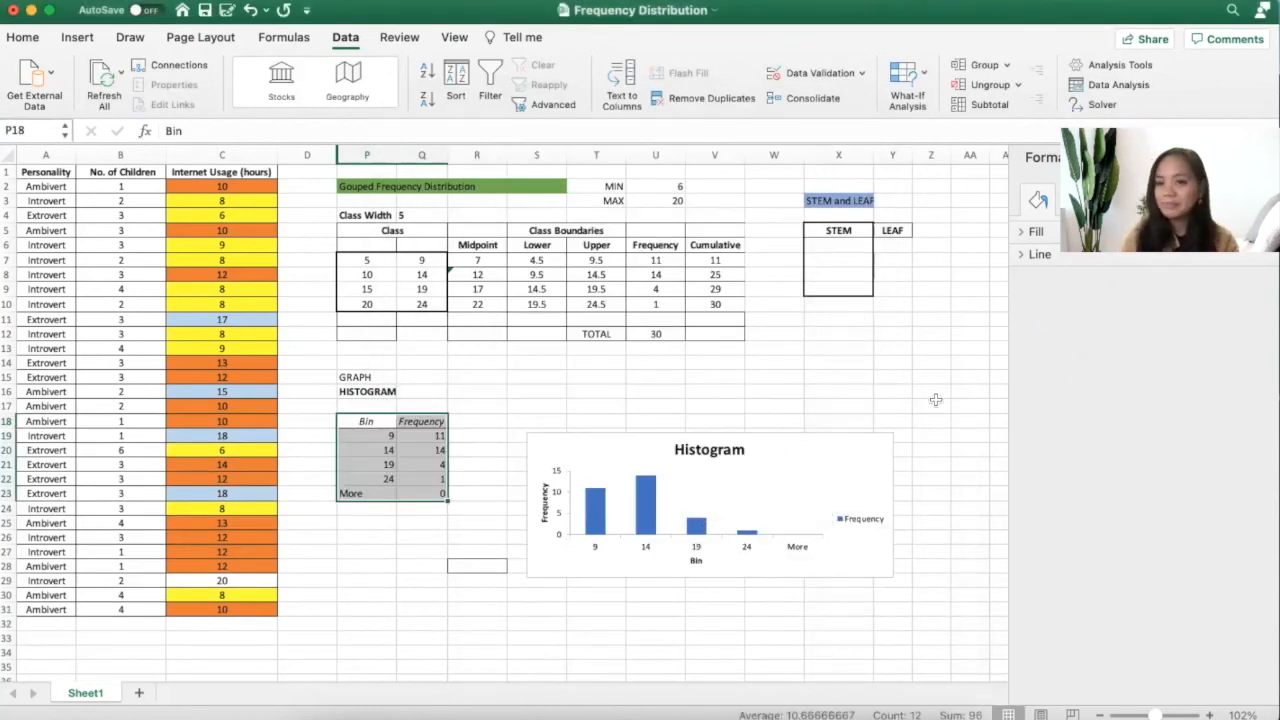
mouse_move(830, 496)
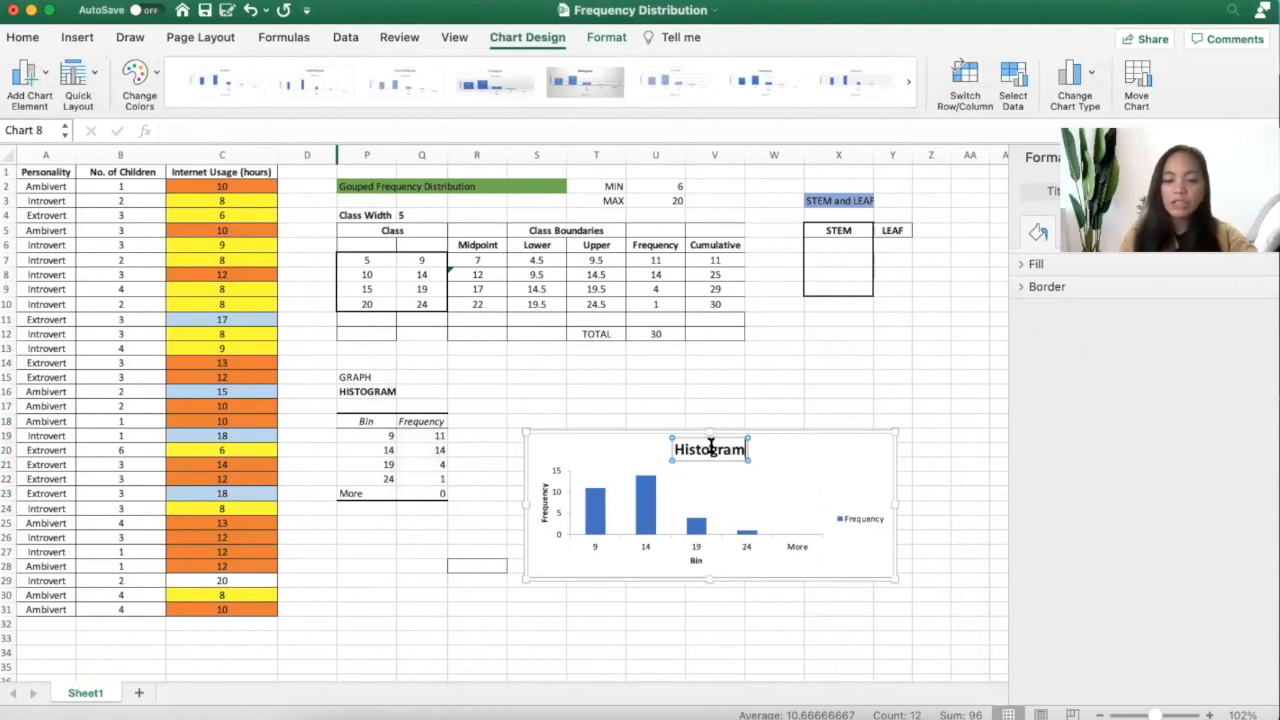
text(of the Internet Usage)
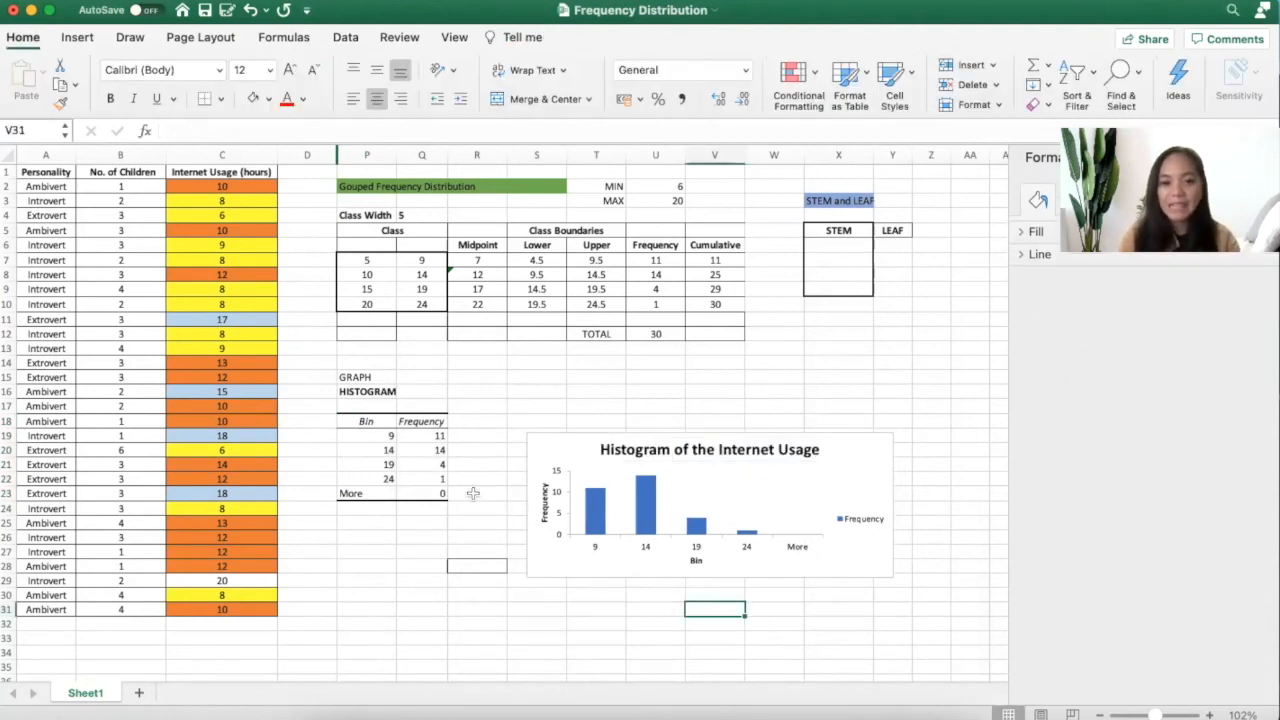
drag(366, 436, 440, 492)
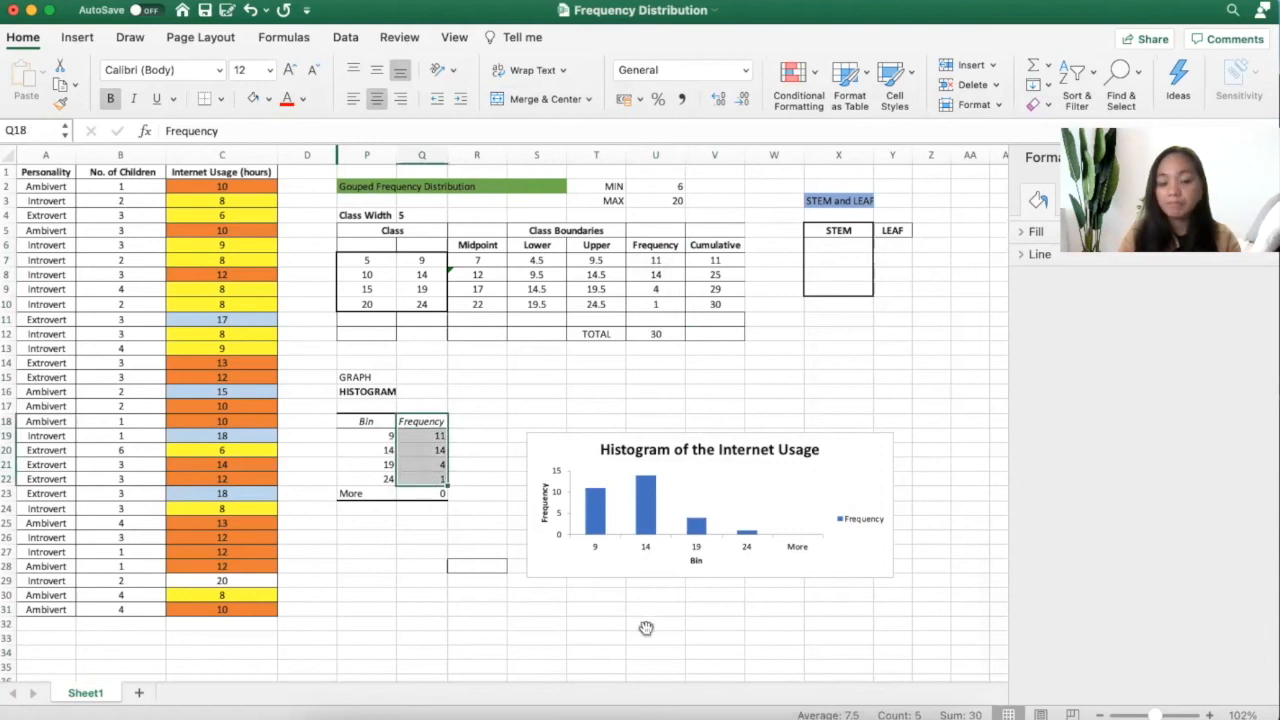
click(656, 624)
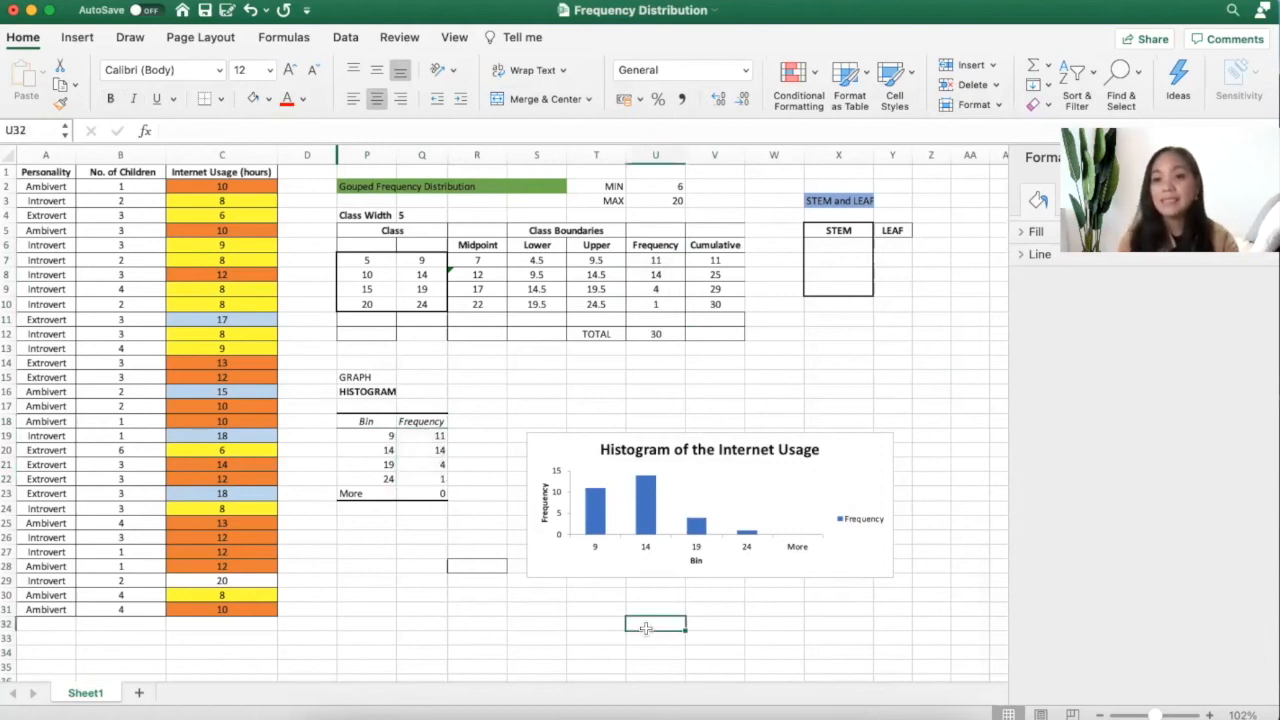
mouse_move(842, 352)
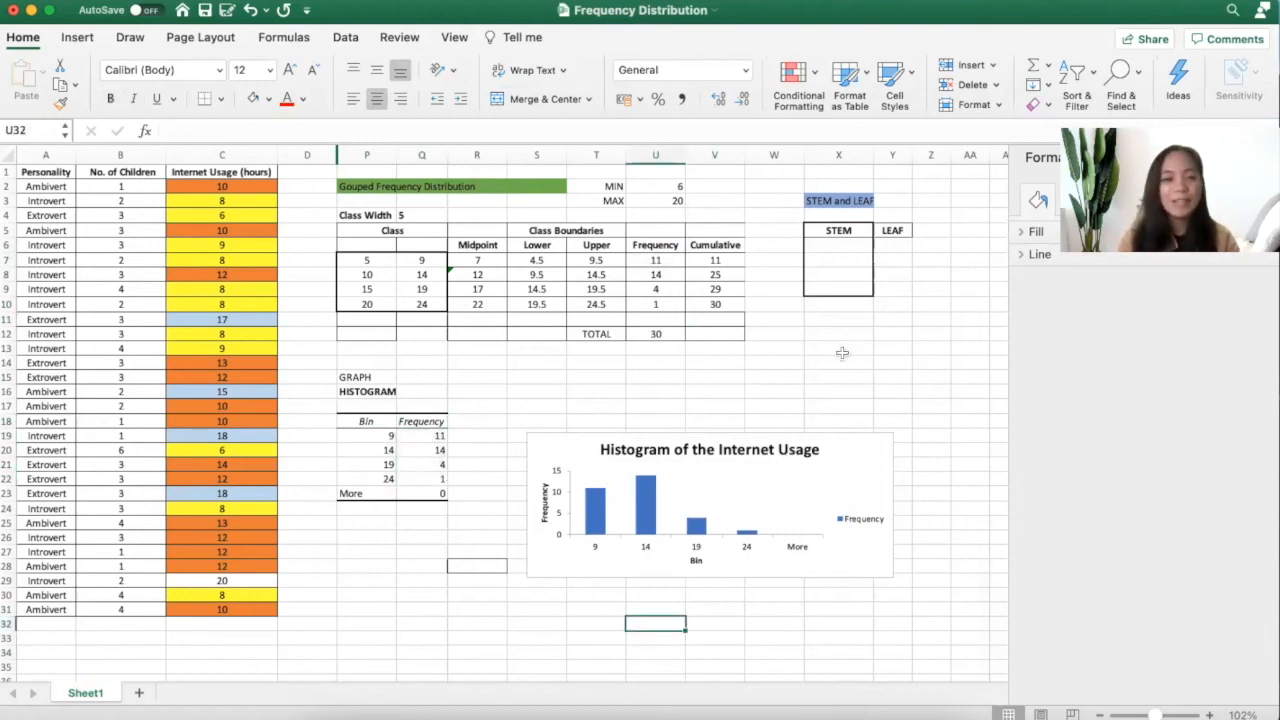